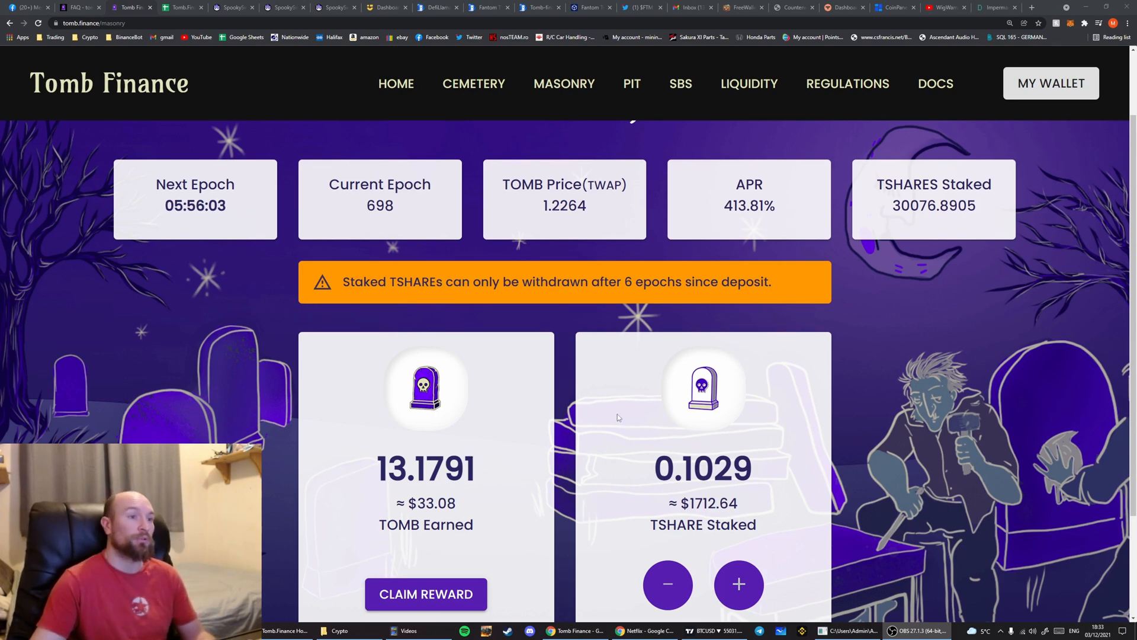
Claim the 13.1791 TOMB earned in the Masonry and confirm it in MetaMask, leaving TOMB Earned at 0.0000
{"action": "scroll", "scroll_direction": "down", "scroll_amount": 3}
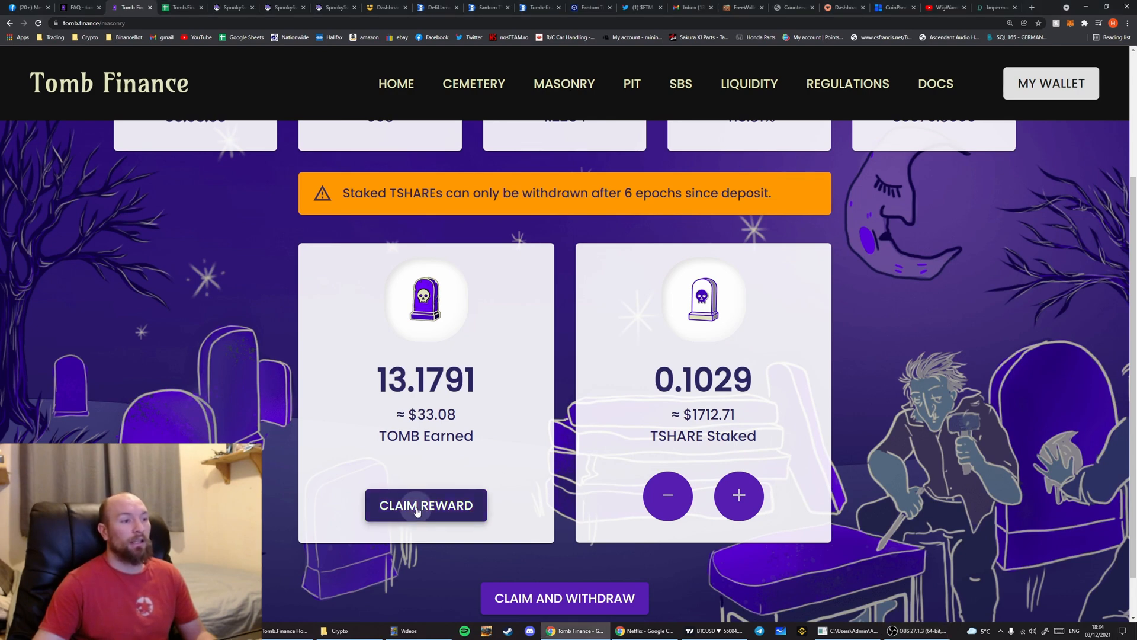
{"action": "left_click", "coordinate": [425, 505]}
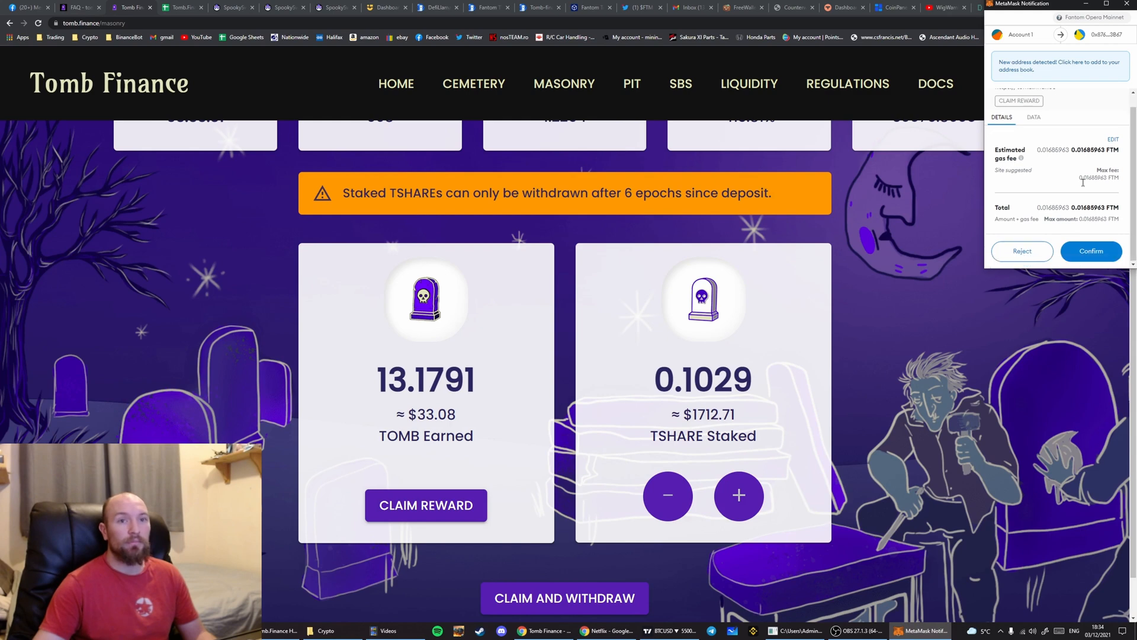
{"action": "left_click", "coordinate": [1090, 251]}
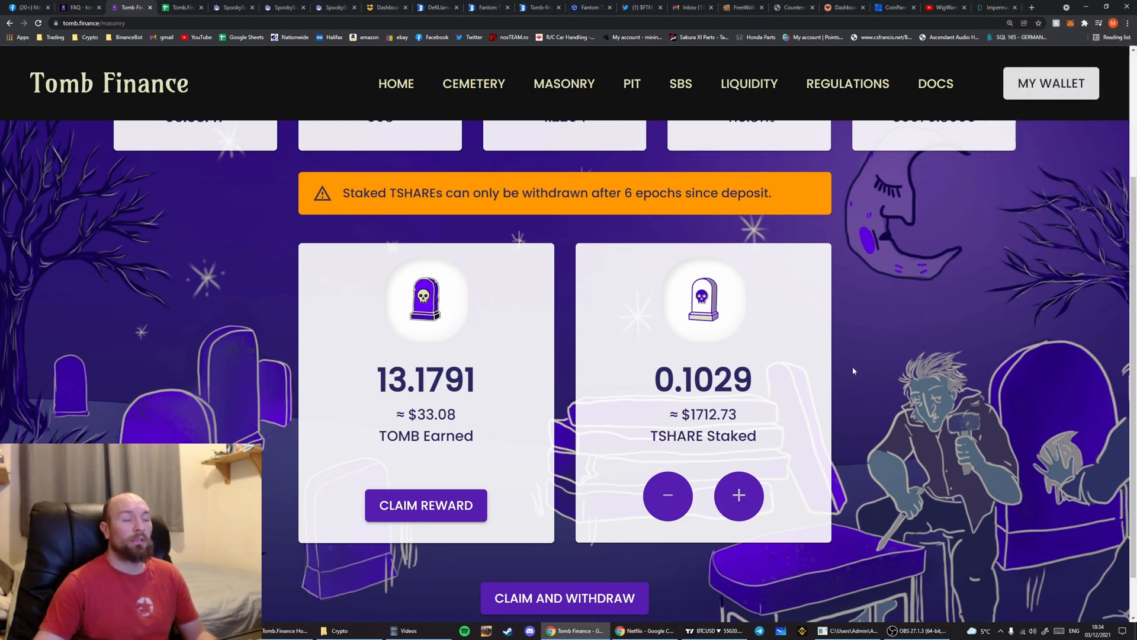
{"action": "left_click", "coordinate": [425, 505]}
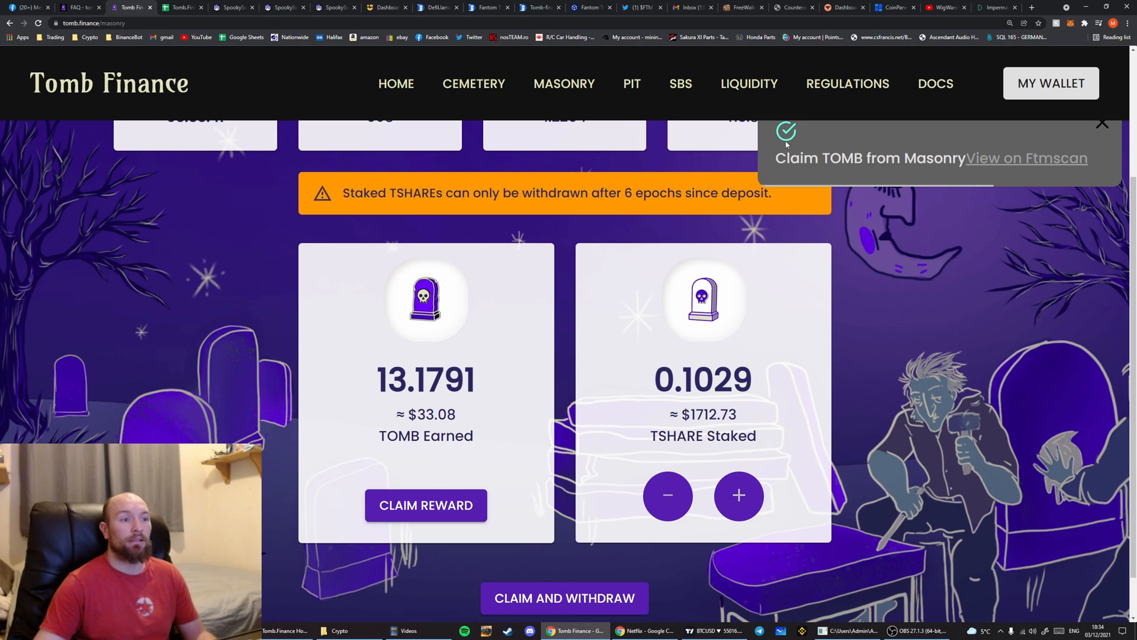
{"action": "mouse_move", "coordinate": [894, 399]}
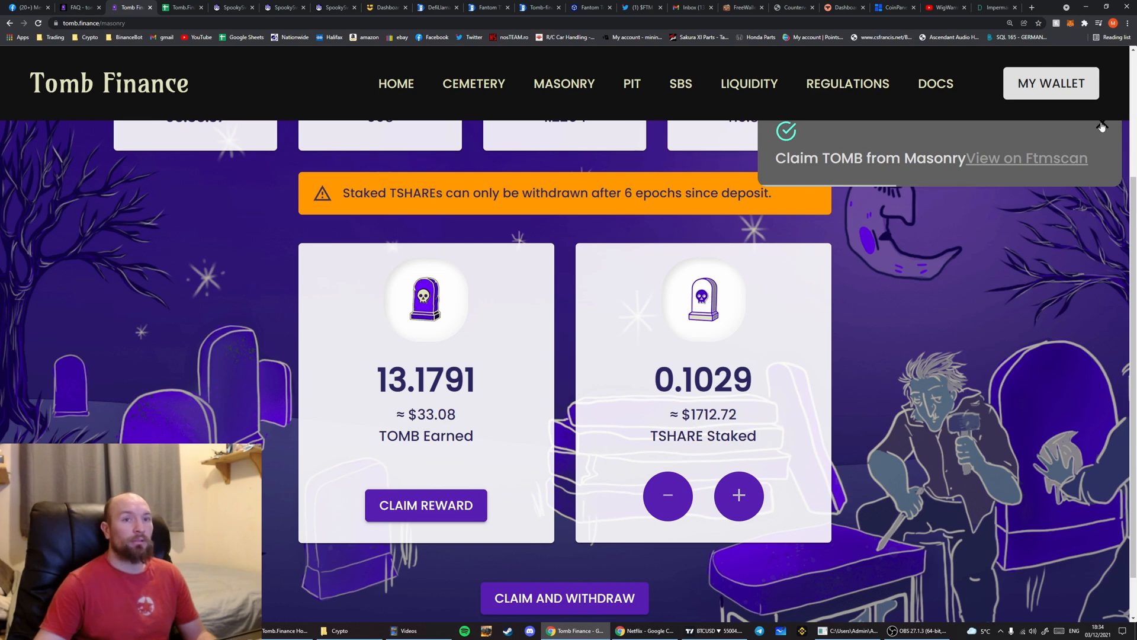
{"action": "left_click", "coordinate": [1051, 83]}
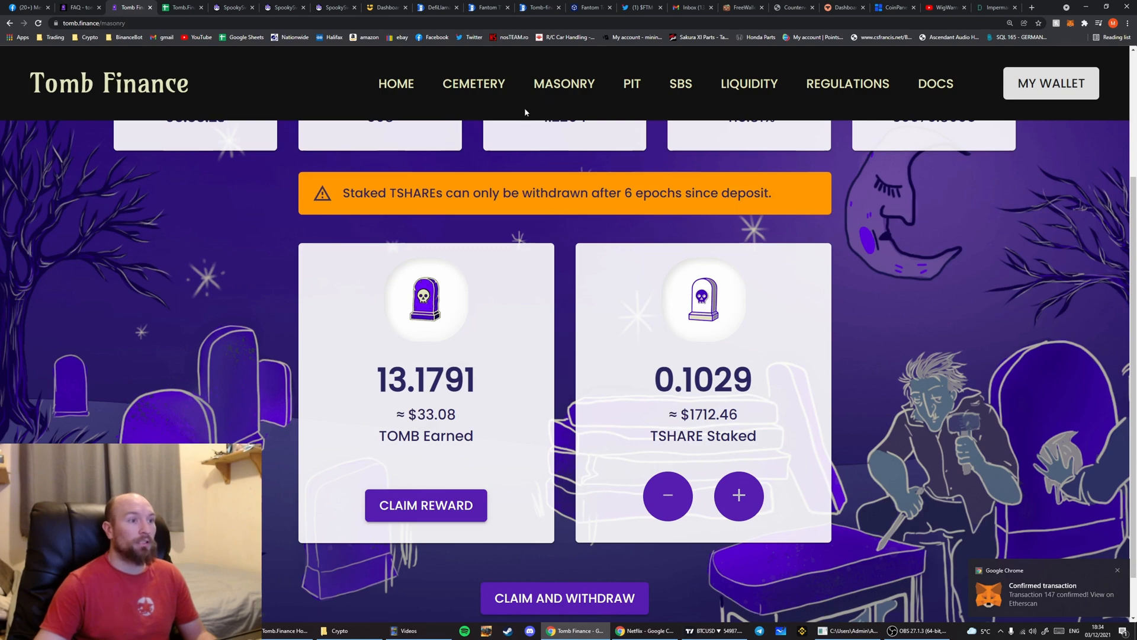
{"action": "left_click", "coordinate": [426, 505]}
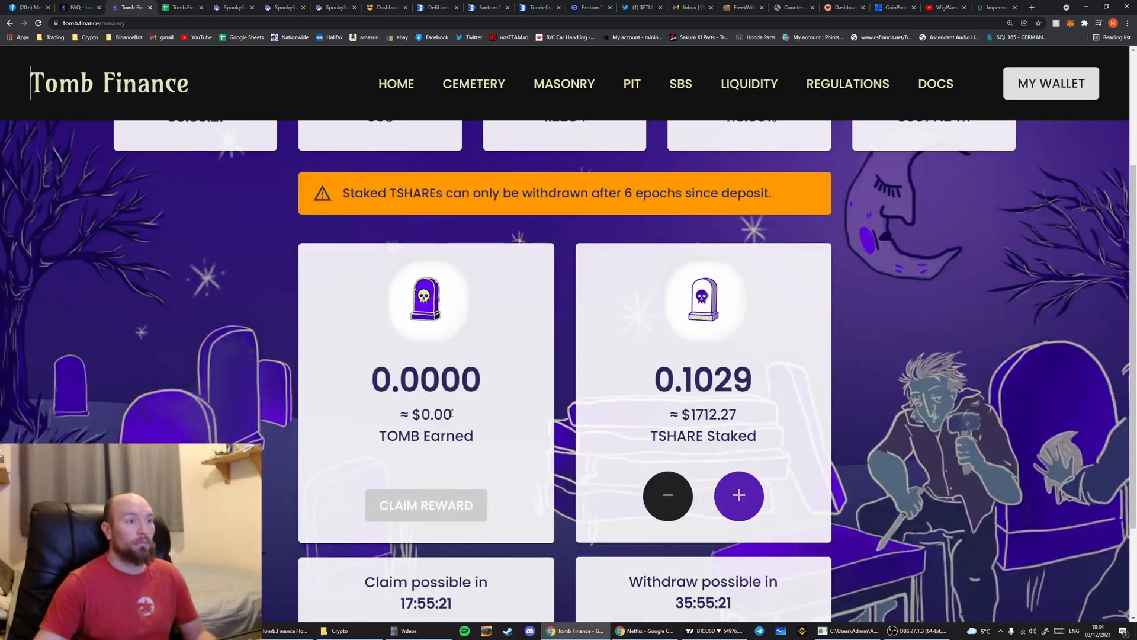
{"action": "left_click", "coordinate": [1051, 83]}
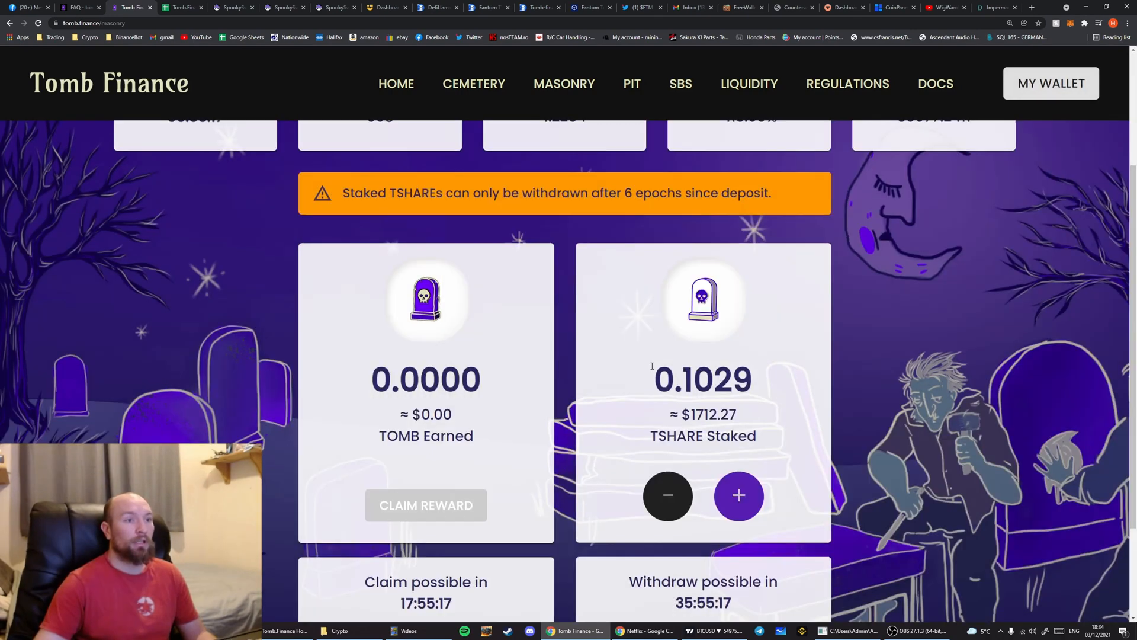
{"action": "mouse_move", "coordinate": [437, 313]}
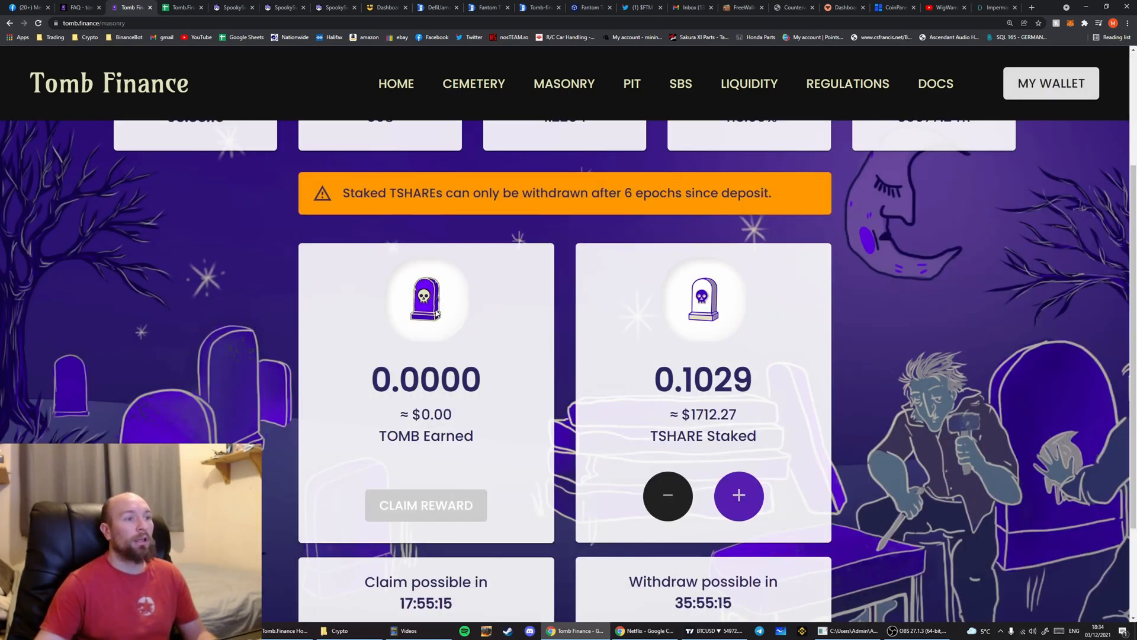
{"action": "mouse_move", "coordinate": [242, 104]}
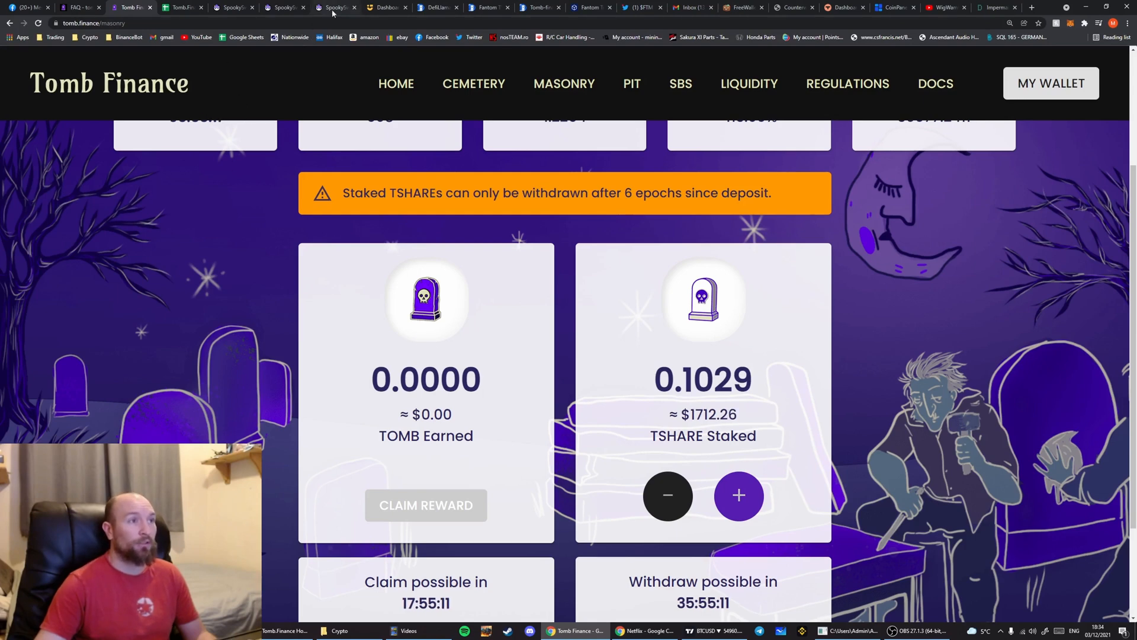
Supply 16.1 FTM with the full 13.1 TOMB balance as liquidity on SpookySwap and confirm in MetaMask
{"action": "left_click", "coordinate": [327, 7]}
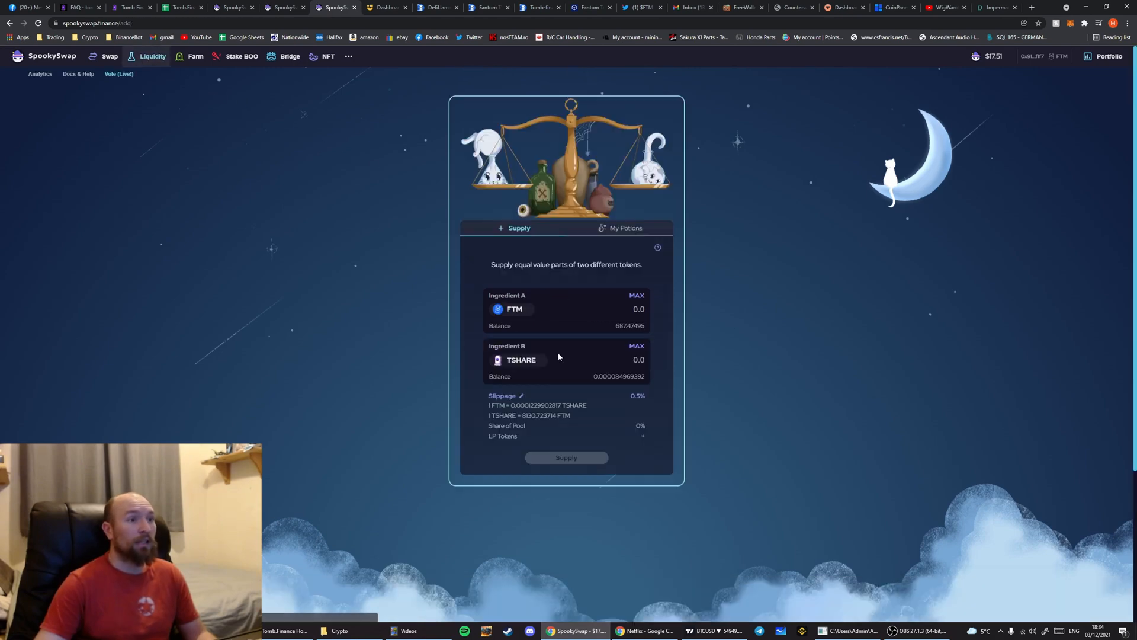
{"action": "left_click", "coordinate": [520, 360]}
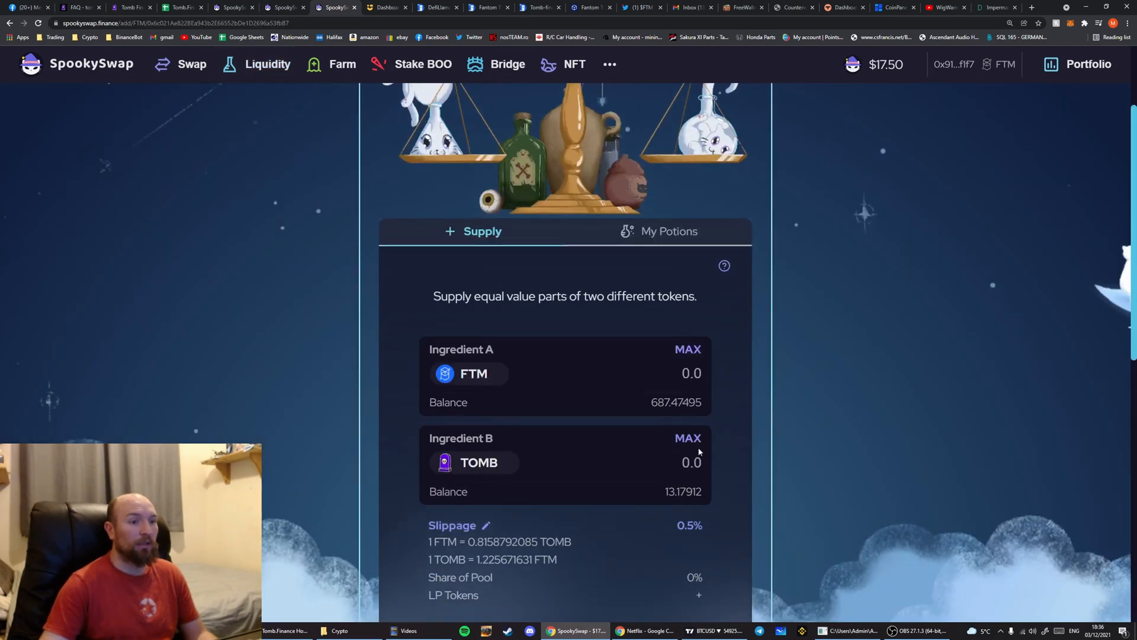
{"action": "left_click", "coordinate": [688, 437]}
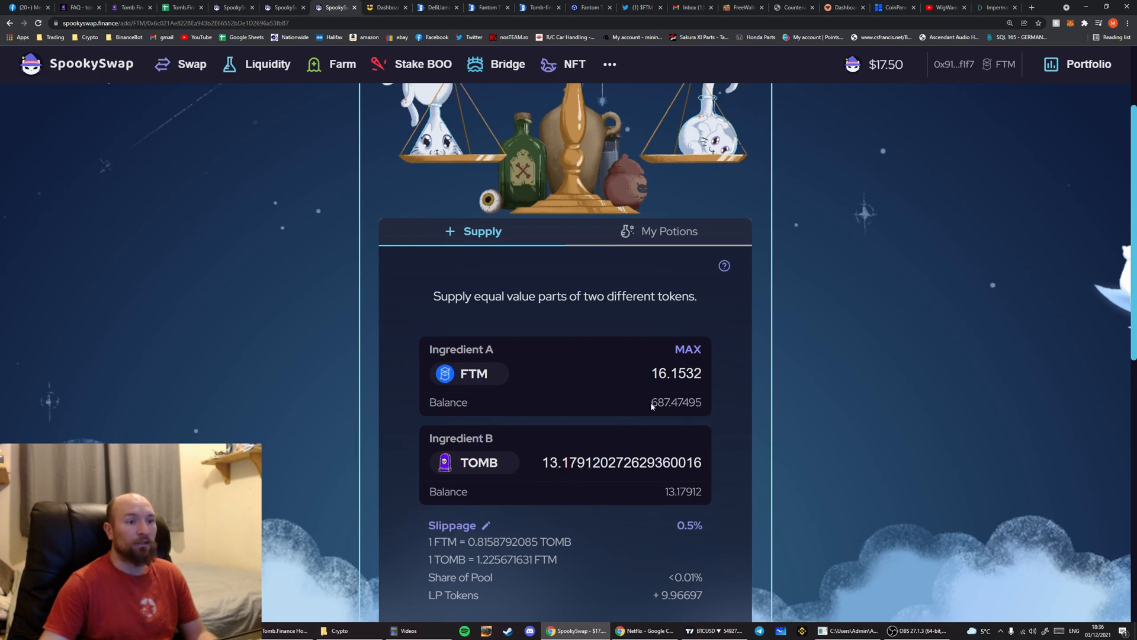
{"action": "double_click", "coordinate": [660, 402]}
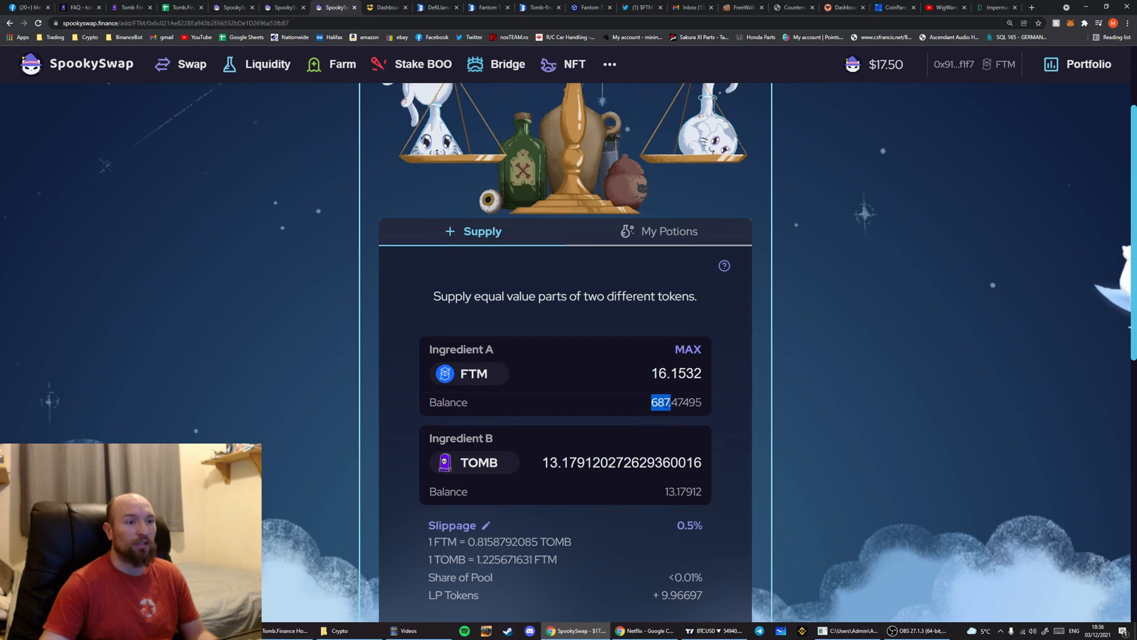
{"action": "mouse_move", "coordinate": [724, 513]}
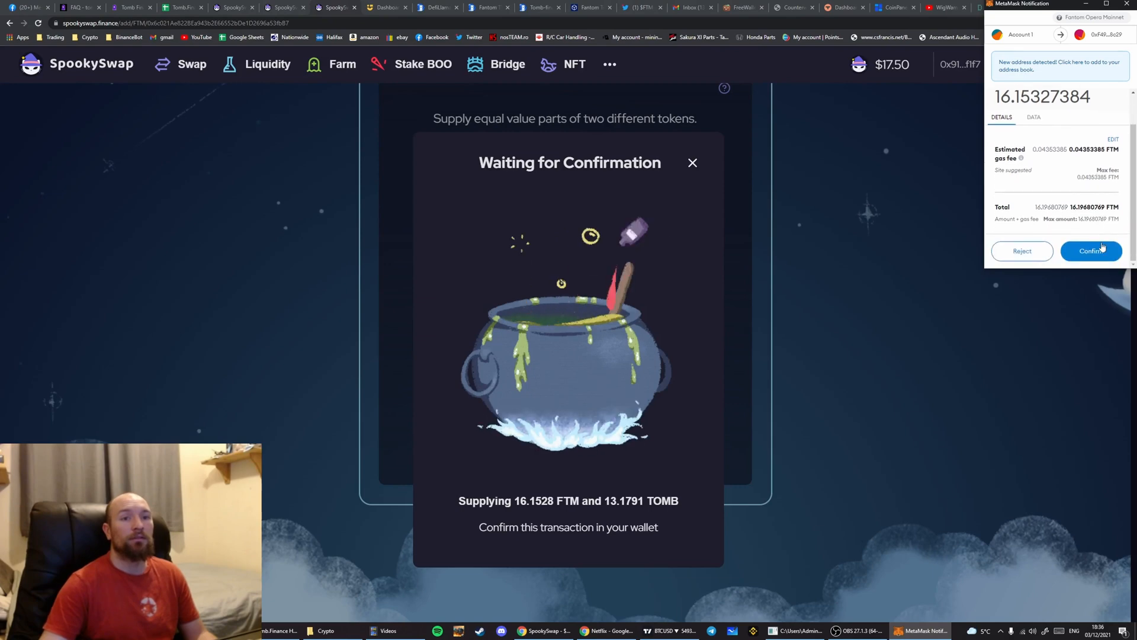
{"action": "left_click", "coordinate": [1091, 250]}
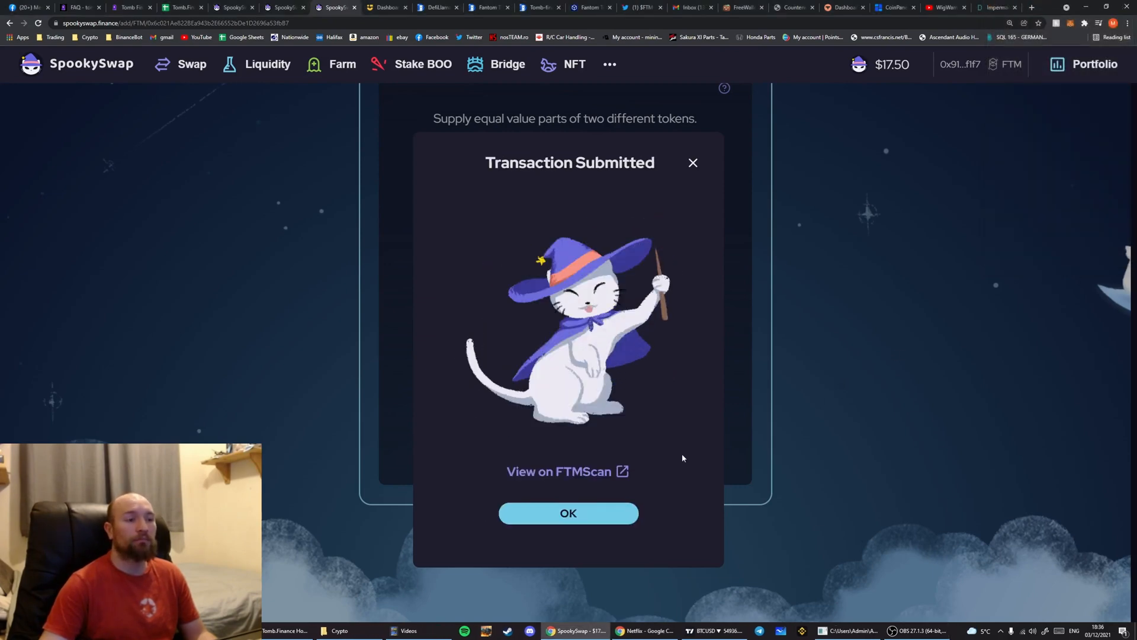
{"action": "left_click", "coordinate": [567, 513]}
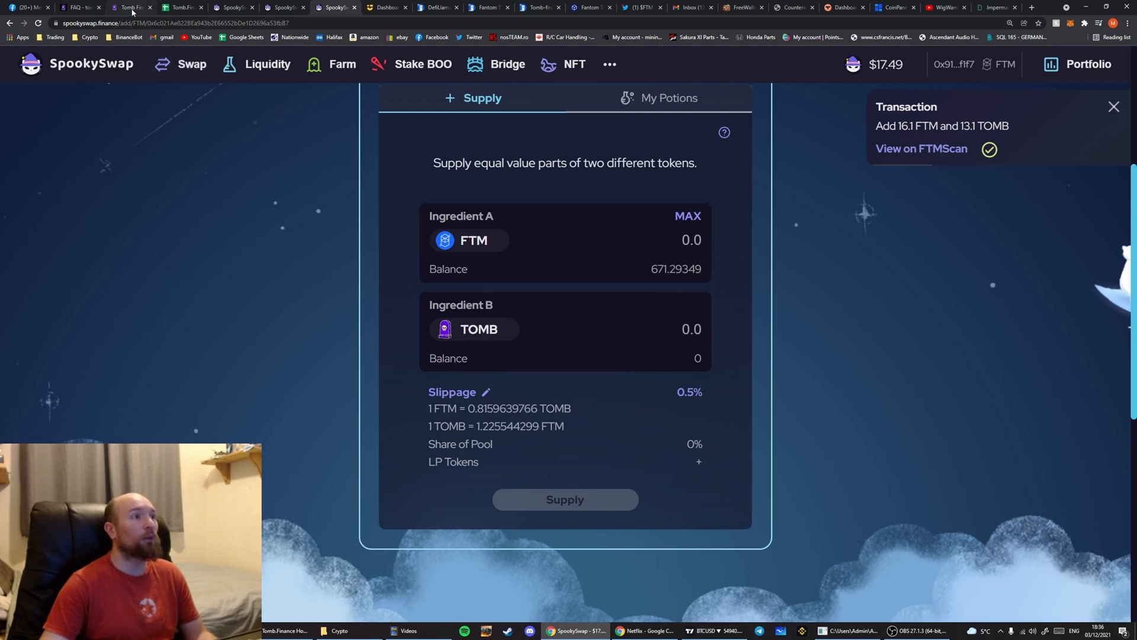
Deposit the 9.9665 available TOMB-FTM-LP into the Cemetery TOMB-FTM-LP pool and approve it in MetaMask
{"action": "left_click", "coordinate": [127, 8]}
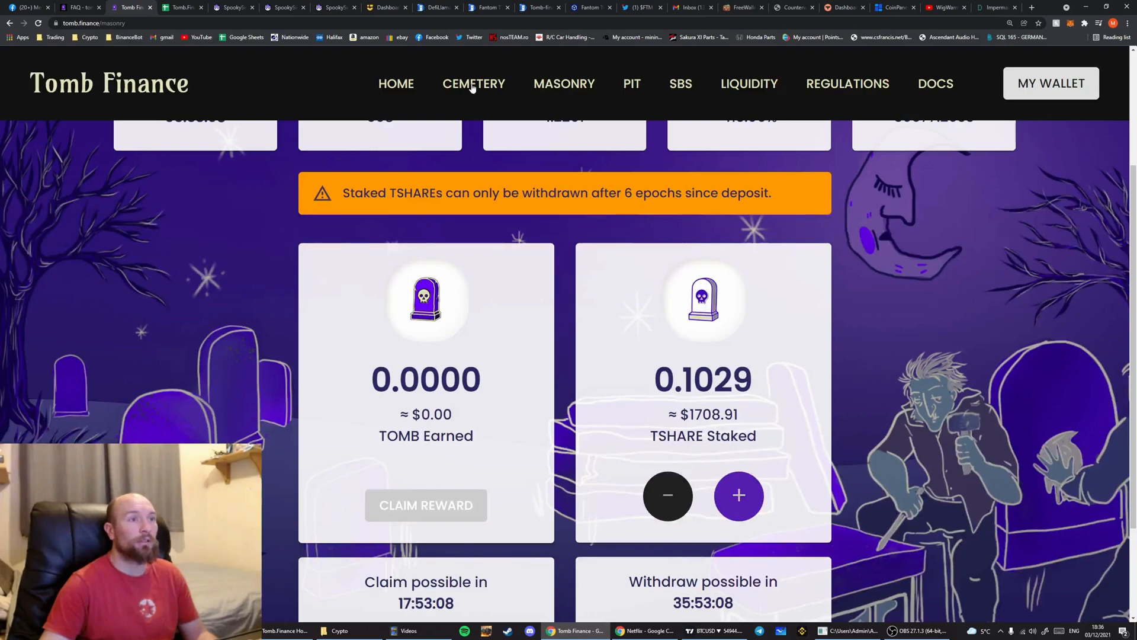
{"action": "left_click", "coordinate": [474, 83]}
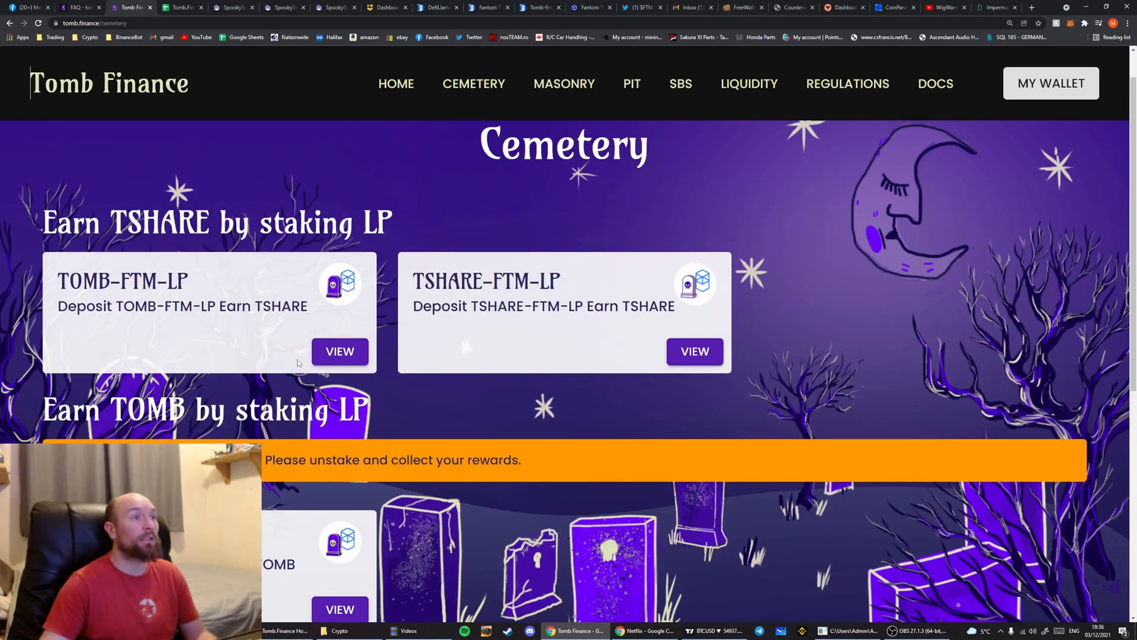
{"action": "left_click", "coordinate": [340, 351]}
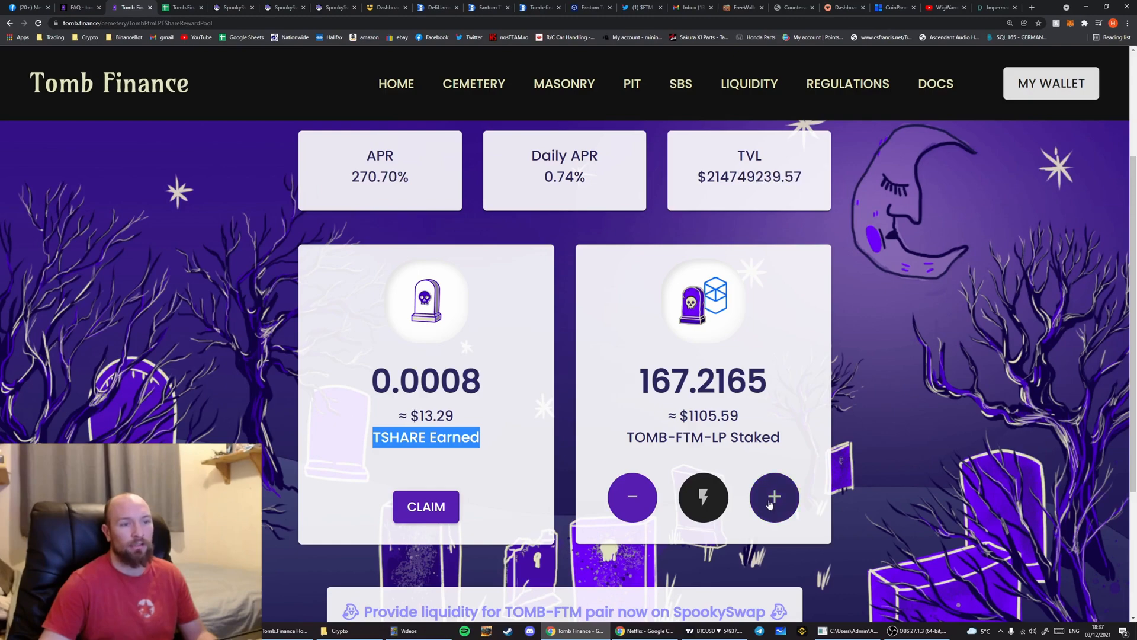
{"action": "left_click", "coordinate": [774, 497]}
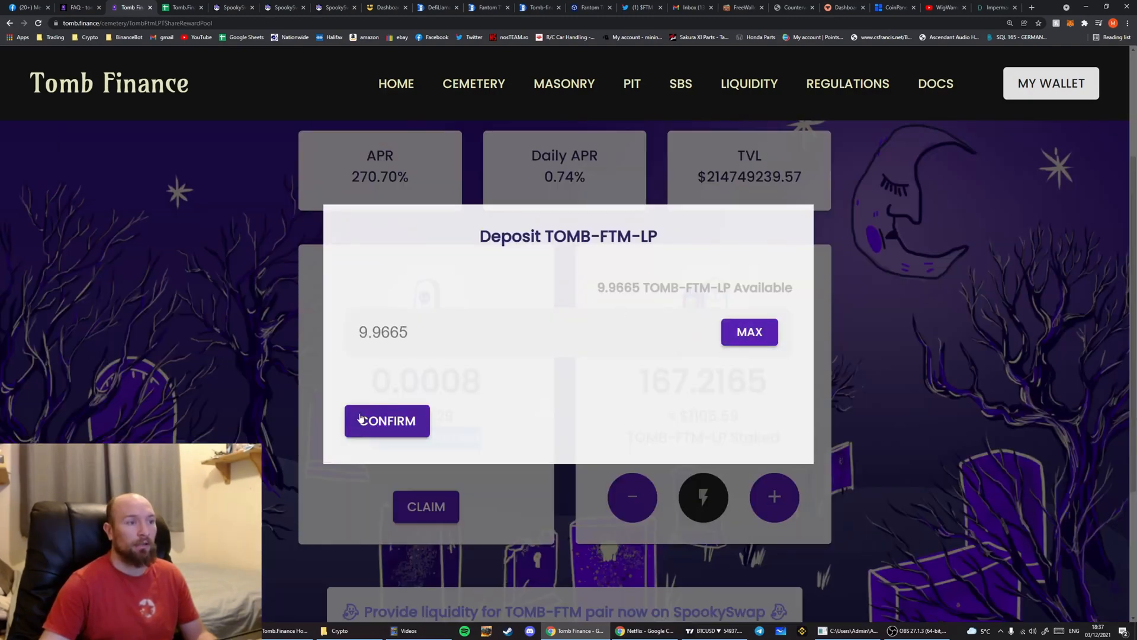
{"action": "left_click", "coordinate": [386, 420]}
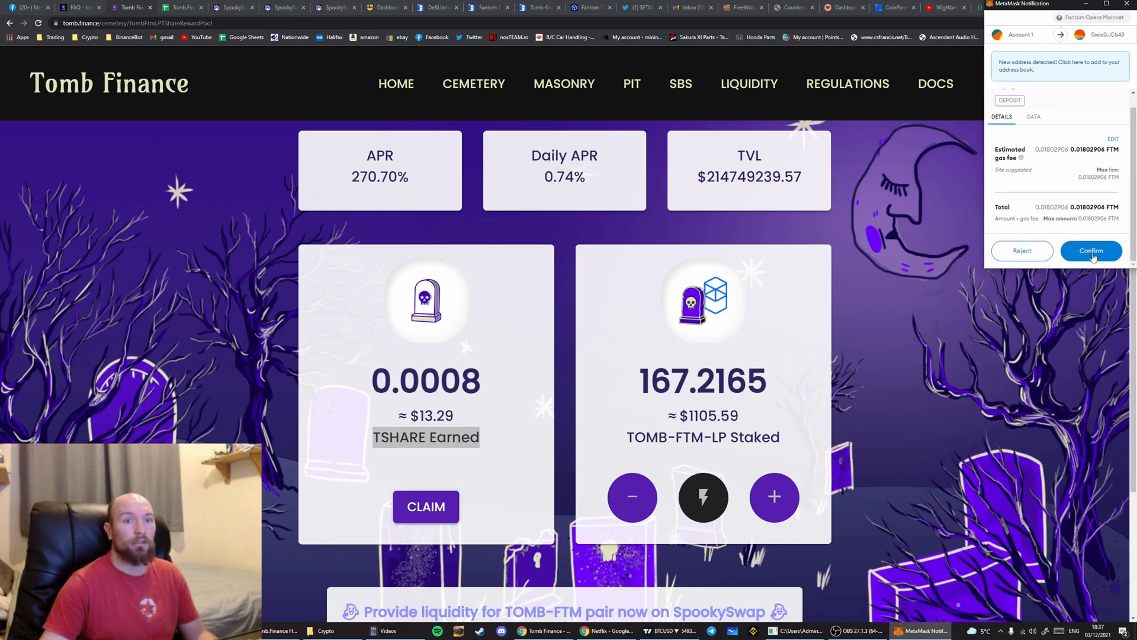
{"action": "left_click", "coordinate": [1091, 250]}
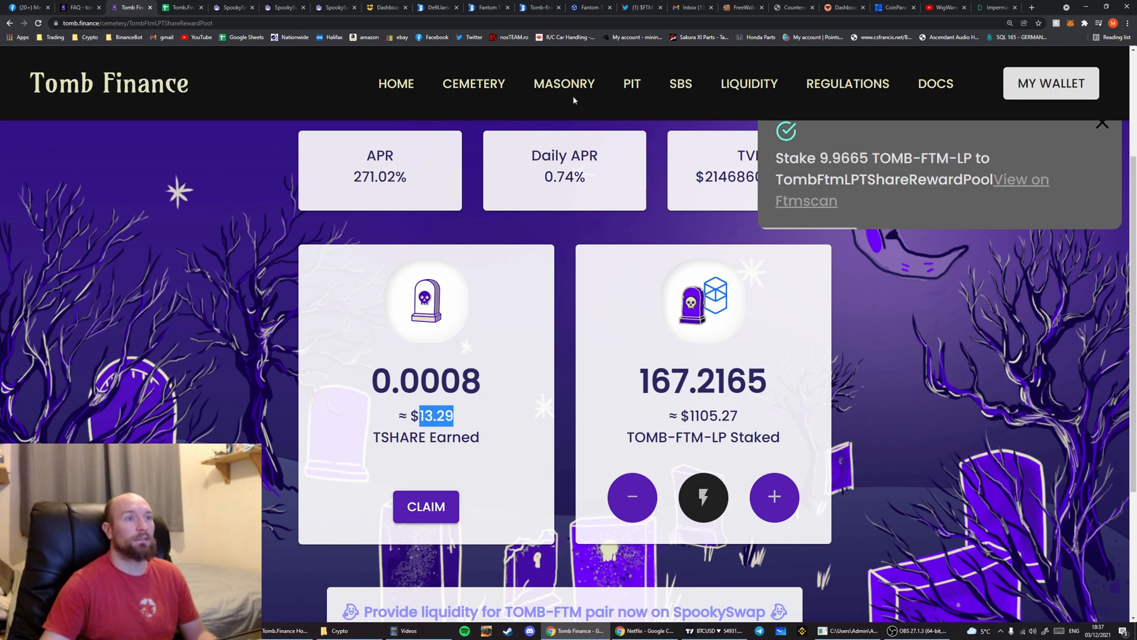
Check the pool now shows 177.1830 LP staked with TSHARE earned at 0.0000
{"action": "left_click", "coordinate": [564, 83]}
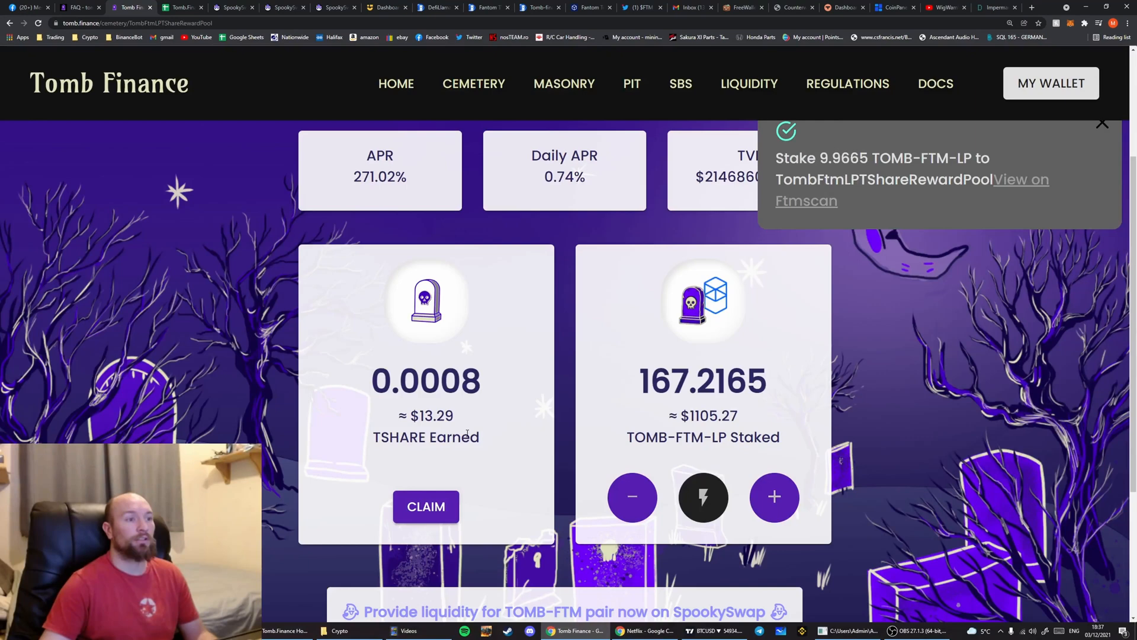
{"action": "left_click", "coordinate": [1102, 123]}
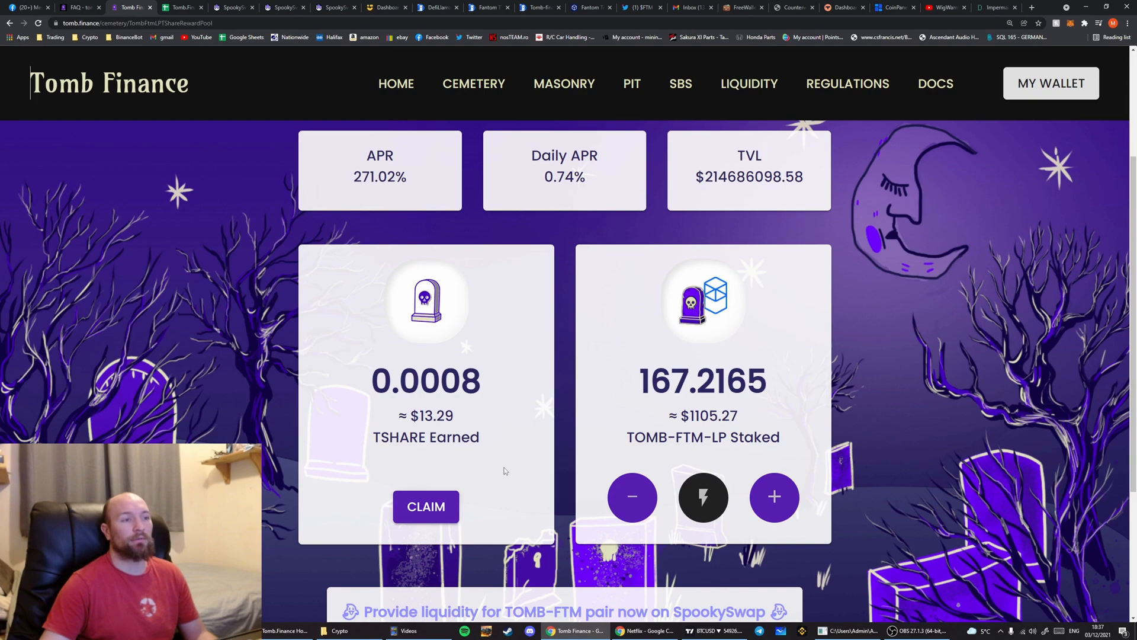
{"action": "mouse_move", "coordinate": [564, 86]}
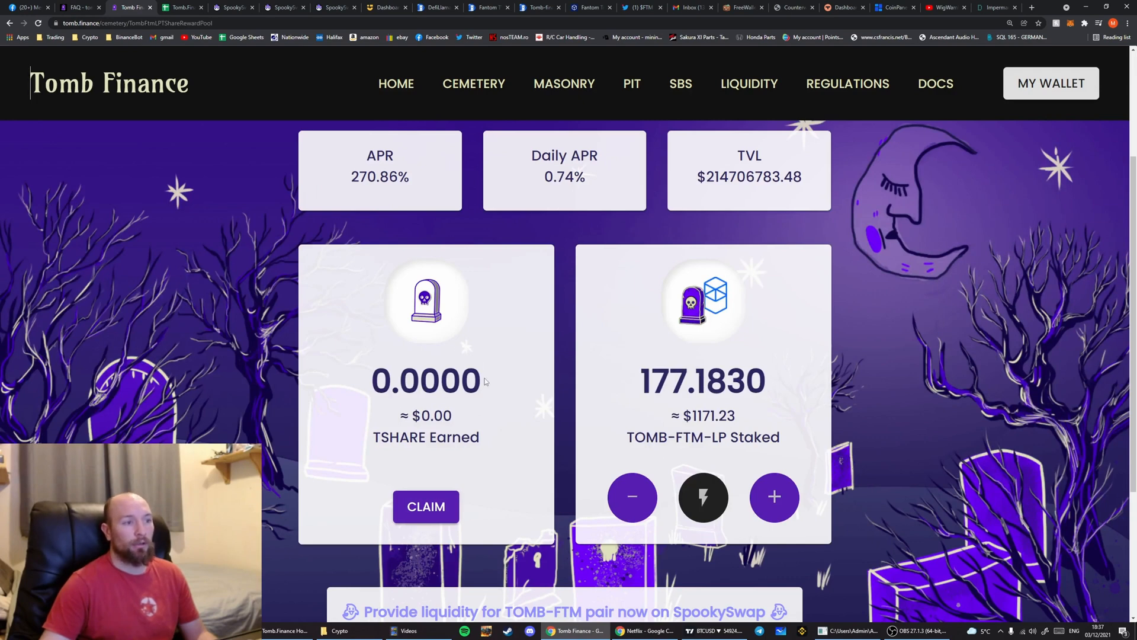
{"action": "double_click", "coordinate": [703, 380]}
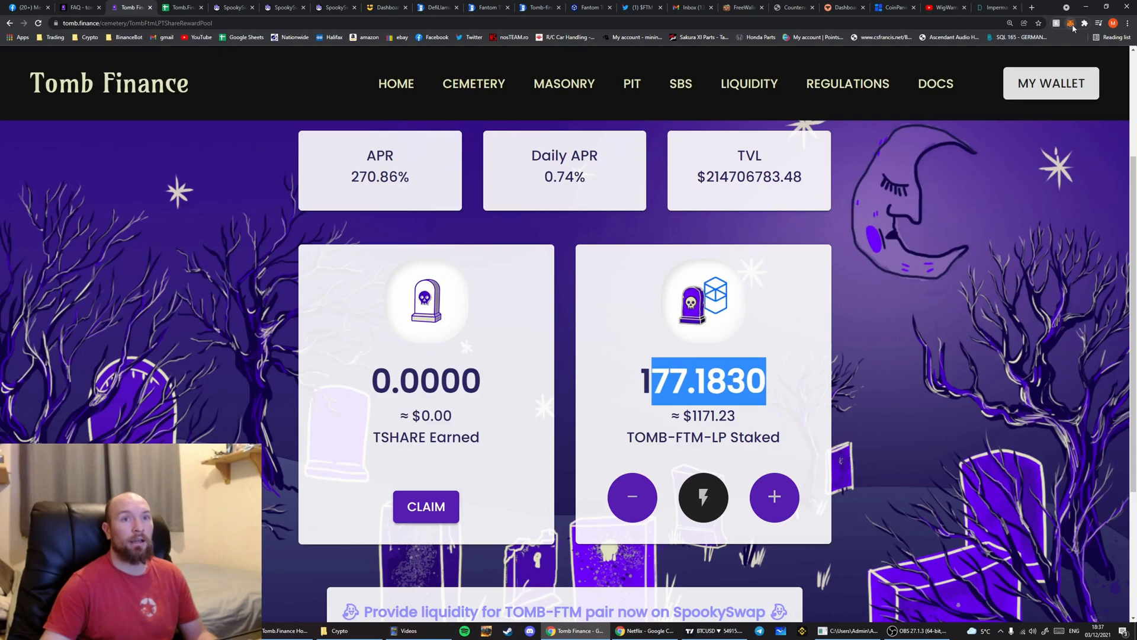
{"action": "left_click", "coordinate": [1051, 83]}
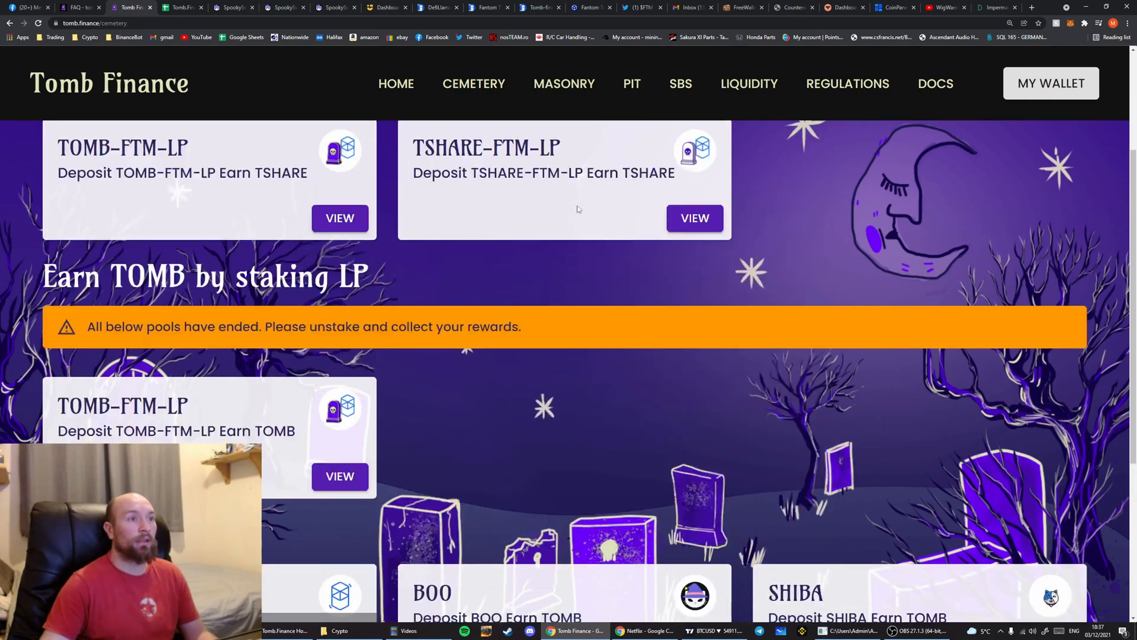
Claim the 0.0013 TSHARE earned in the TSHARE-FTM-LP pool and confirm, keeping 2.3741 LP staked
{"action": "left_click", "coordinate": [693, 218]}
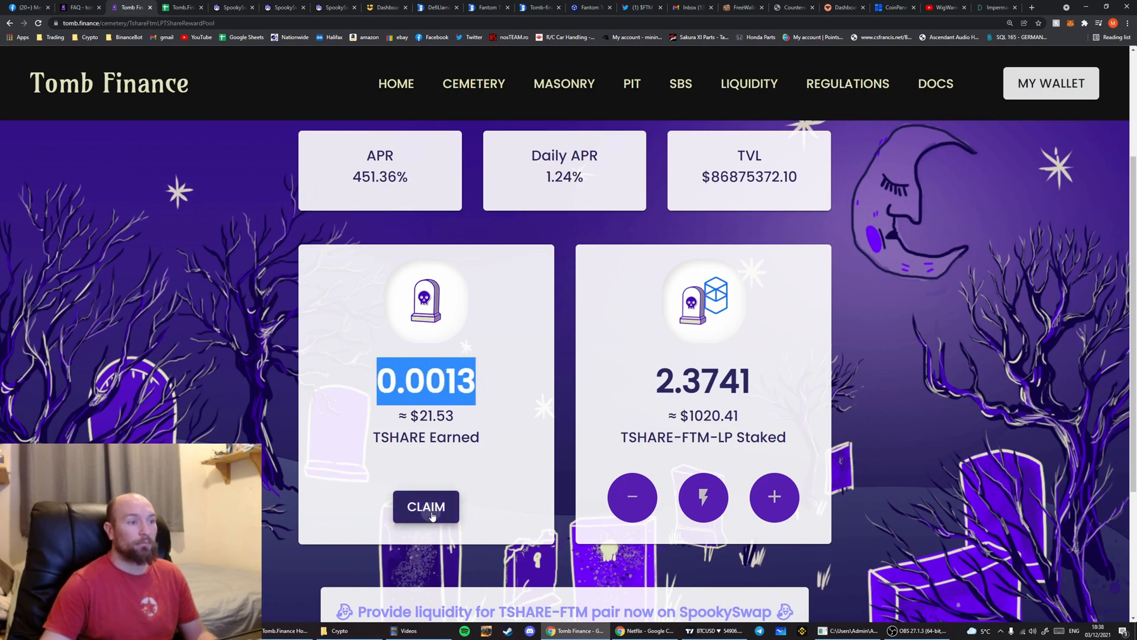
{"action": "left_click", "coordinate": [426, 506]}
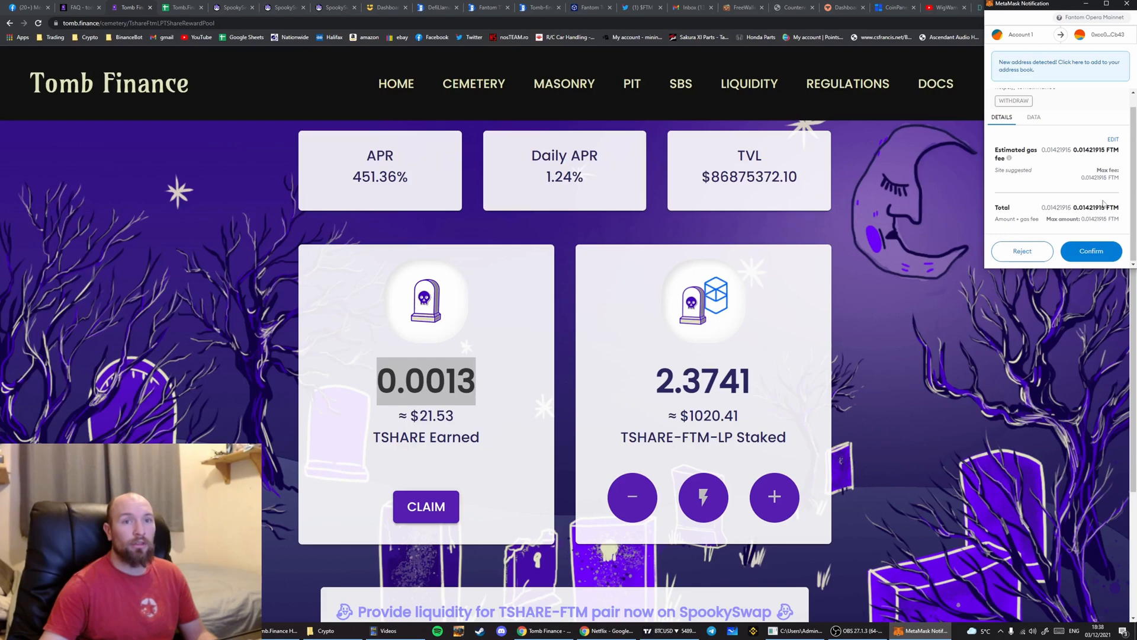
{"action": "left_click", "coordinate": [1091, 251]}
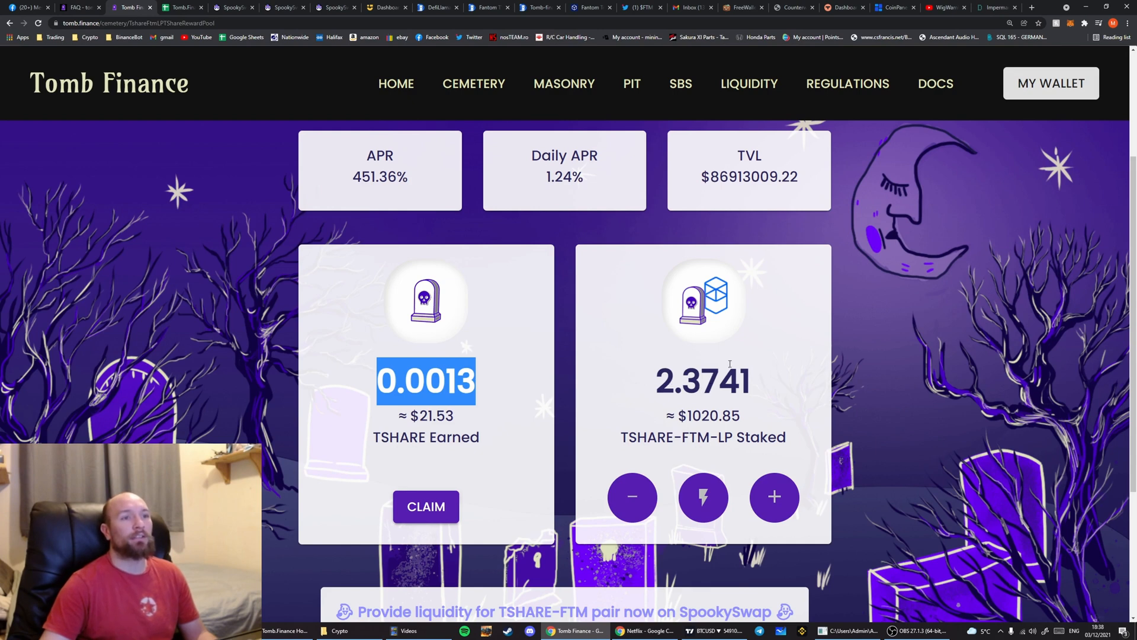
{"action": "left_click", "coordinate": [425, 506]}
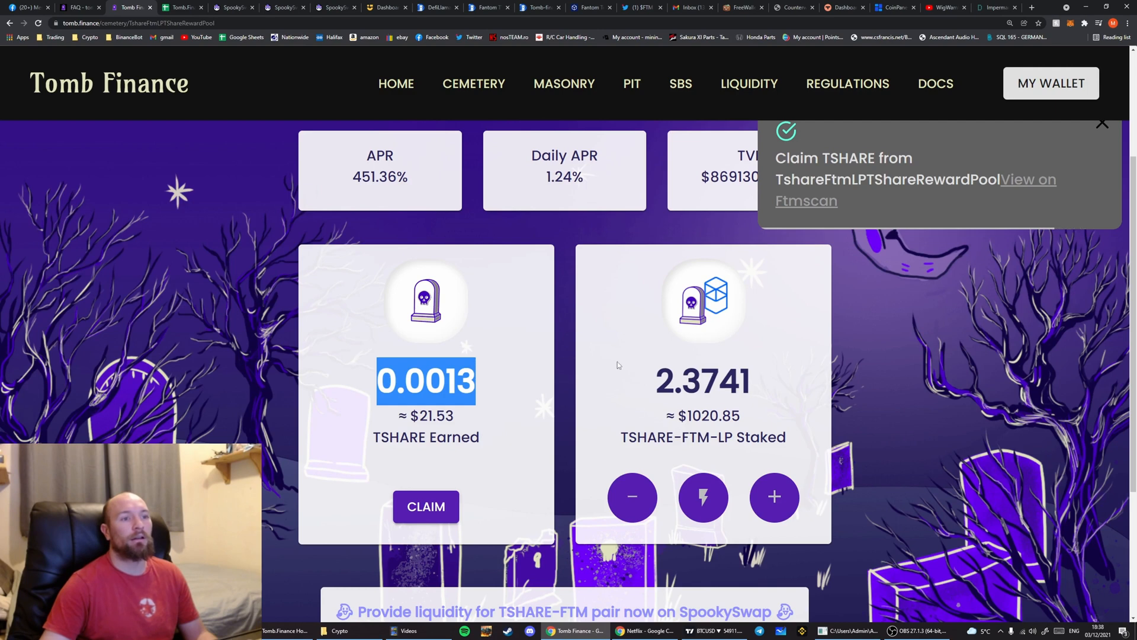
{"action": "left_click", "coordinate": [425, 506]}
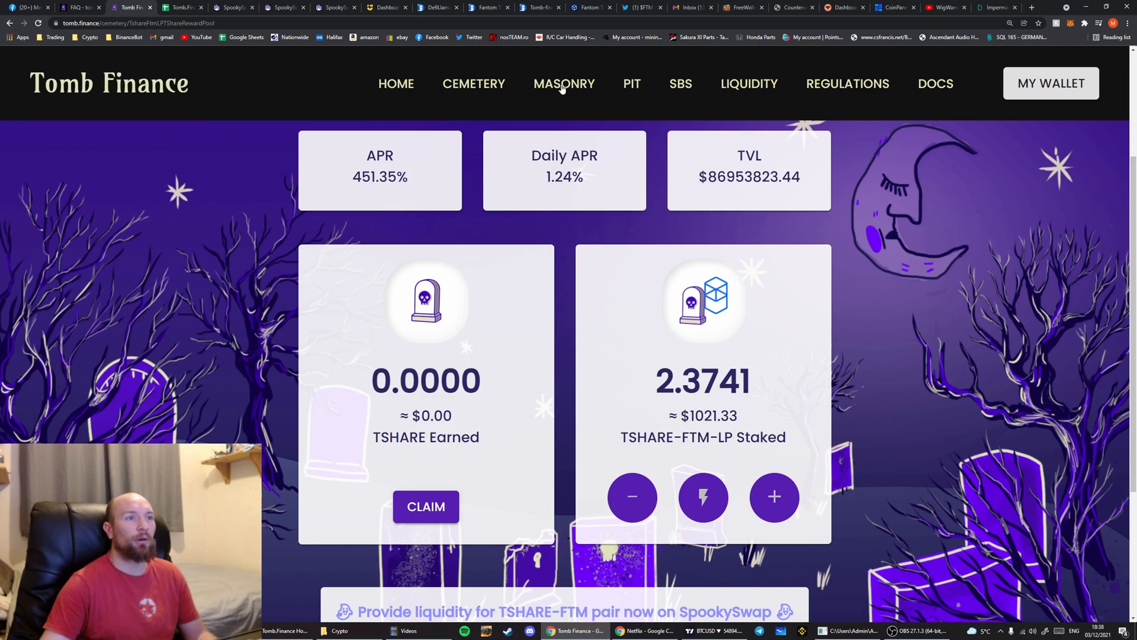
Deposit the full 0.0023 available TSHARE into the Masonry and approve the transaction in MetaMask
{"action": "left_click", "coordinate": [564, 83]}
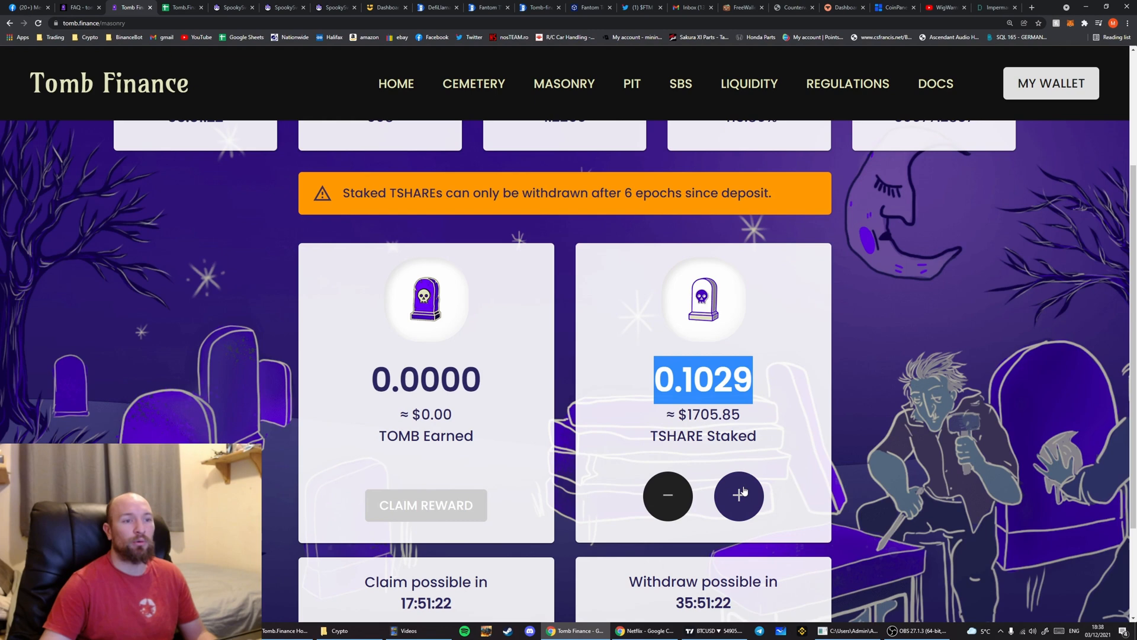
{"action": "left_click", "coordinate": [738, 496]}
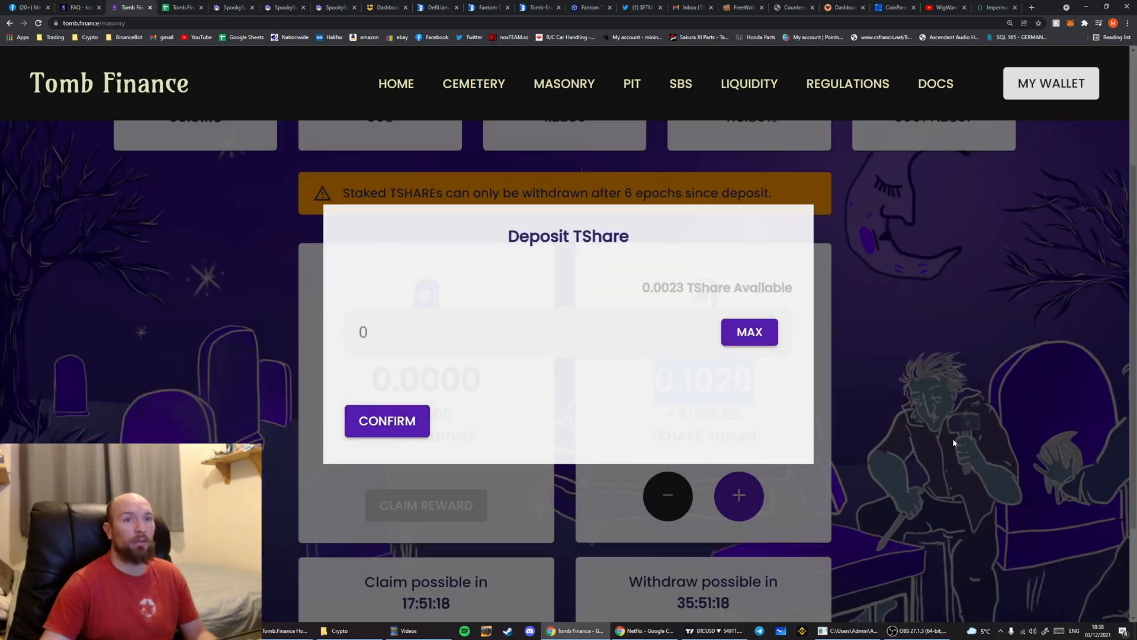
{"action": "left_click", "coordinate": [749, 332]}
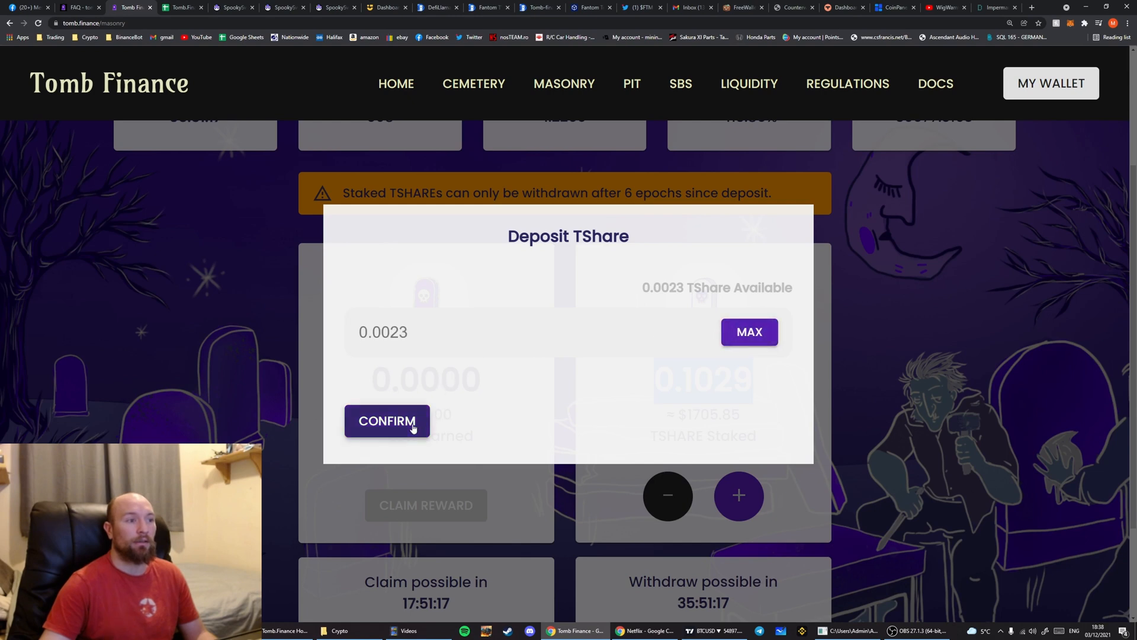
{"action": "left_click", "coordinate": [386, 421]}
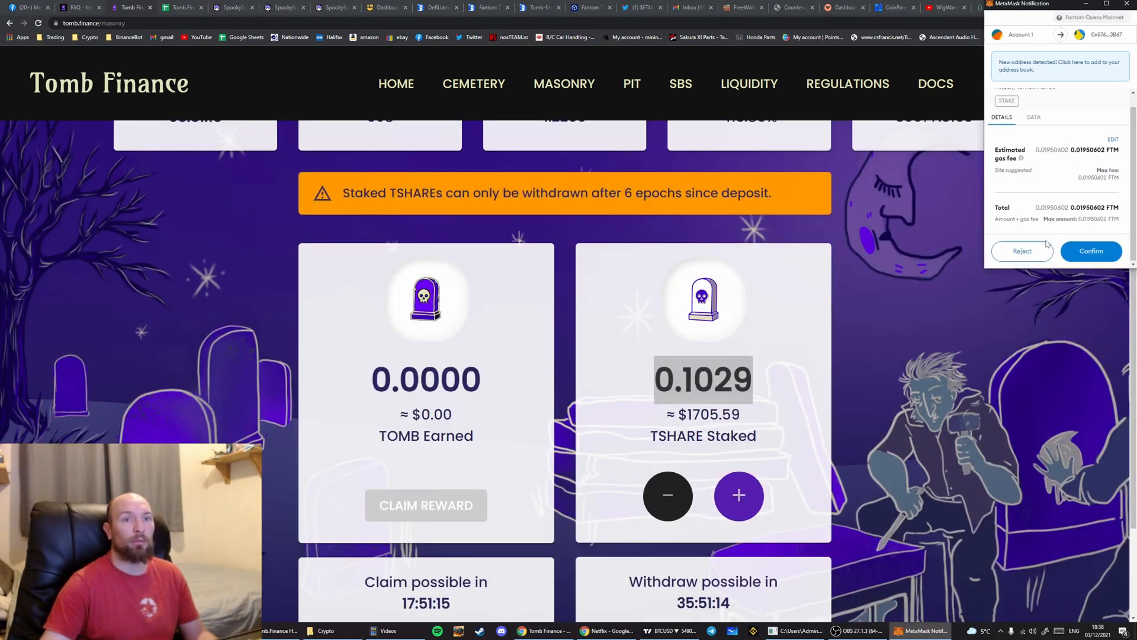
{"action": "left_click", "coordinate": [1091, 251]}
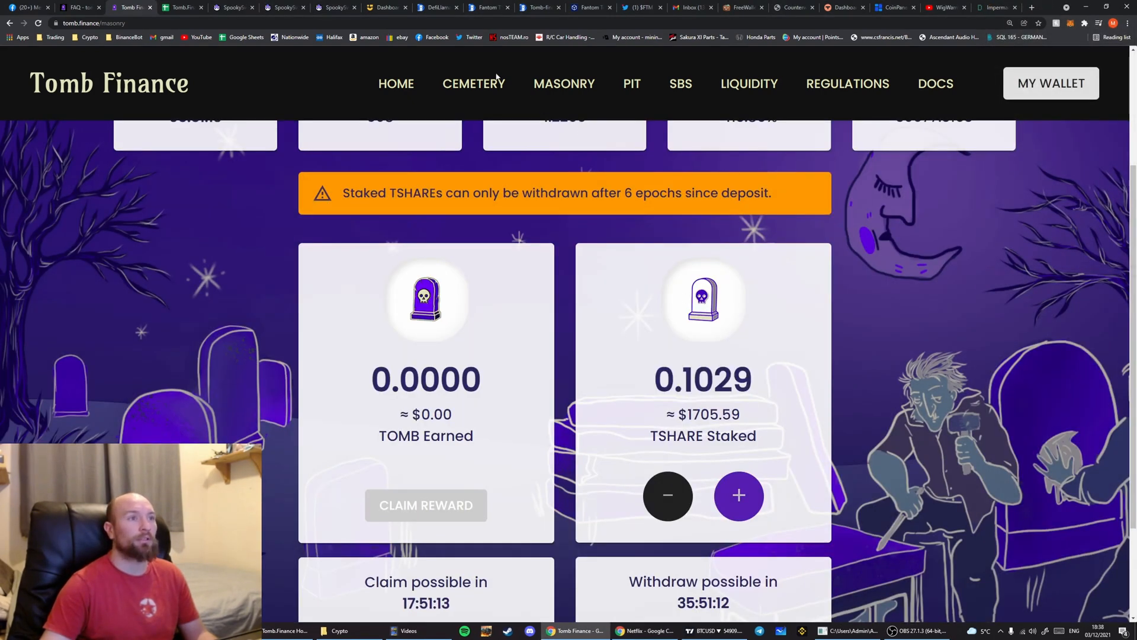
{"action": "left_click", "coordinate": [474, 82]}
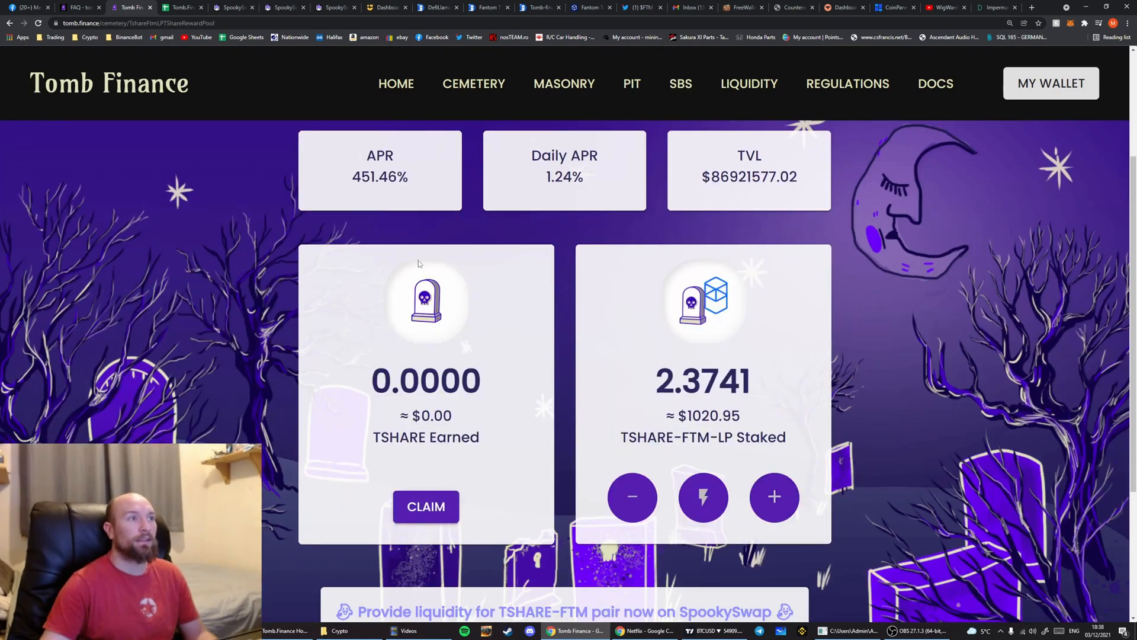
{"action": "left_click", "coordinate": [334, 8]}
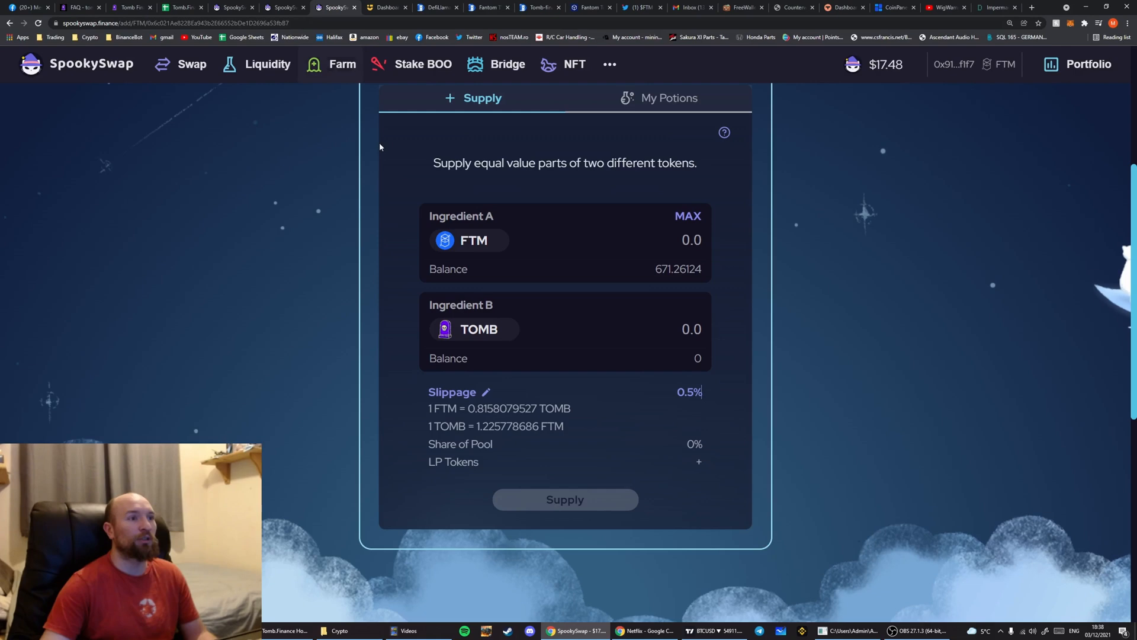
Supply 18.8 FTM with 0.00232 TSHARE as liquidity on SpookySwap, leaving a TSHARE balance of 0
{"action": "left_click", "coordinate": [469, 329]}
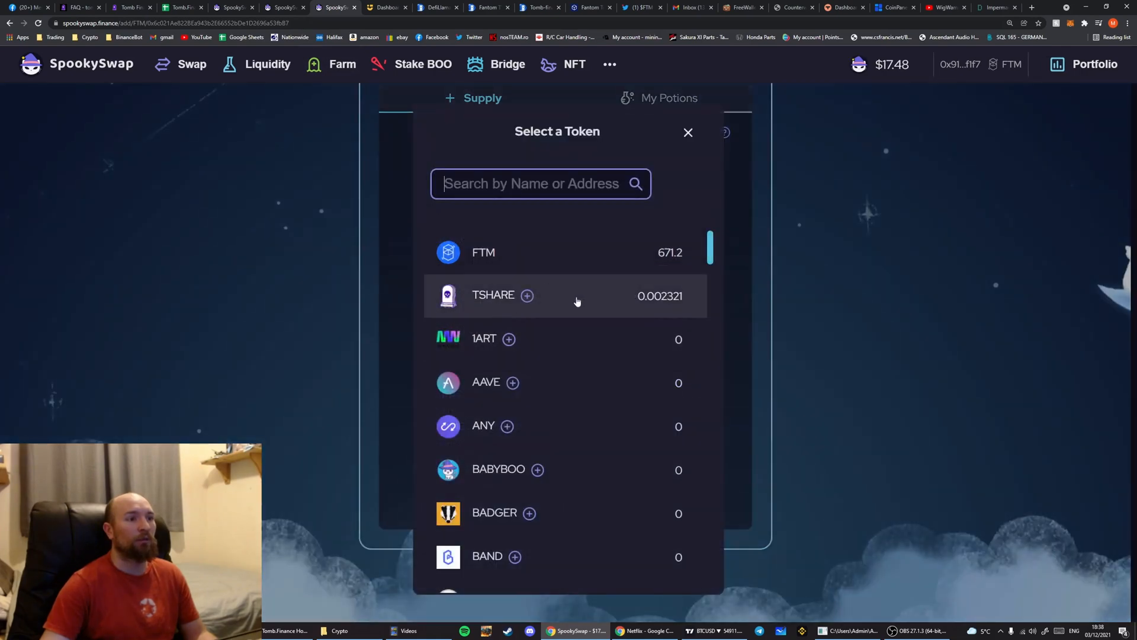
{"action": "mouse_move", "coordinate": [484, 253]}
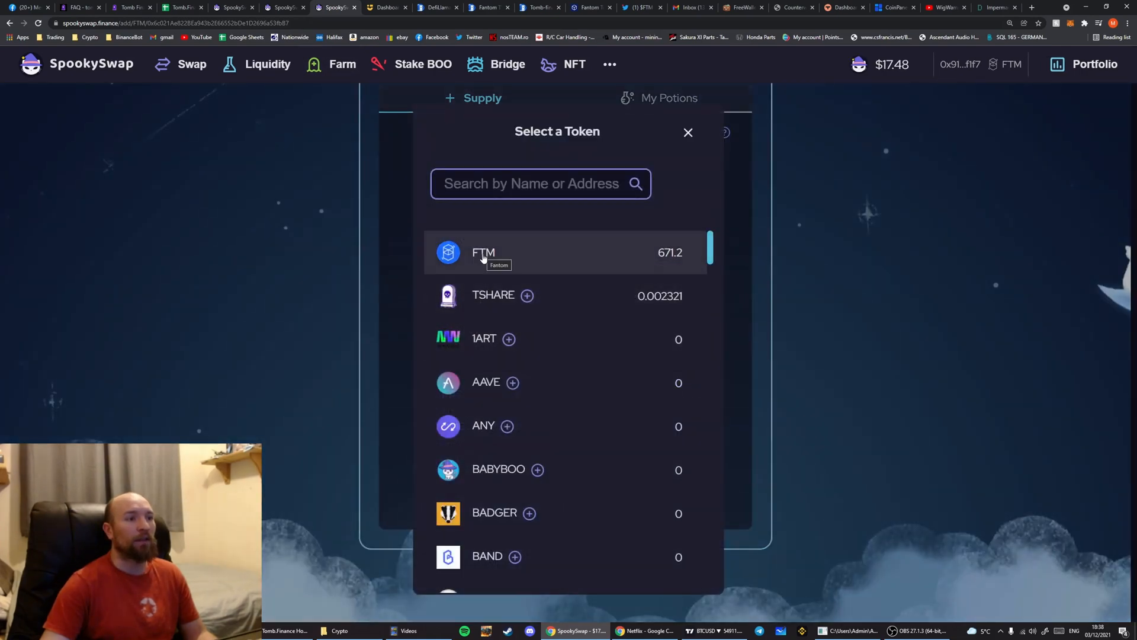
{"action": "left_click", "coordinate": [484, 251]}
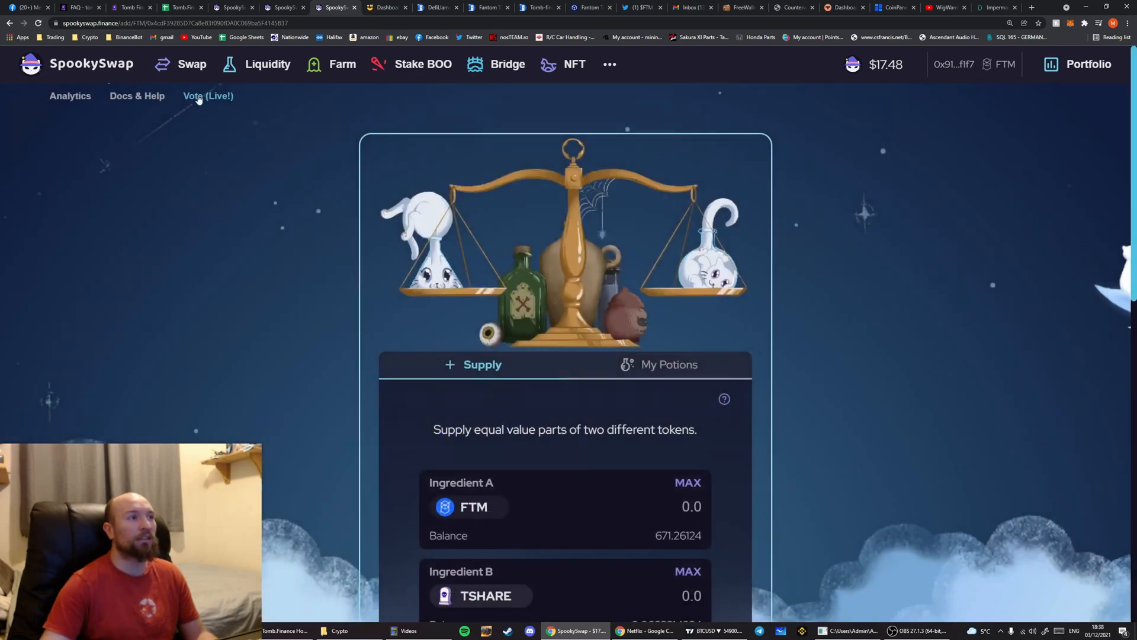
{"action": "scroll", "scroll_direction": "down", "scroll_amount": 3}
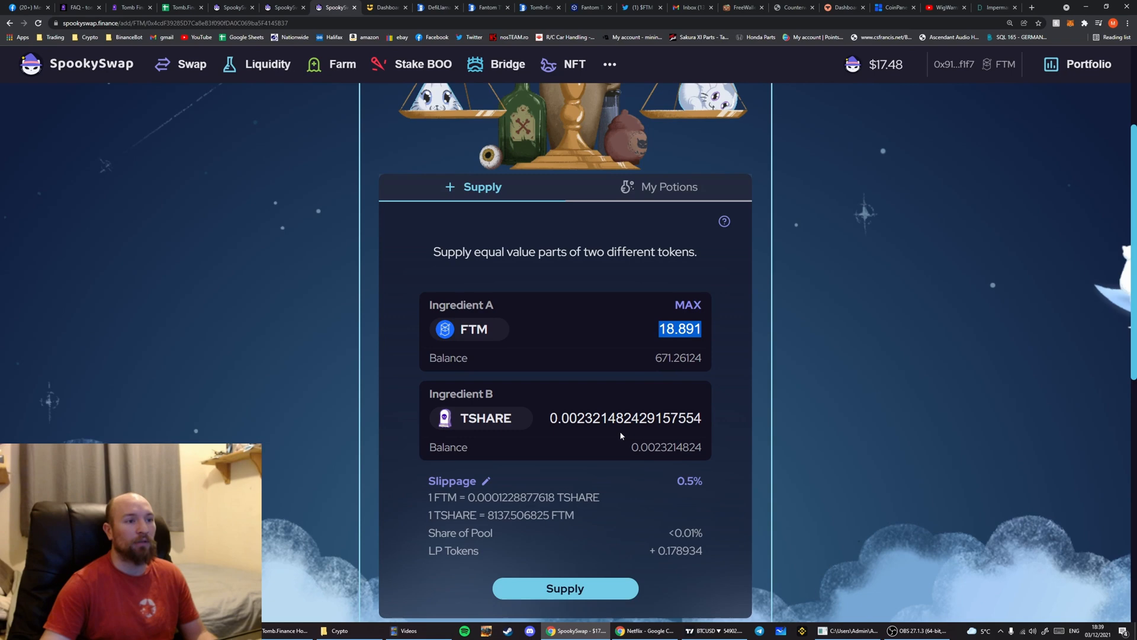
{"action": "left_click", "coordinate": [564, 589]}
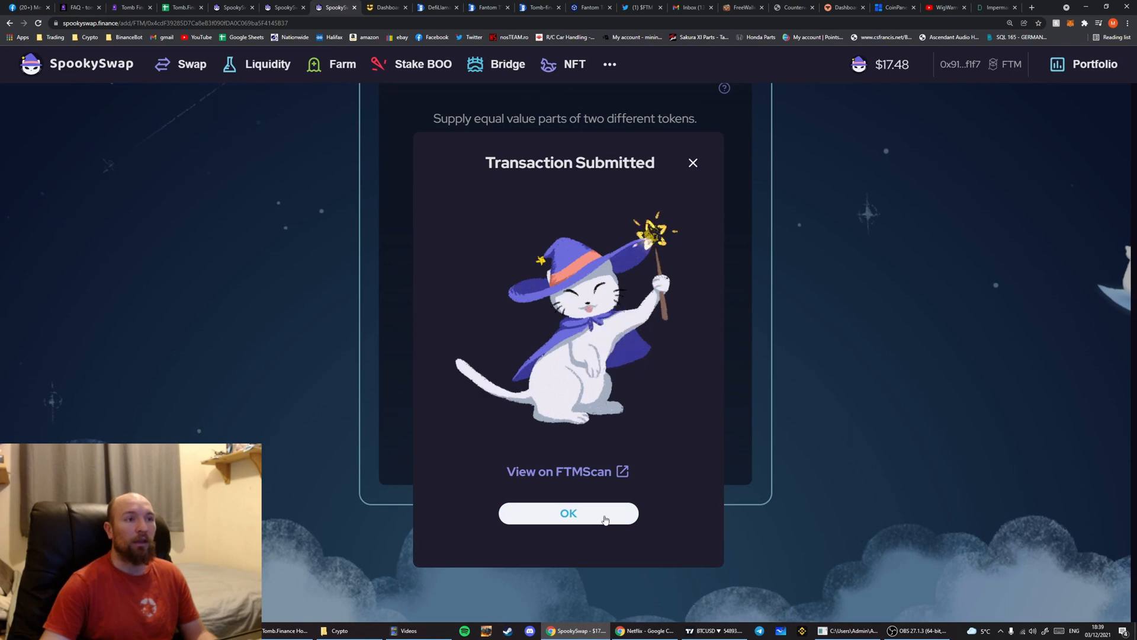
{"action": "left_click", "coordinate": [567, 513]}
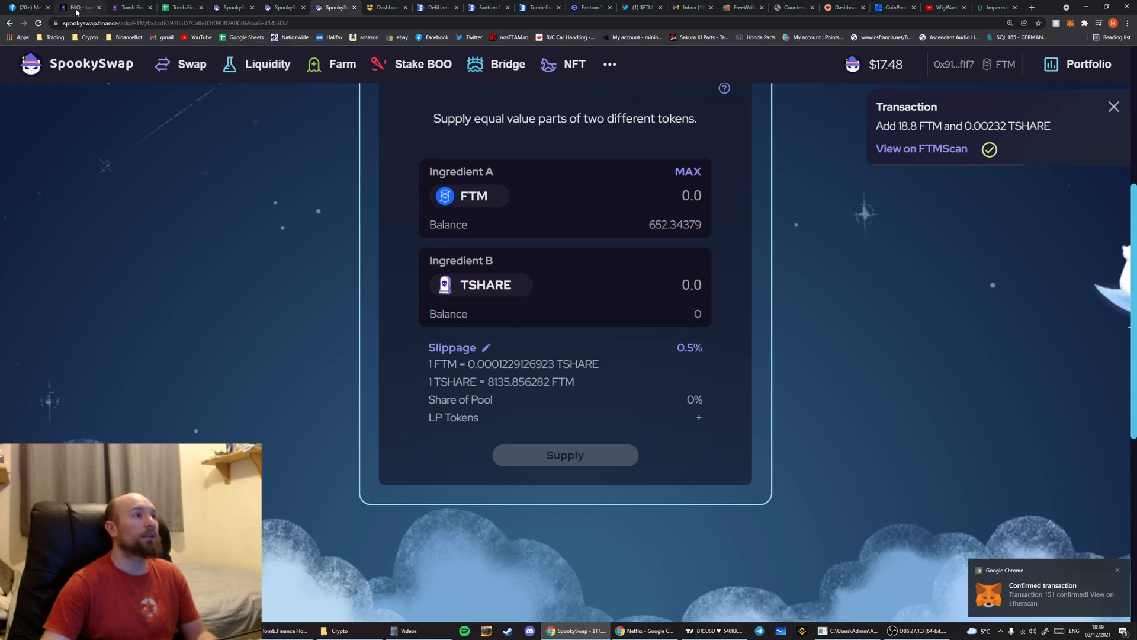
{"action": "left_click", "coordinate": [130, 7]}
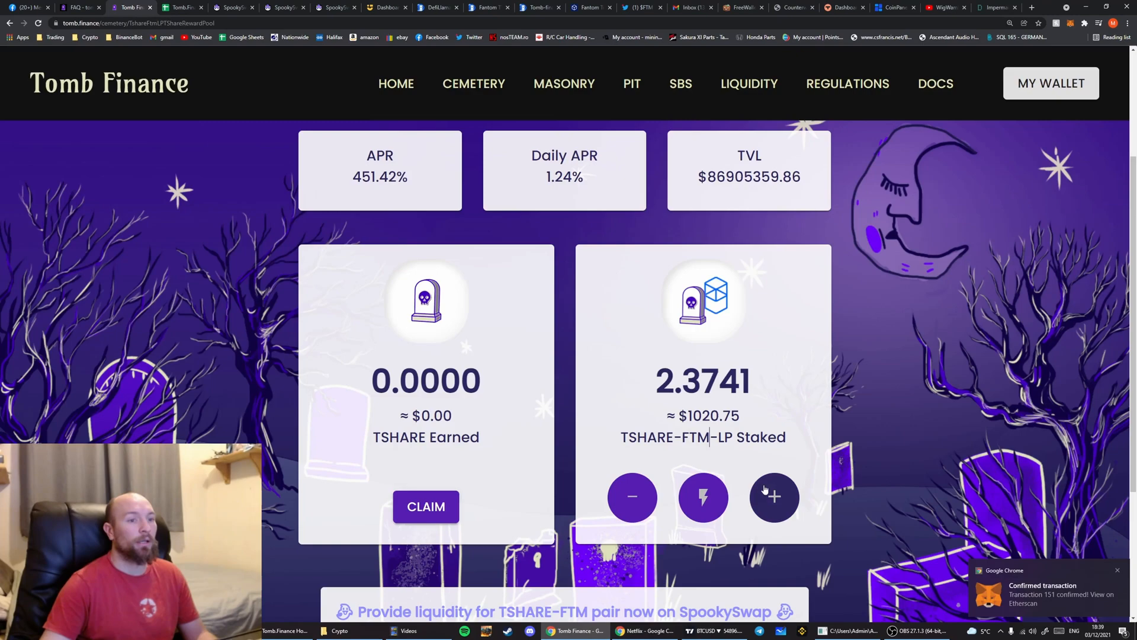
Stake the full 0.1789 available TSHARE-FTM-LP into the TSHARE-FTM-LP pool and confirm in MetaMask
{"action": "left_click", "coordinate": [774, 497]}
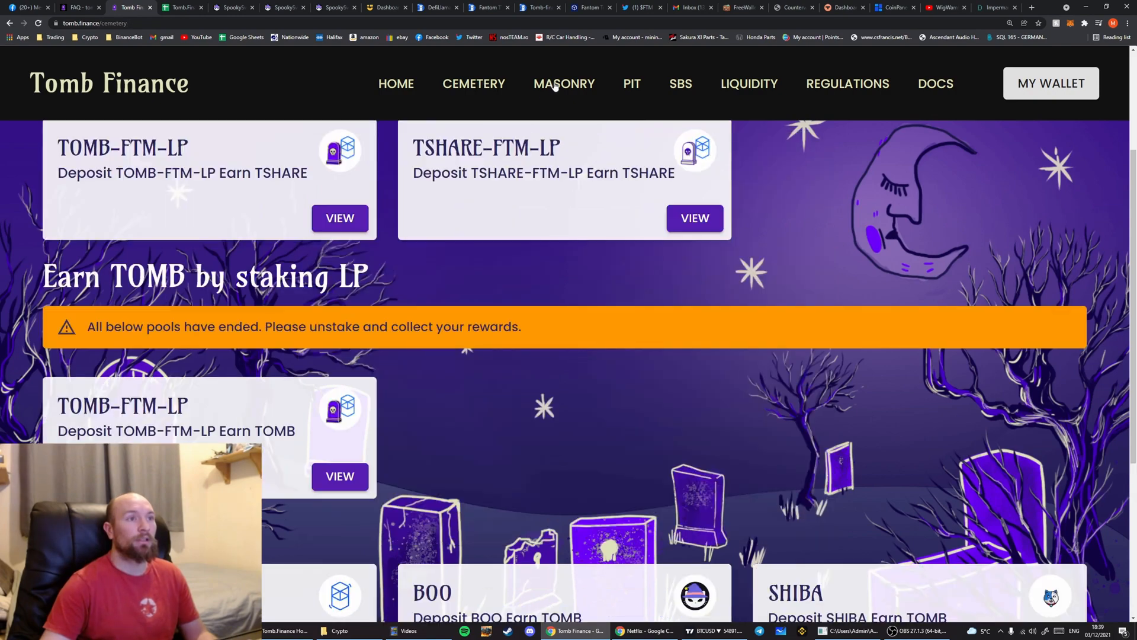
{"action": "left_click", "coordinate": [695, 218]}
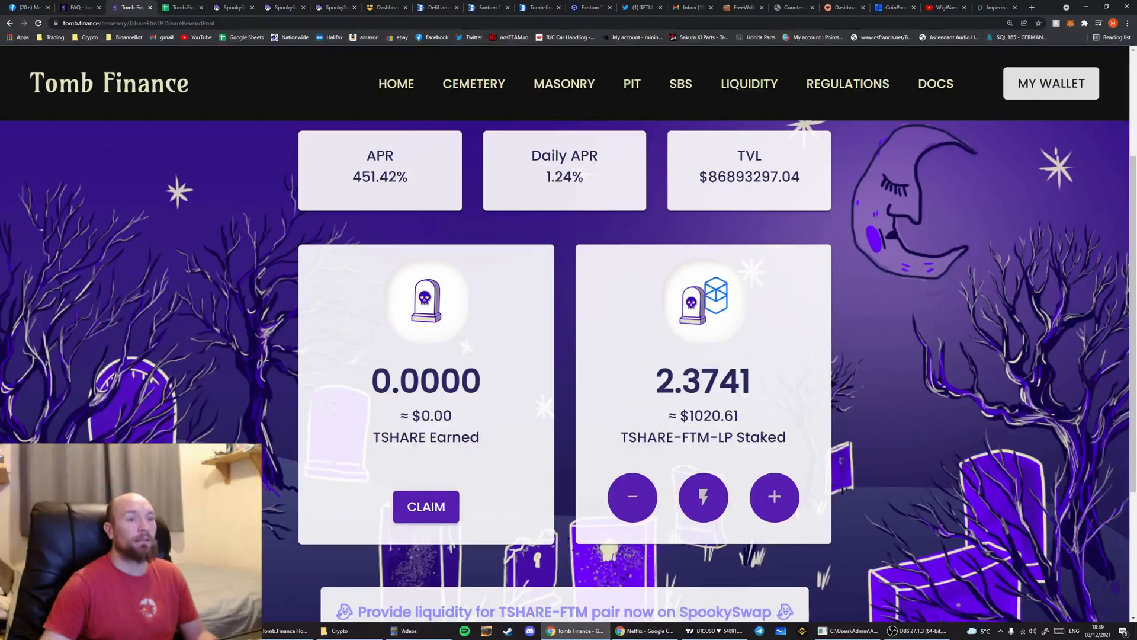
{"action": "left_click", "coordinate": [774, 496]}
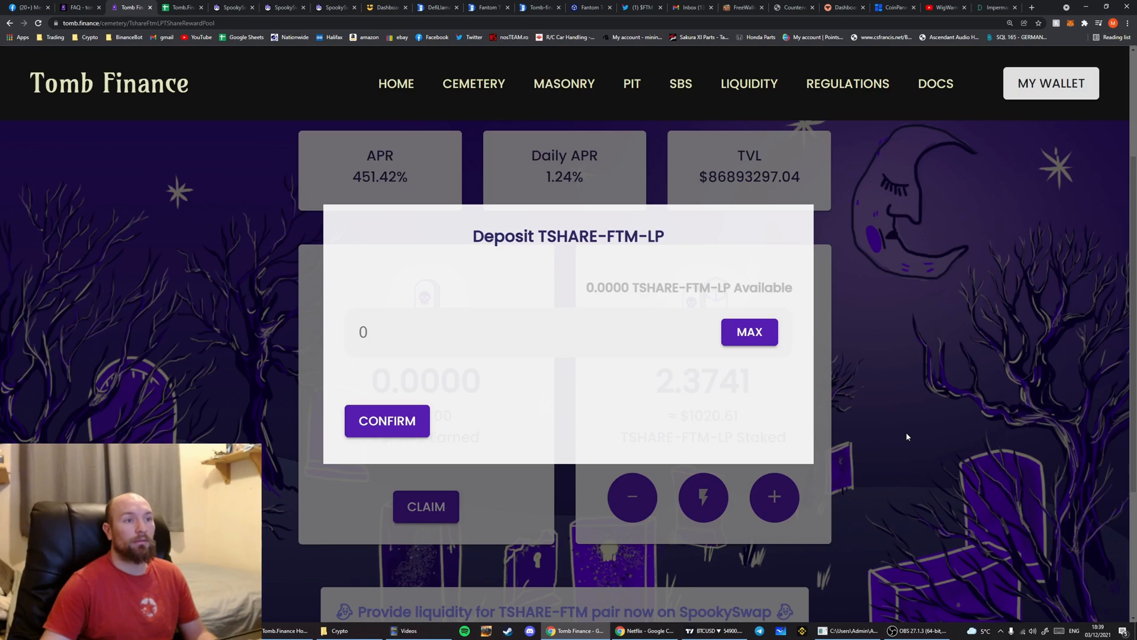
{"action": "mouse_move", "coordinate": [606, 257]}
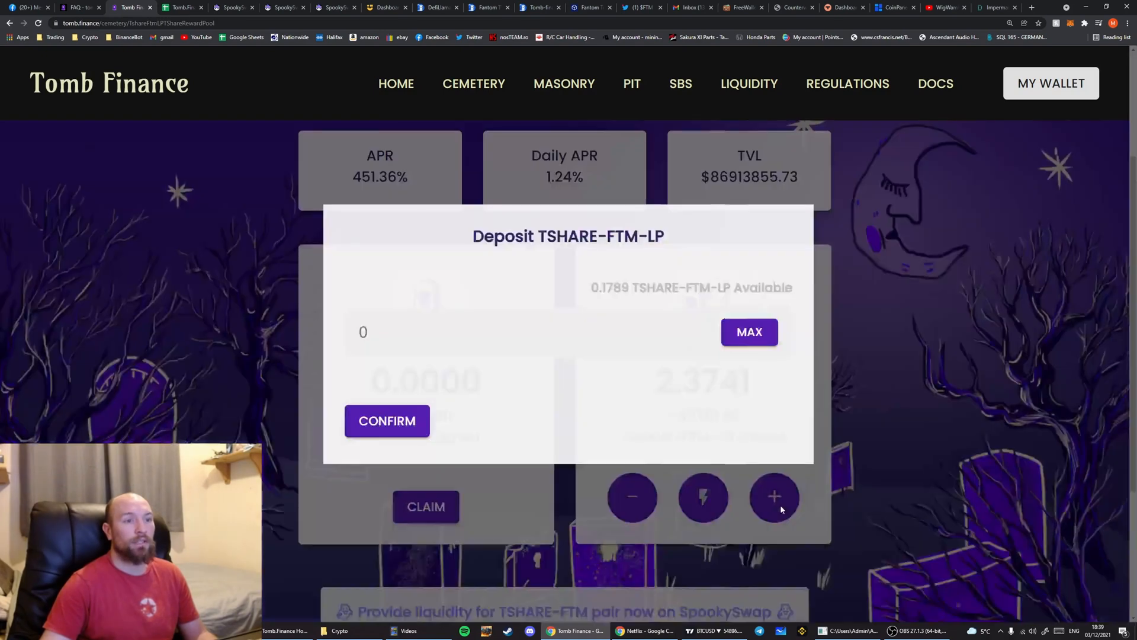
{"action": "double_click", "coordinate": [610, 287]}
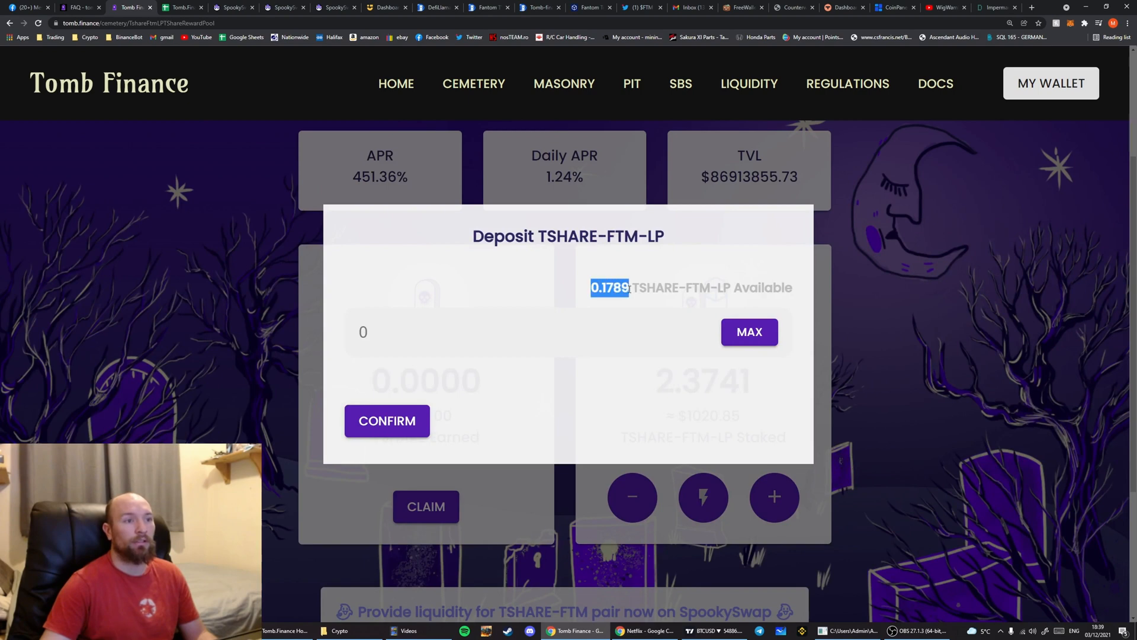
{"action": "left_click", "coordinate": [749, 331]}
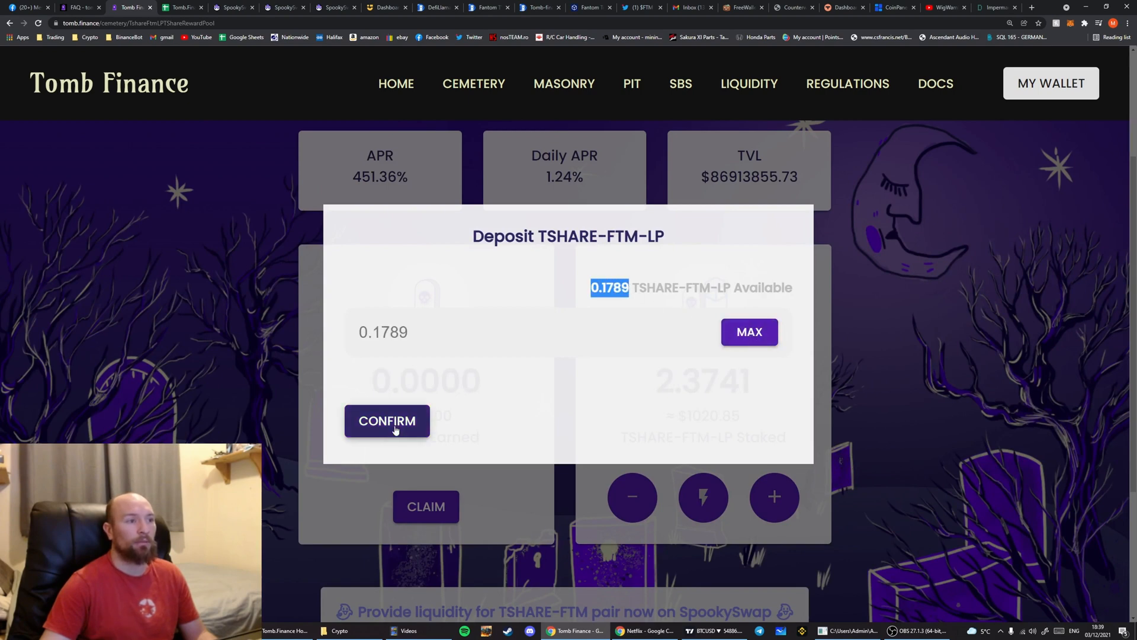
{"action": "left_click", "coordinate": [386, 421]}
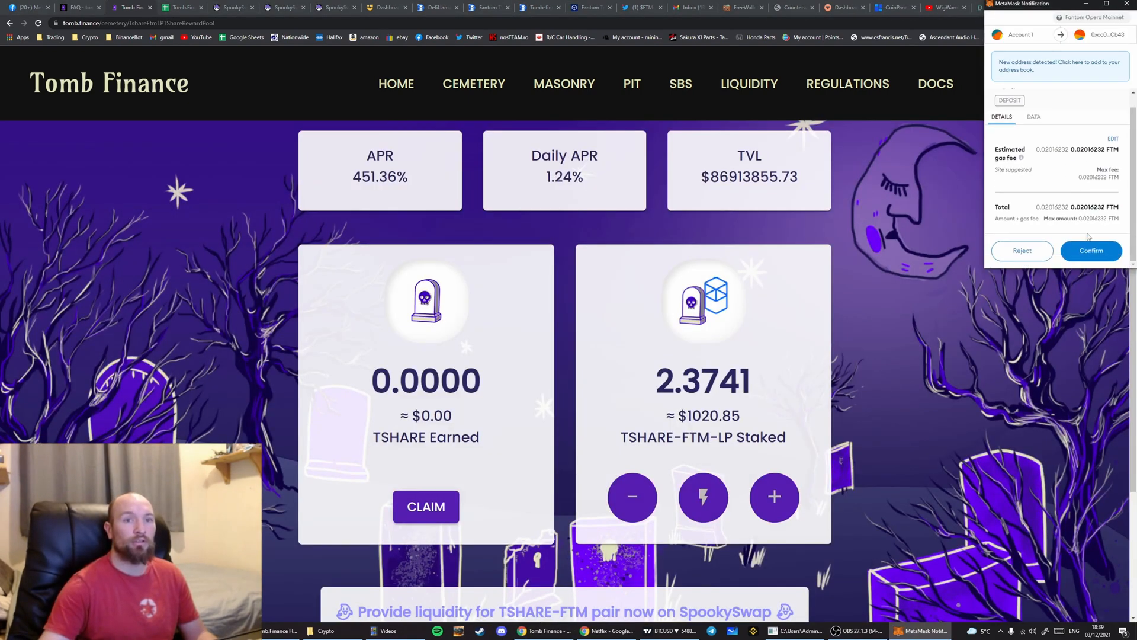
{"action": "left_click", "coordinate": [1091, 250]}
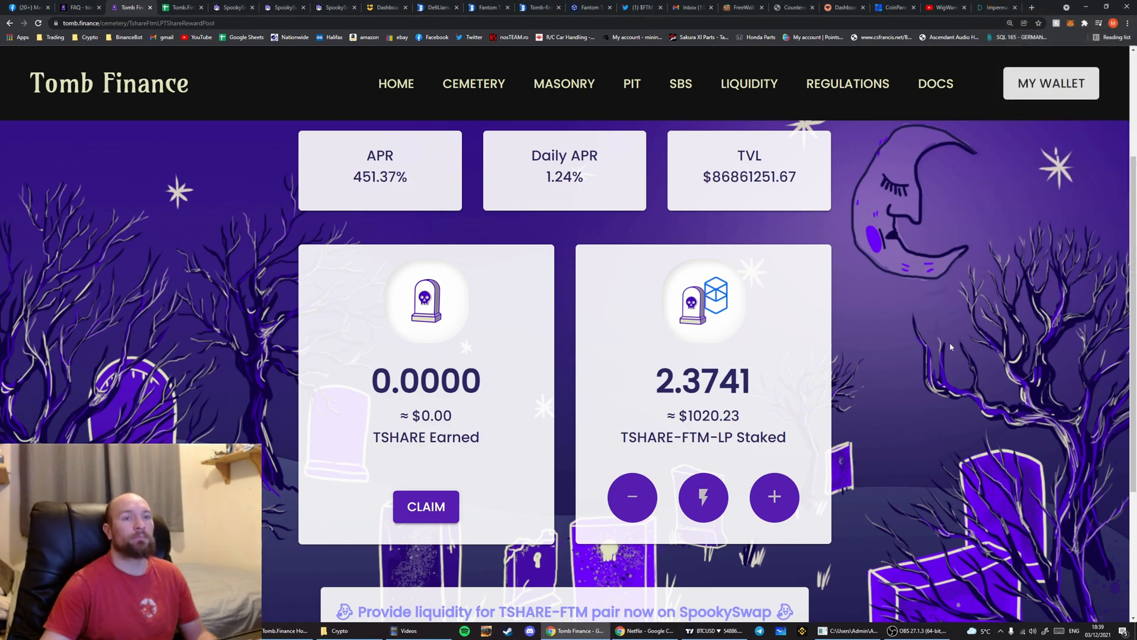
{"action": "mouse_move", "coordinate": [950, 348]}
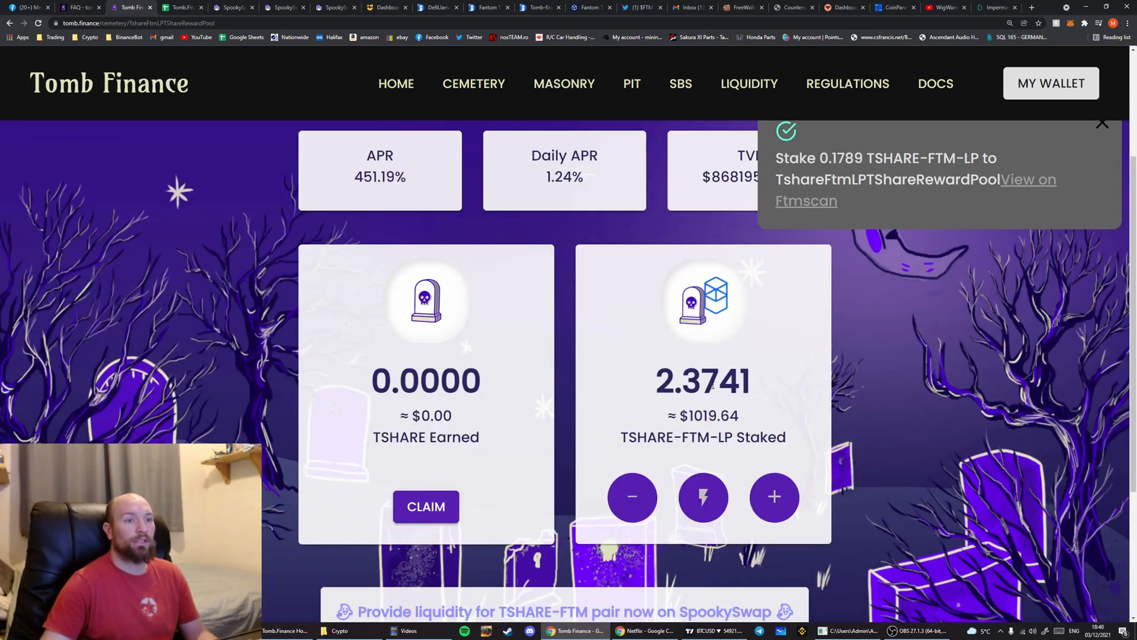
{"action": "left_click", "coordinate": [1102, 123]}
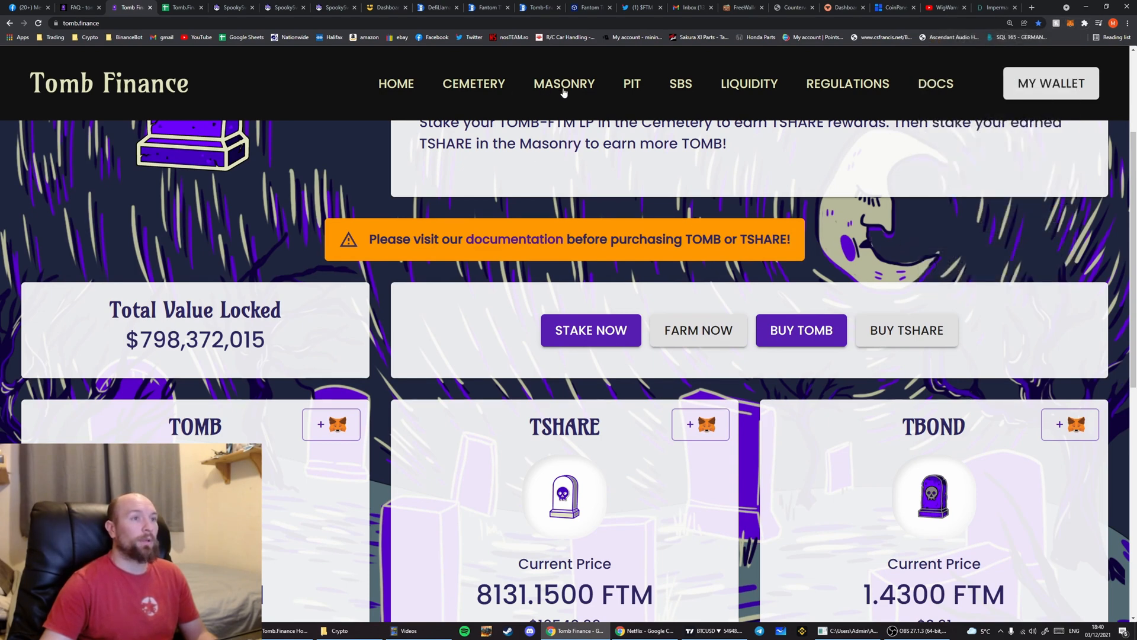
Claim the TOMB earned in the Masonry, confirm in MetaMask, and return to the Cemetery pool list
{"action": "left_click", "coordinate": [564, 83]}
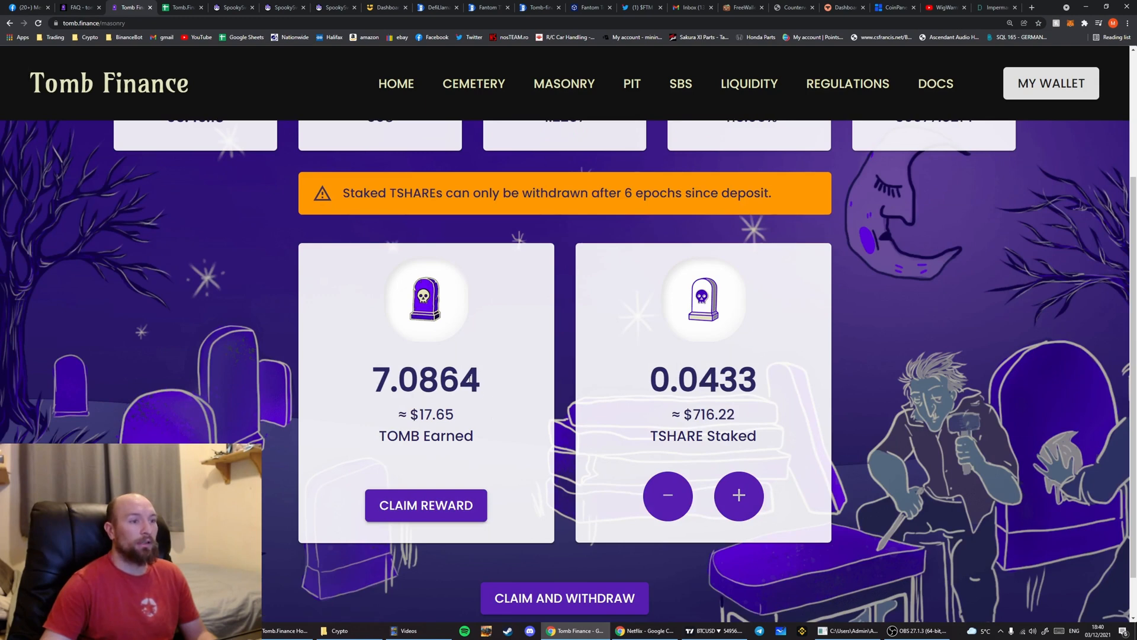
{"action": "mouse_move", "coordinate": [425, 506]}
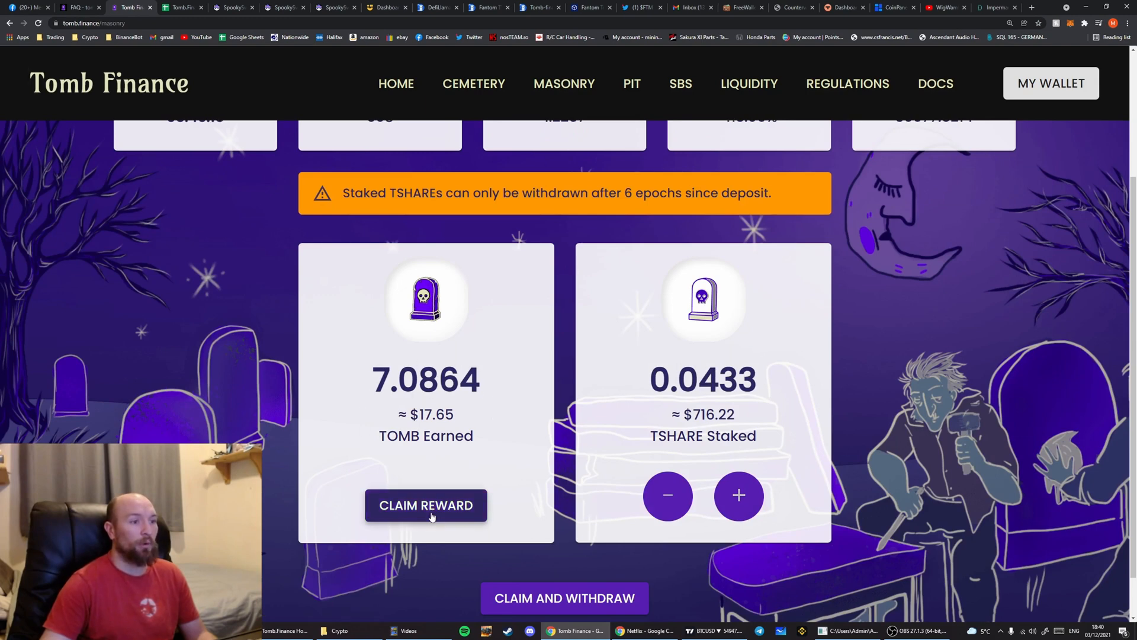
{"action": "left_click", "coordinate": [425, 505]}
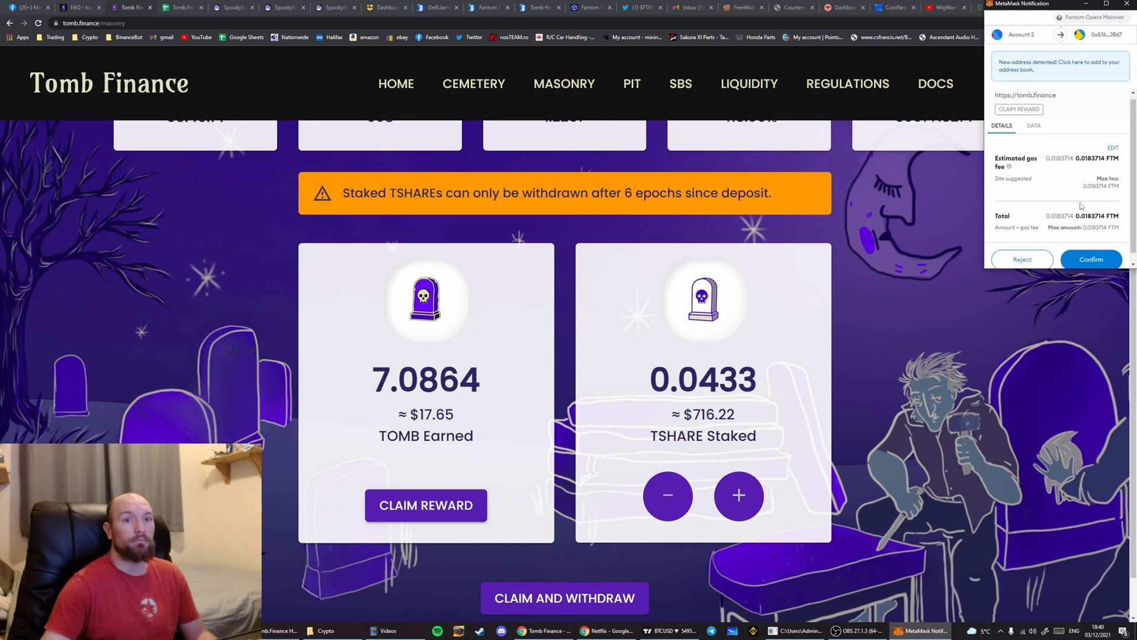
{"action": "left_click", "coordinate": [1091, 260]}
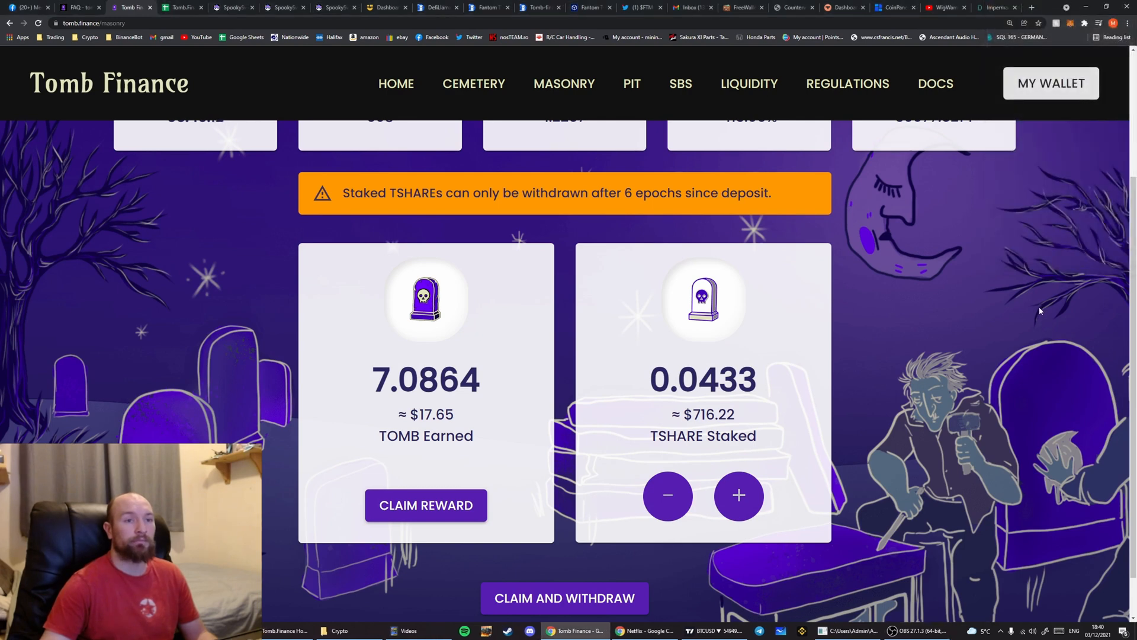
{"action": "left_click", "coordinate": [426, 505]}
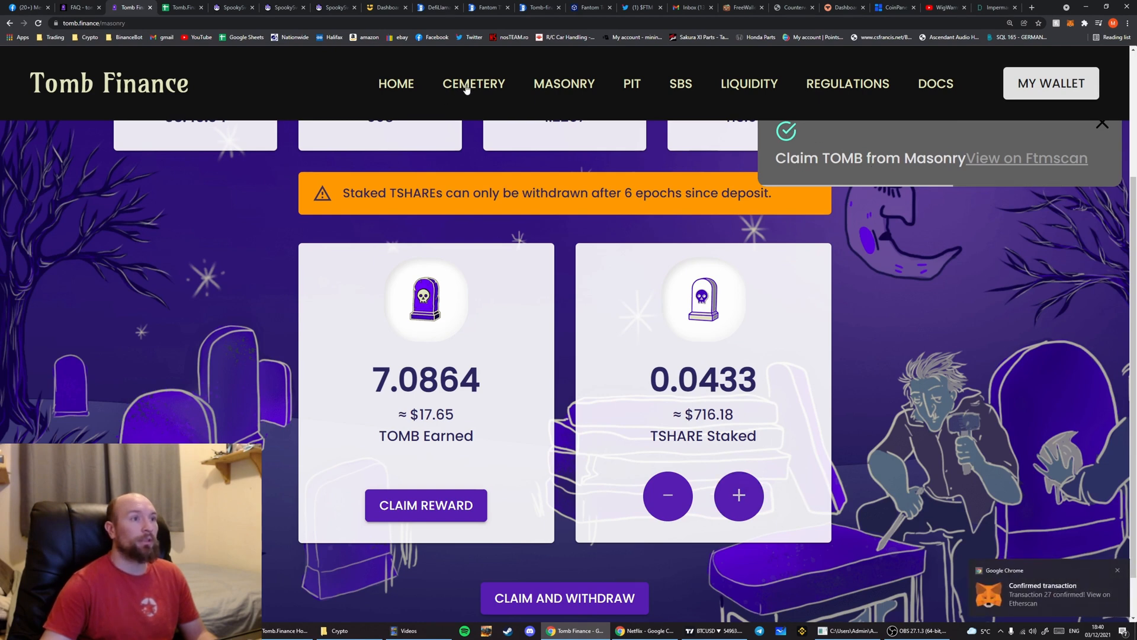
{"action": "left_click", "coordinate": [473, 83]}
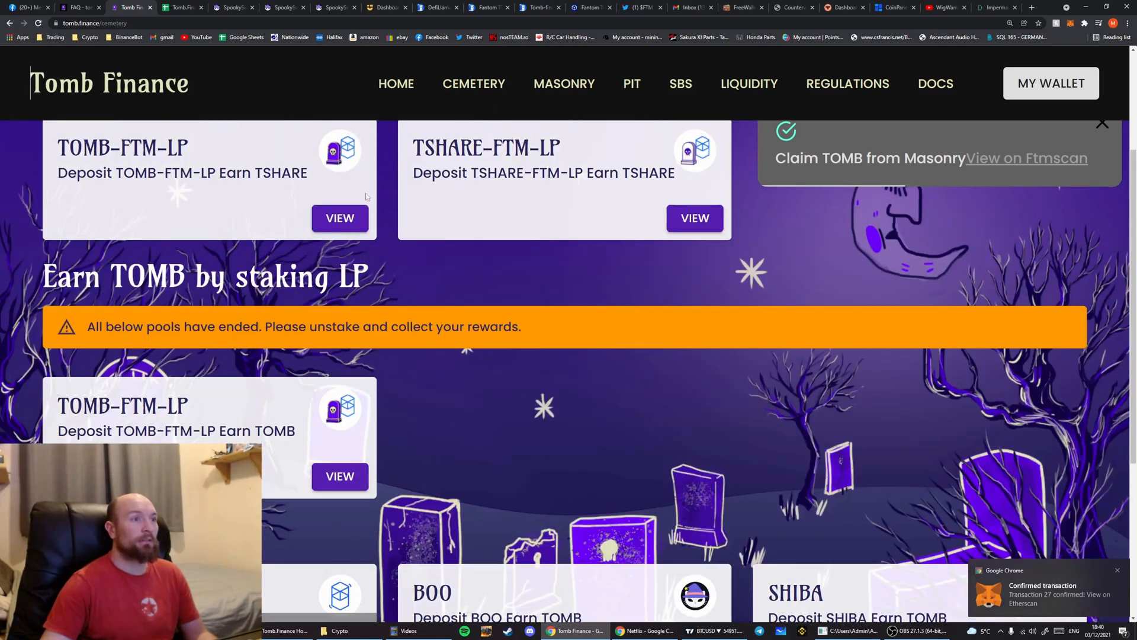
Supply 8.66412 FTM with the full 7.0864 TOMB balance on SpookySwap for about 5.3526 LP tokens
{"action": "left_click", "coordinate": [695, 218]}
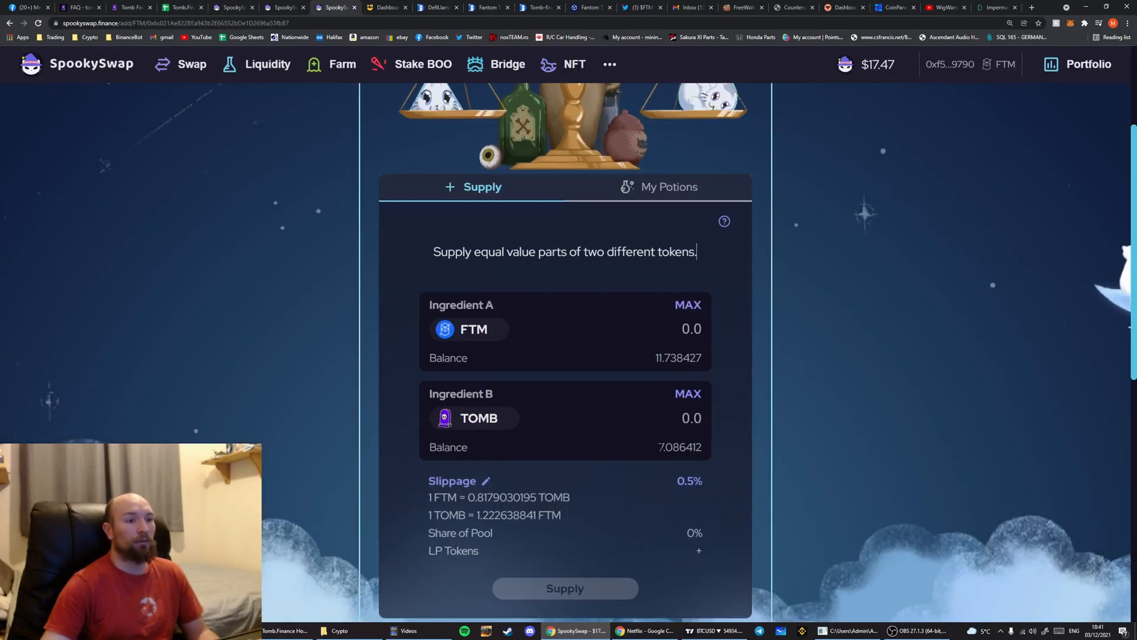
{"action": "double_click", "coordinate": [678, 357]}
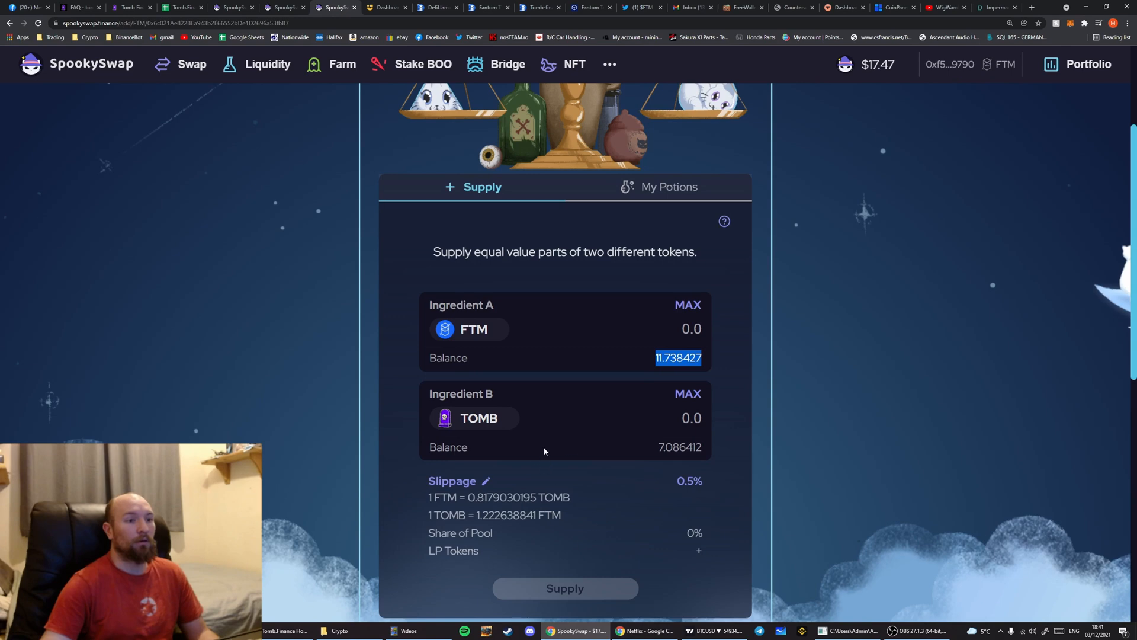
{"action": "left_click", "coordinate": [687, 393]}
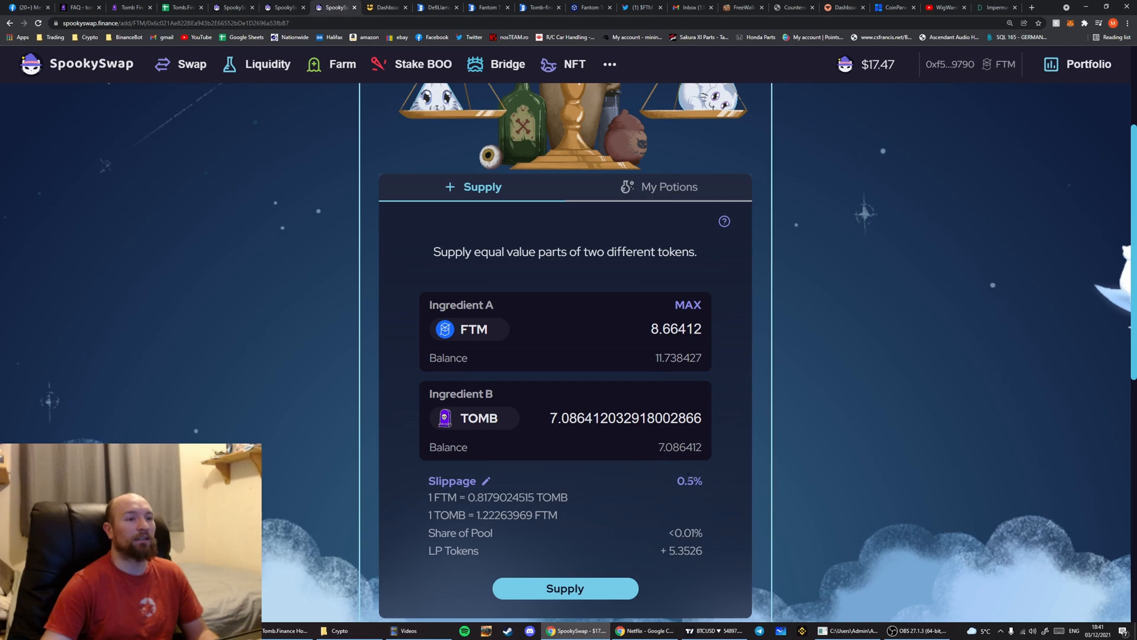
{"action": "mouse_move", "coordinate": [644, 554]}
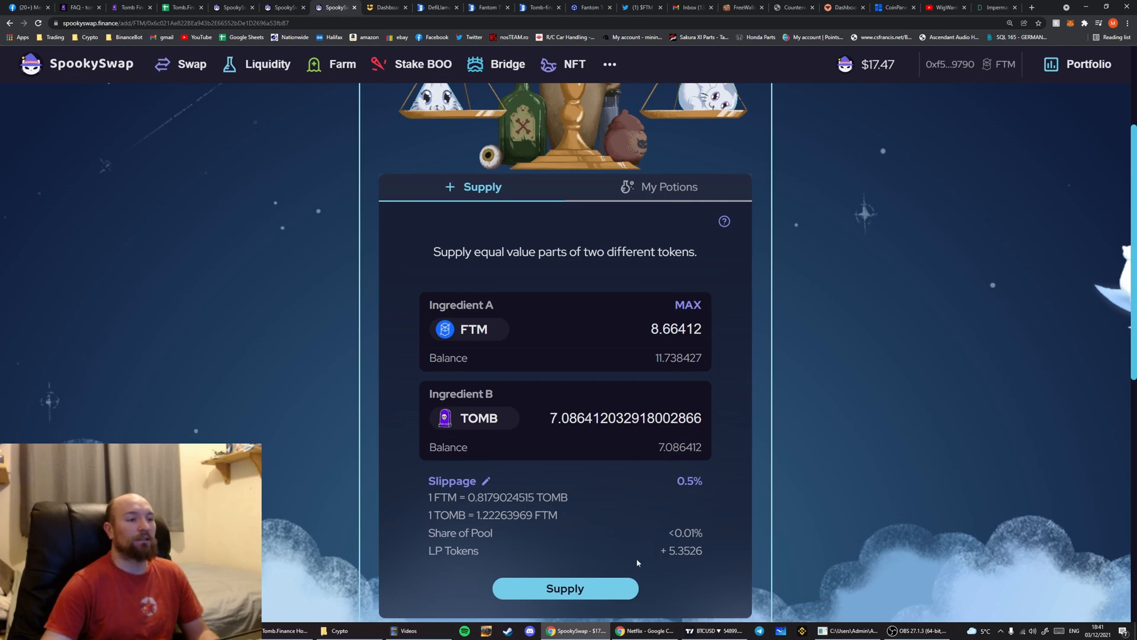
{"action": "left_click", "coordinate": [566, 589]}
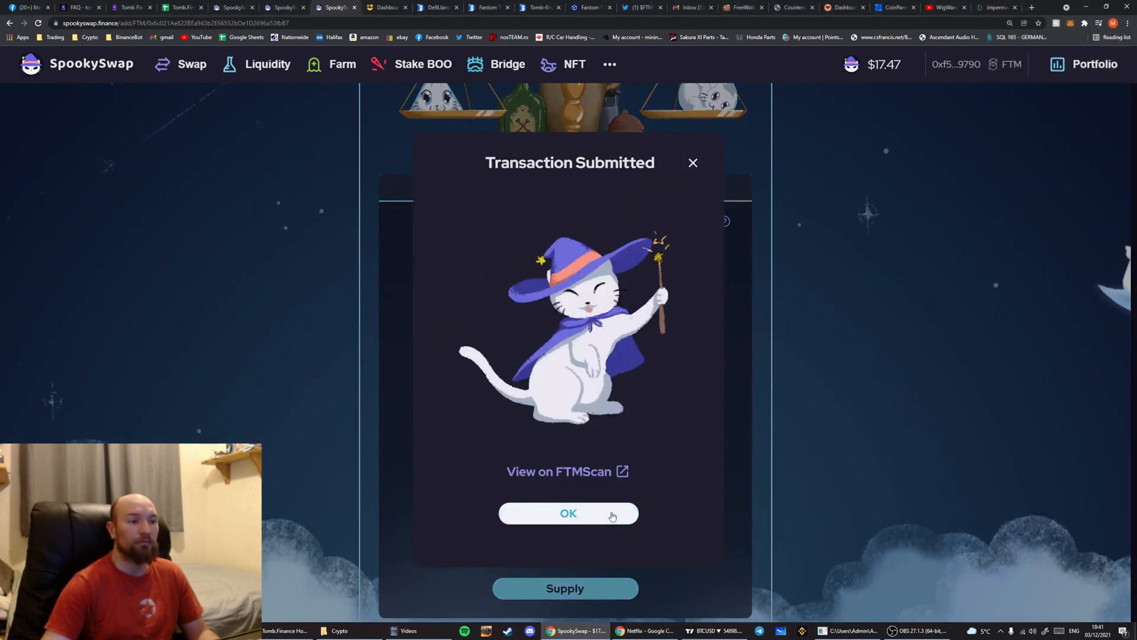
{"action": "left_click", "coordinate": [567, 513]}
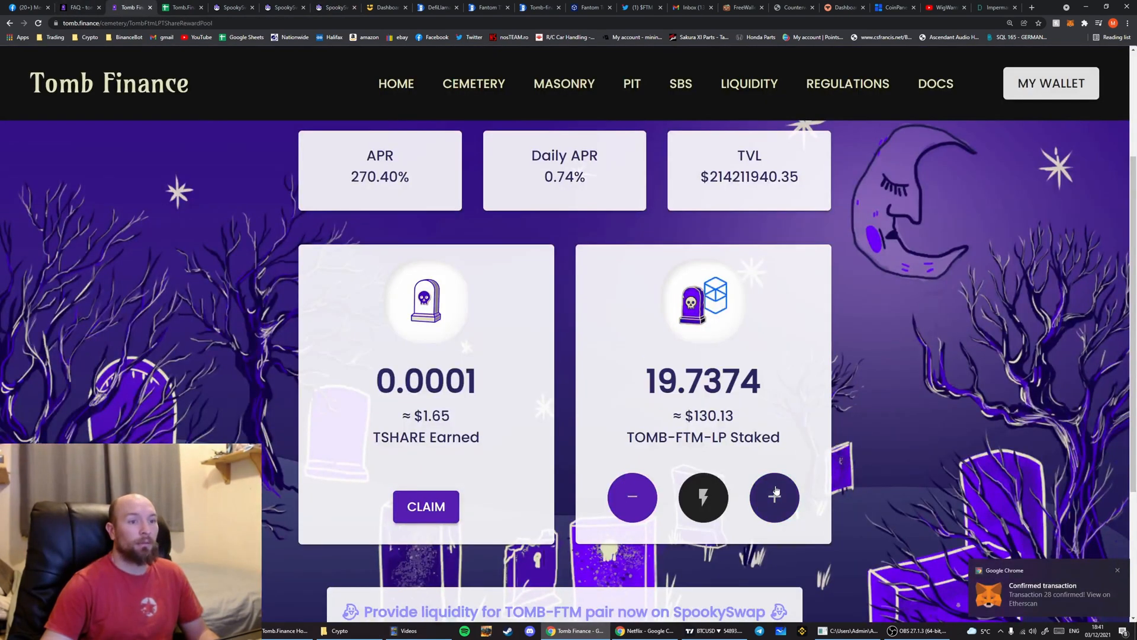
Stake the 5.3526 TOMB-FTM-LP into the TOMB-FTM-LP pool and approve the transaction in MetaMask
{"action": "left_click", "coordinate": [774, 497]}
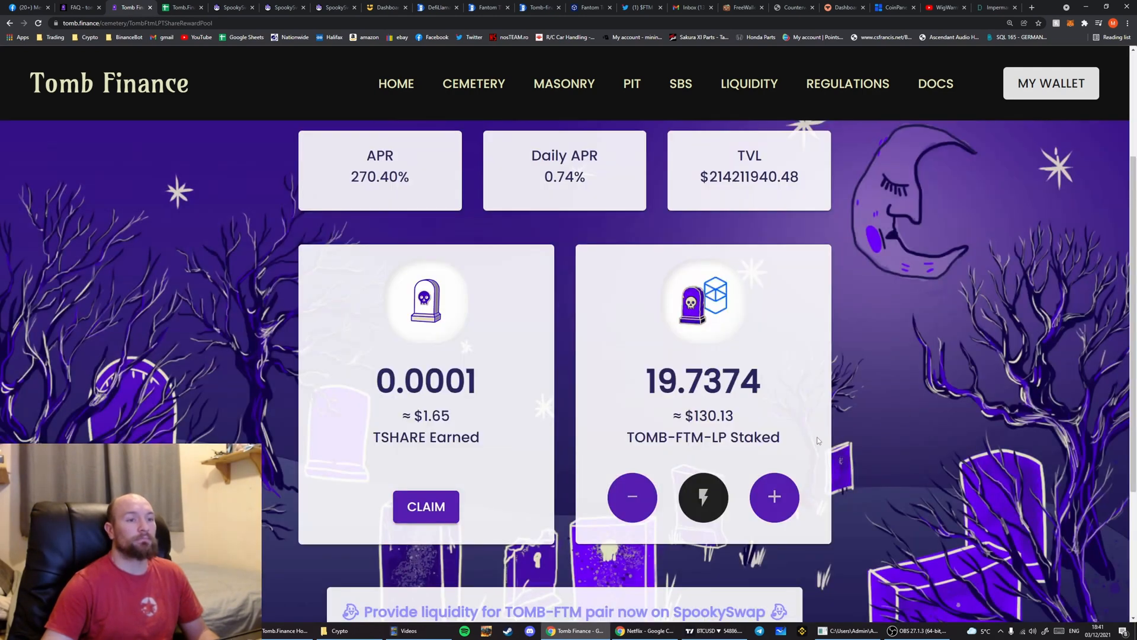
{"action": "mouse_move", "coordinate": [450, 108]}
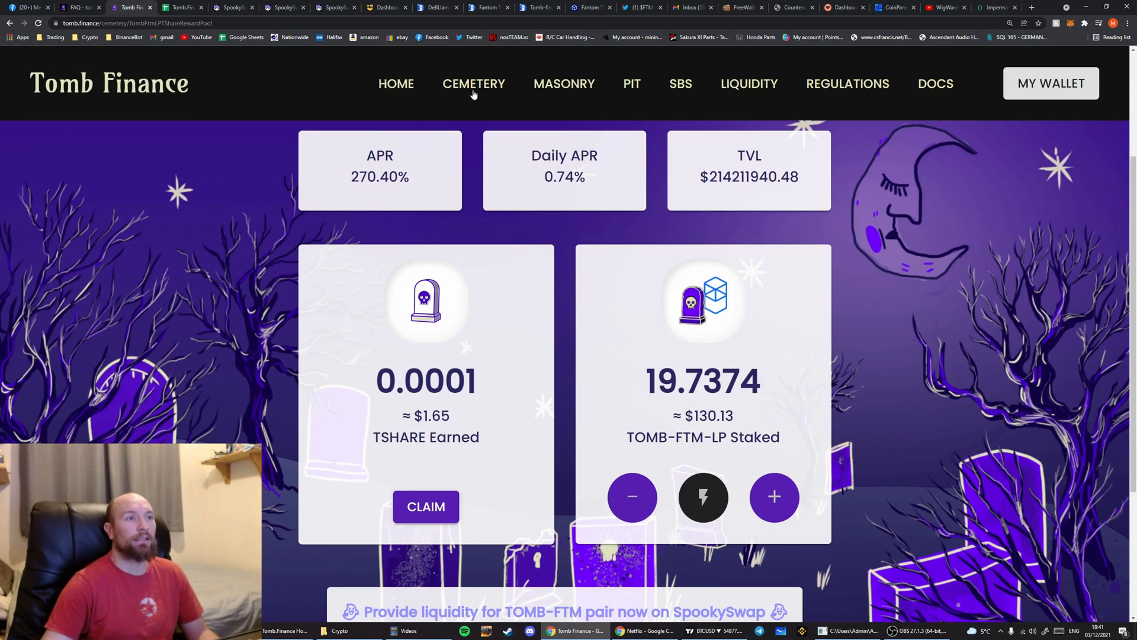
{"action": "mouse_move", "coordinate": [548, 373]}
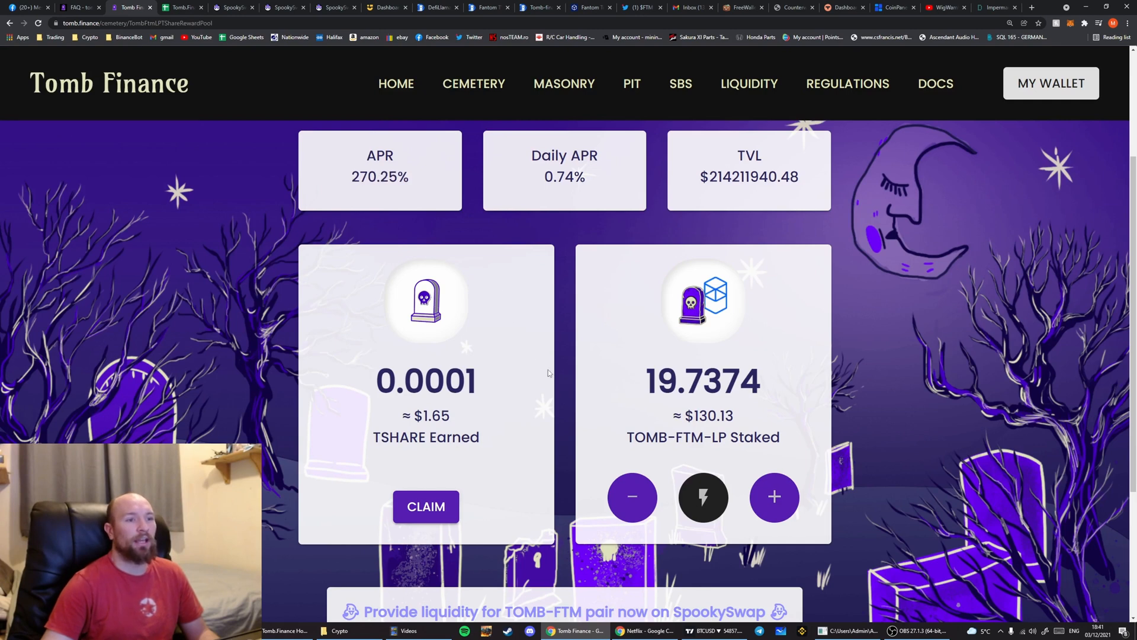
{"action": "mouse_move", "coordinate": [760, 464]}
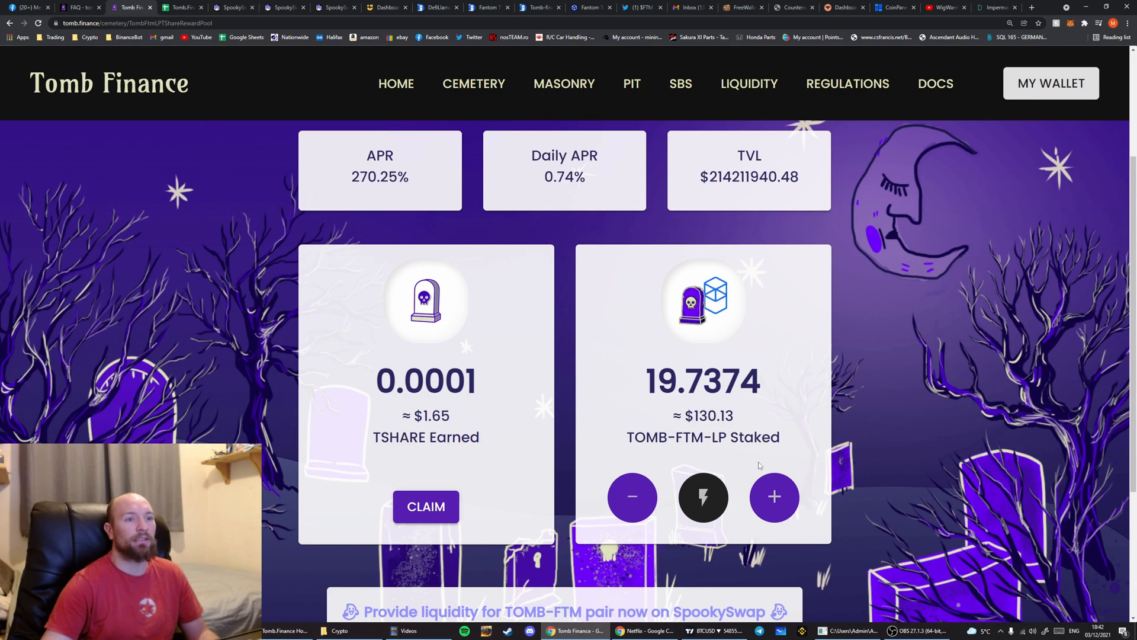
{"action": "left_click", "coordinate": [773, 497]}
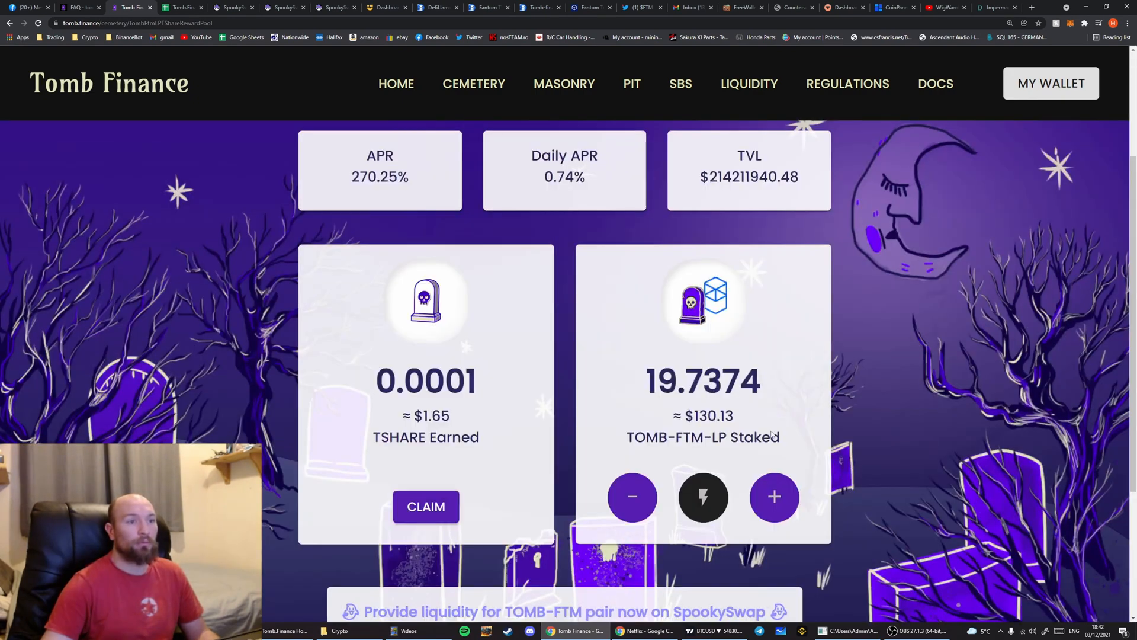
{"action": "left_click", "coordinate": [774, 497]}
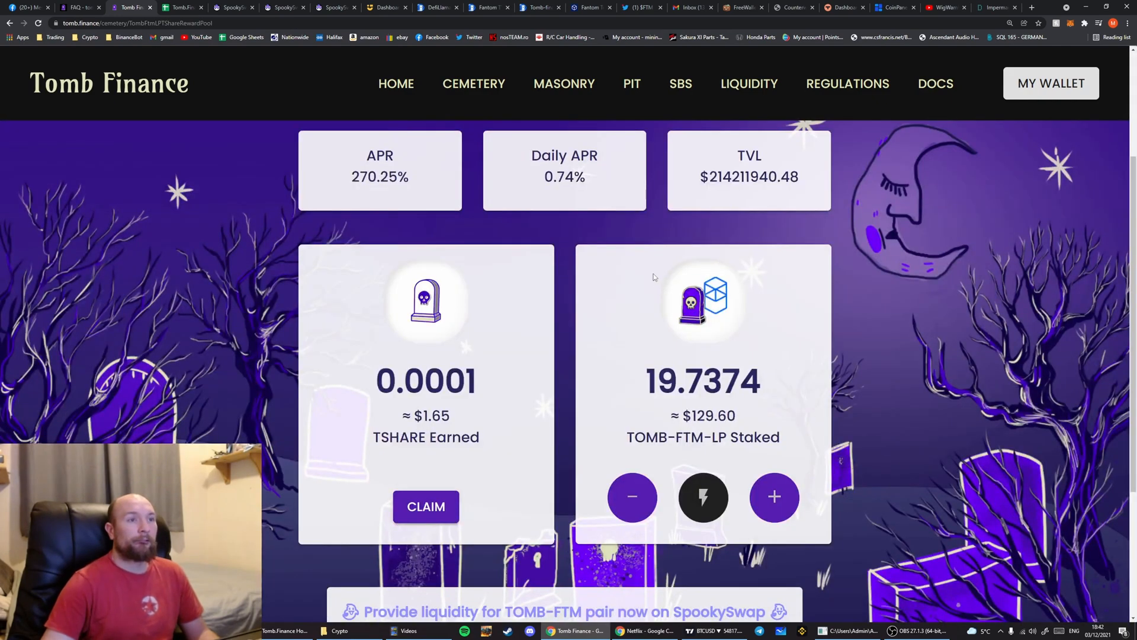
{"action": "left_click", "coordinate": [774, 497]}
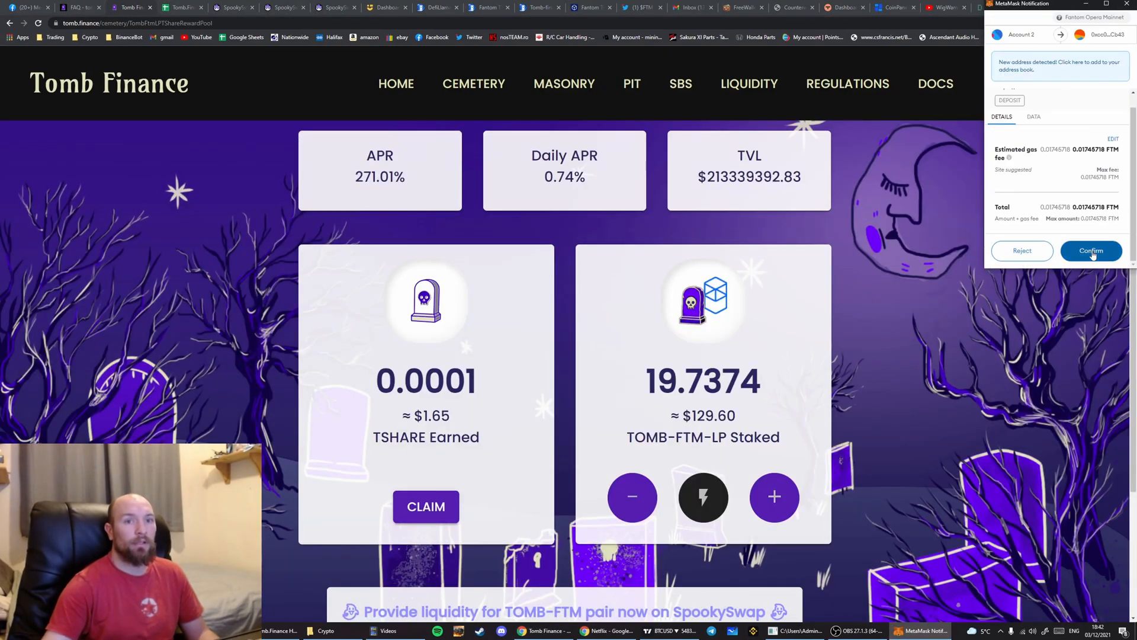
{"action": "left_click", "coordinate": [1091, 250]}
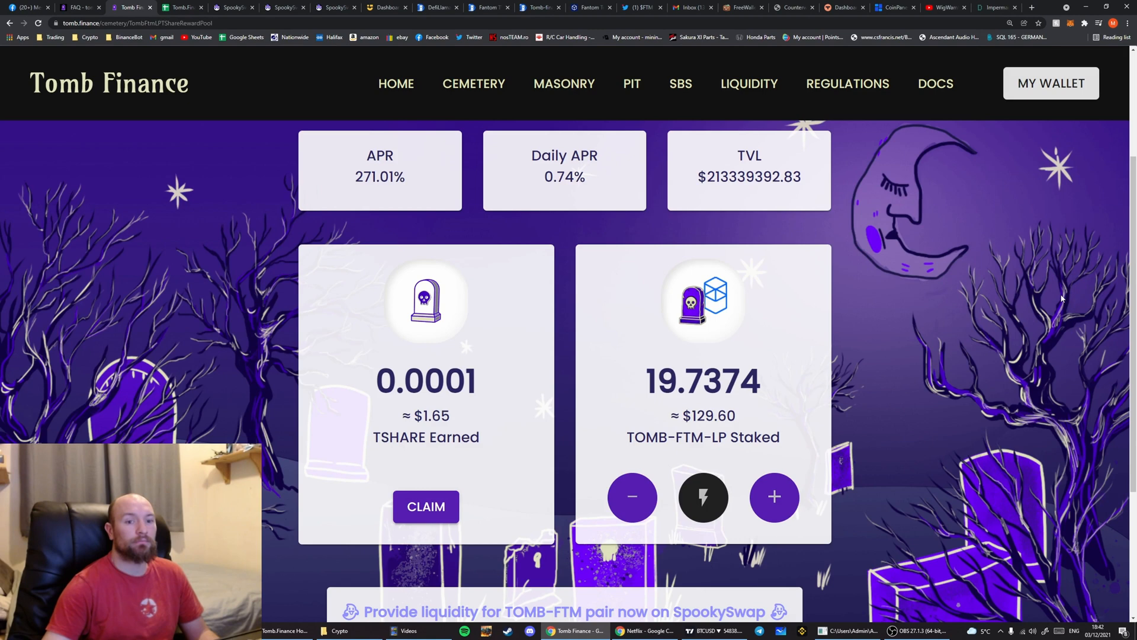
{"action": "left_click", "coordinate": [774, 497]}
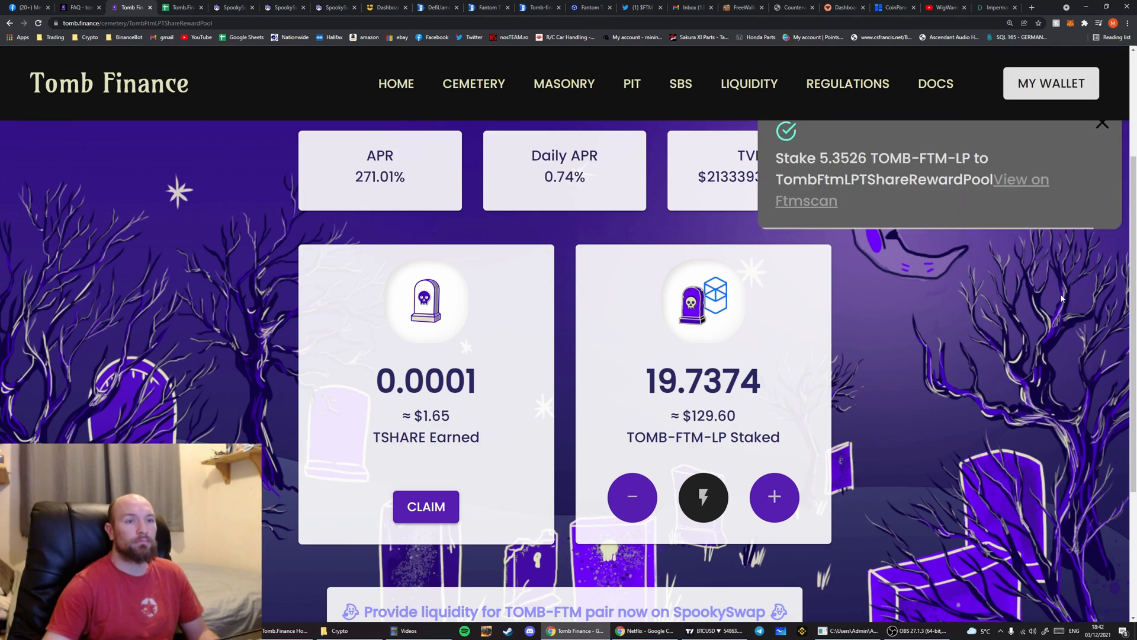
{"action": "mouse_move", "coordinate": [968, 559]}
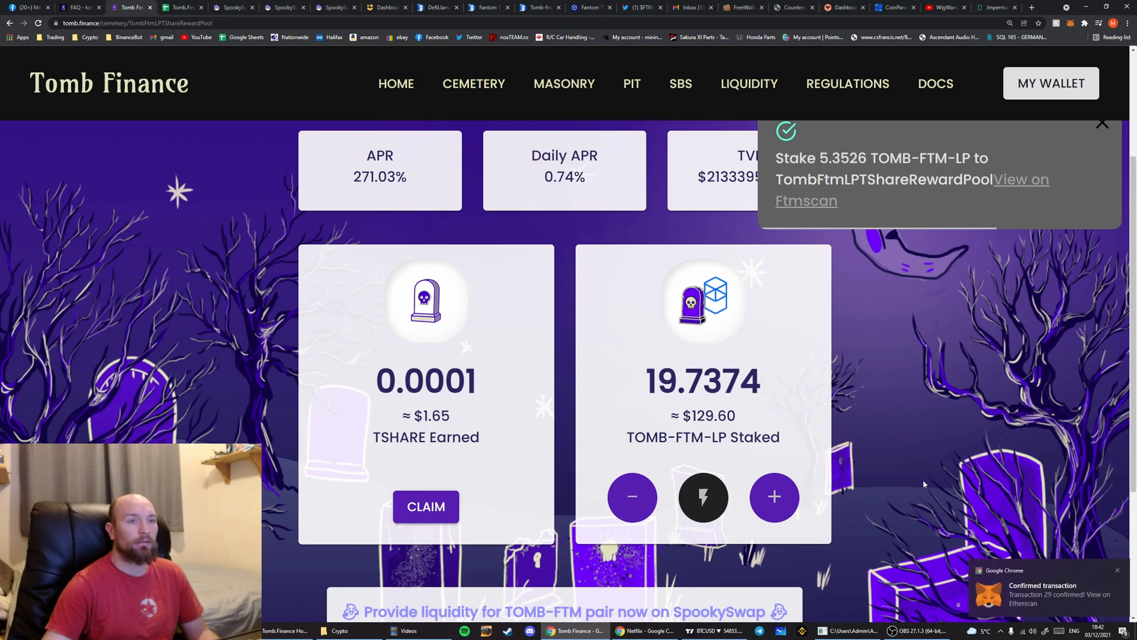
{"action": "left_click", "coordinate": [564, 83]}
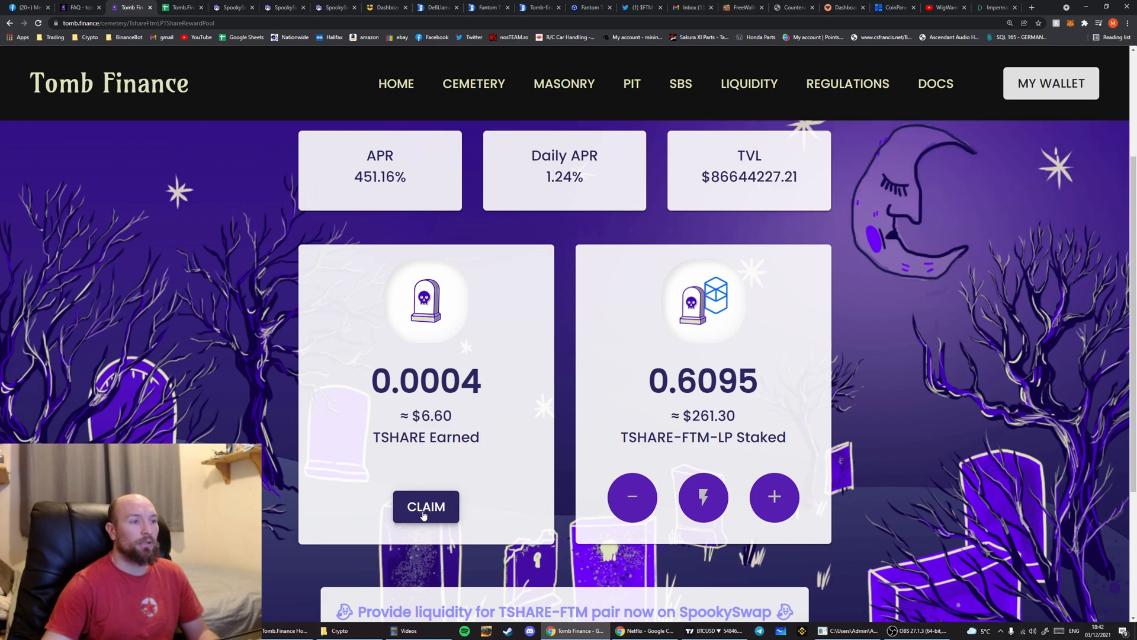
Claim the earned TSHARE from the TSHARE-FTM-LP pool and confirm it in MetaMask
{"action": "left_click", "coordinate": [425, 506]}
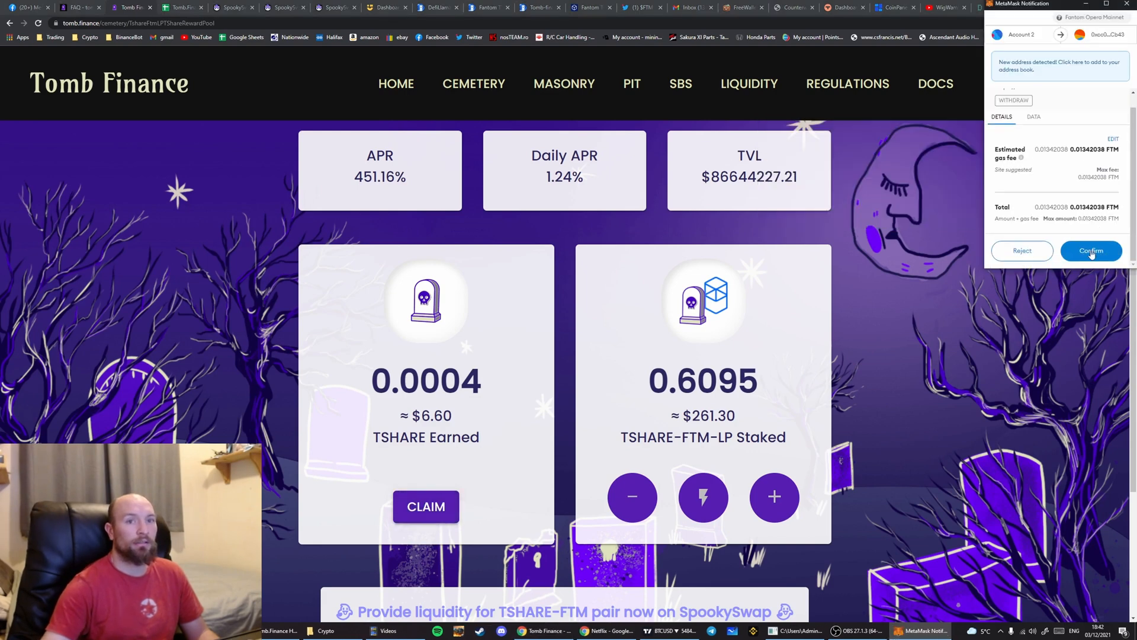
{"action": "left_click", "coordinate": [1091, 250]}
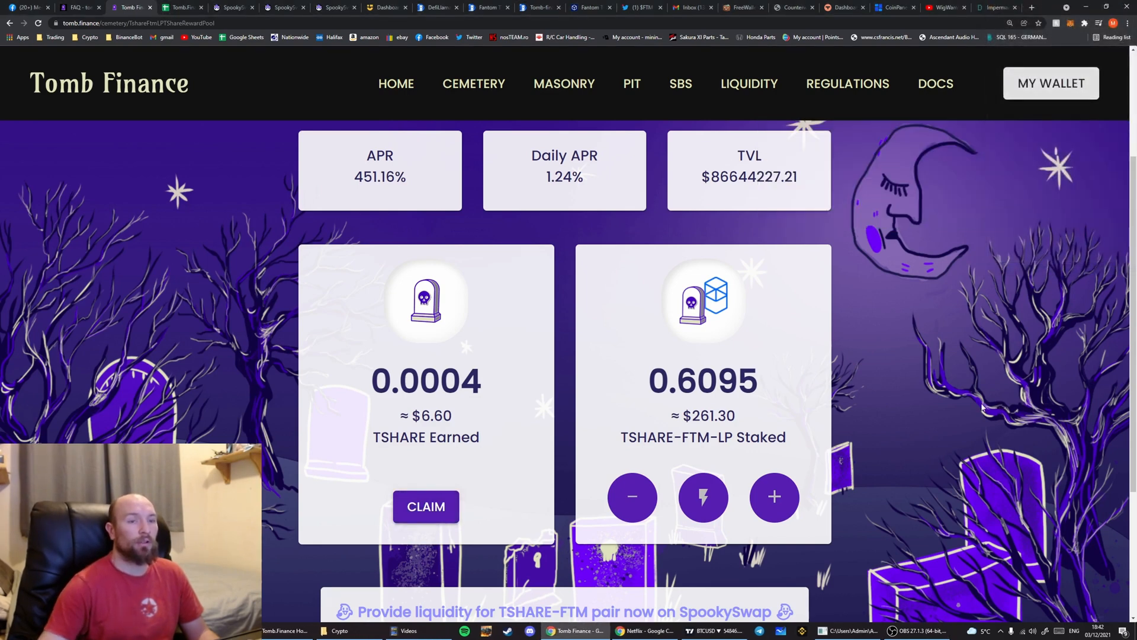
{"action": "left_click", "coordinate": [425, 506]}
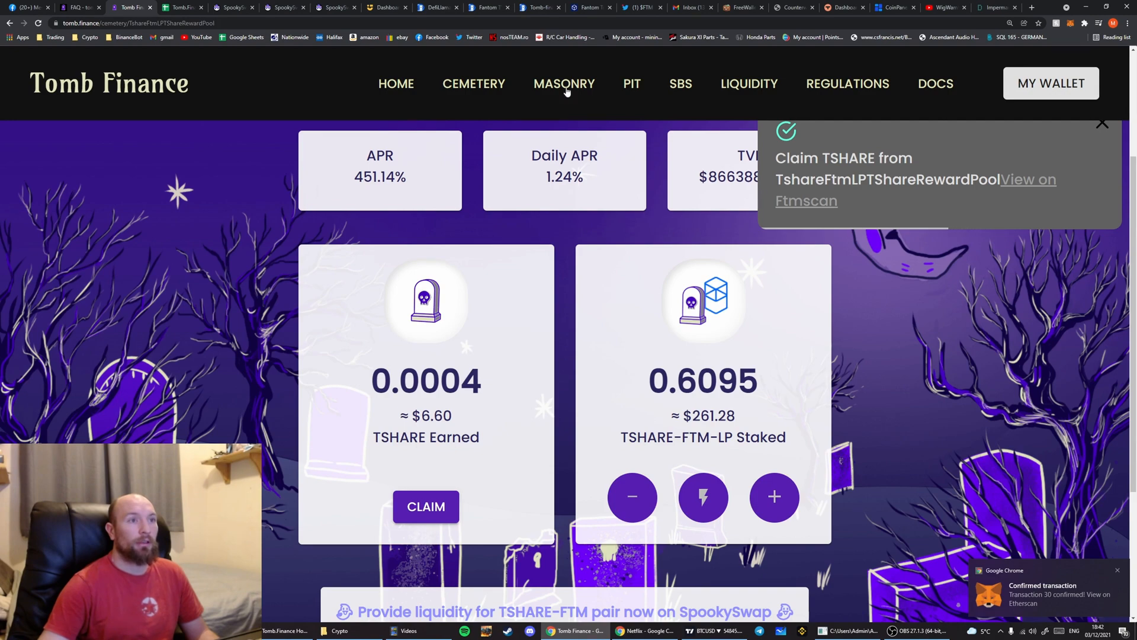
Go to the Masonry and dismiss the wallet balances overview
{"action": "left_click", "coordinate": [564, 83]}
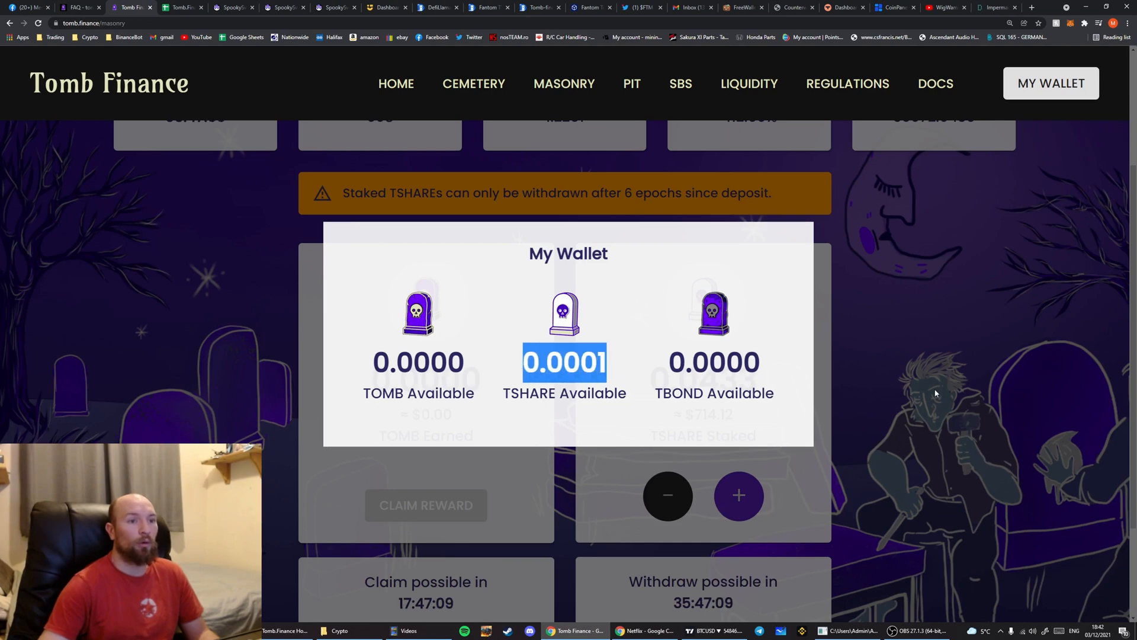
{"action": "left_click", "coordinate": [738, 495]}
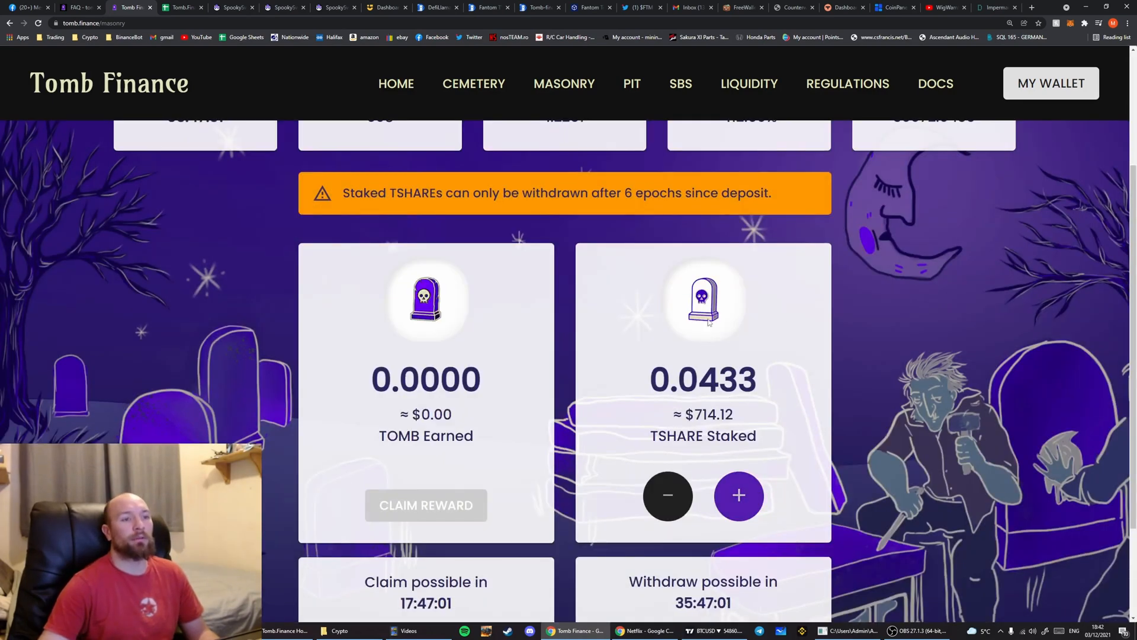
{"action": "left_click", "coordinate": [738, 495]}
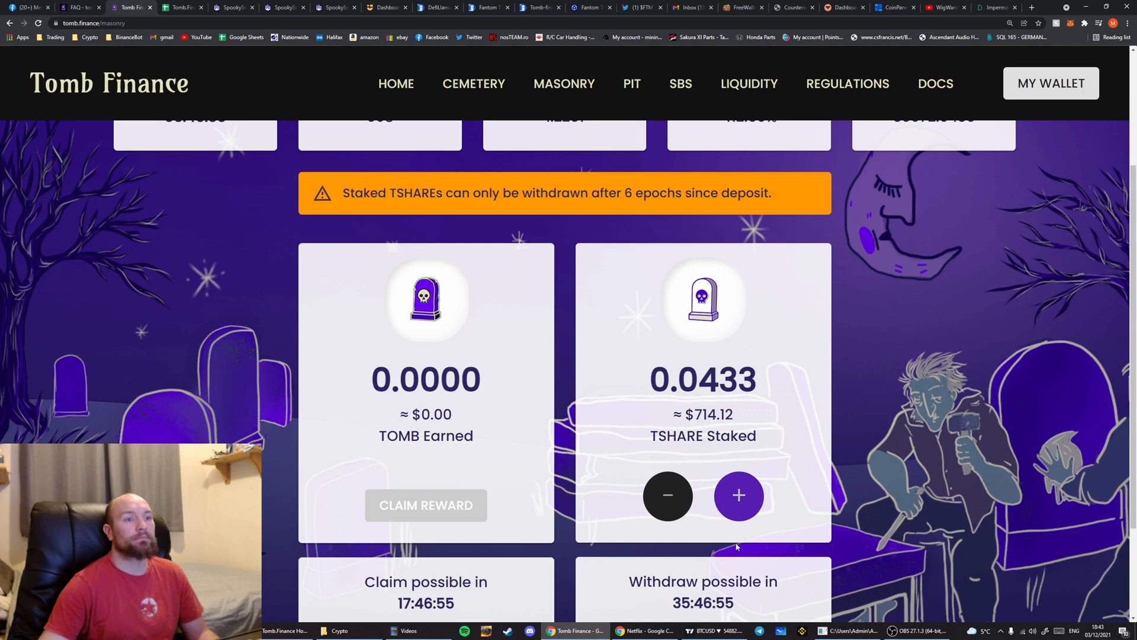
Deposit all available TSHARE (0.0005) into the Masonry and approve it in the wallet
{"action": "left_click", "coordinate": [738, 495]}
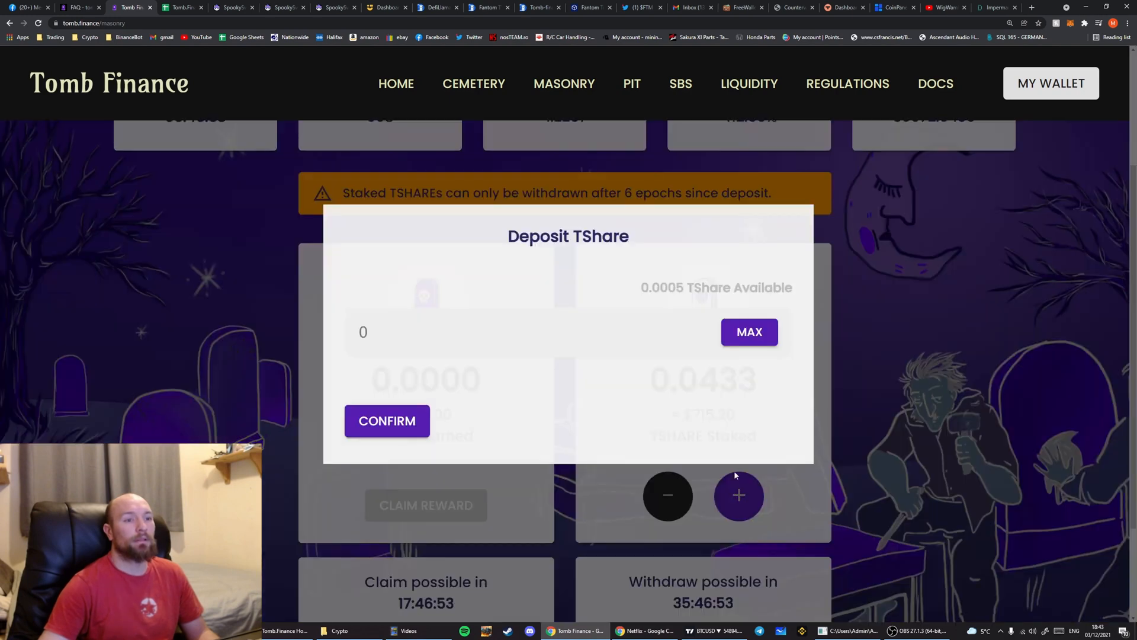
{"action": "left_click", "coordinate": [748, 331]}
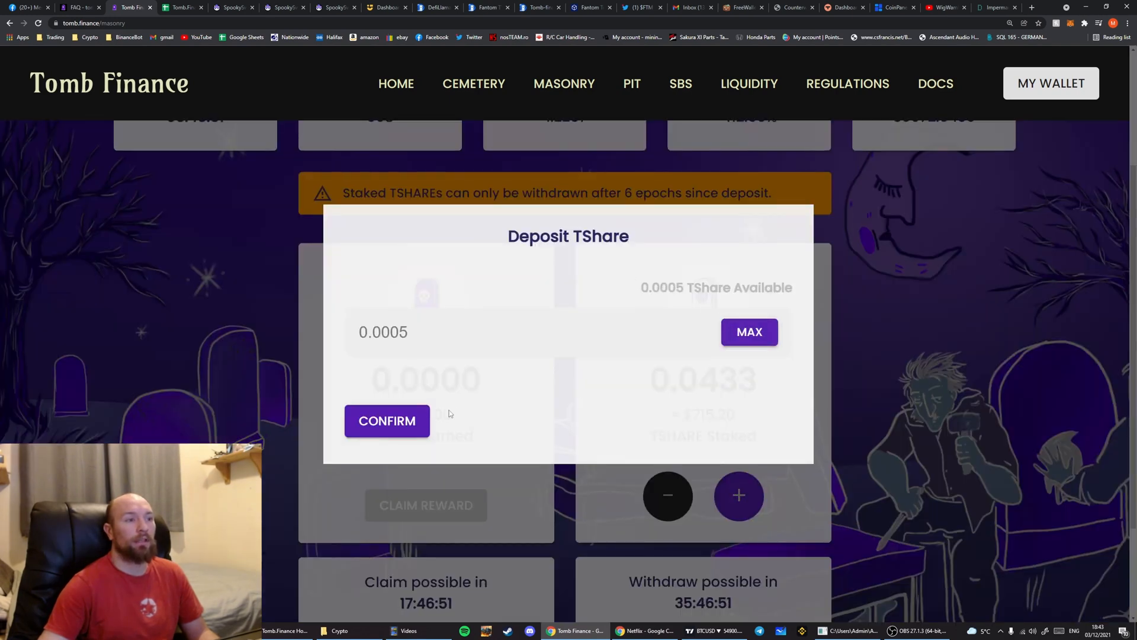
{"action": "left_click", "coordinate": [386, 421]}
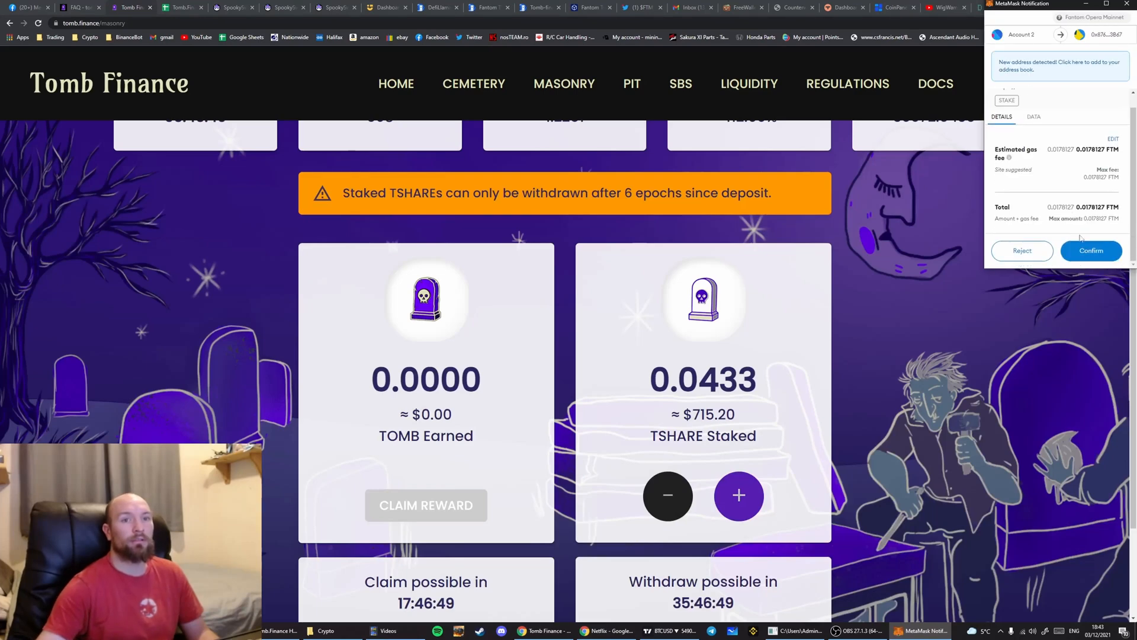
{"action": "left_click", "coordinate": [1092, 250]}
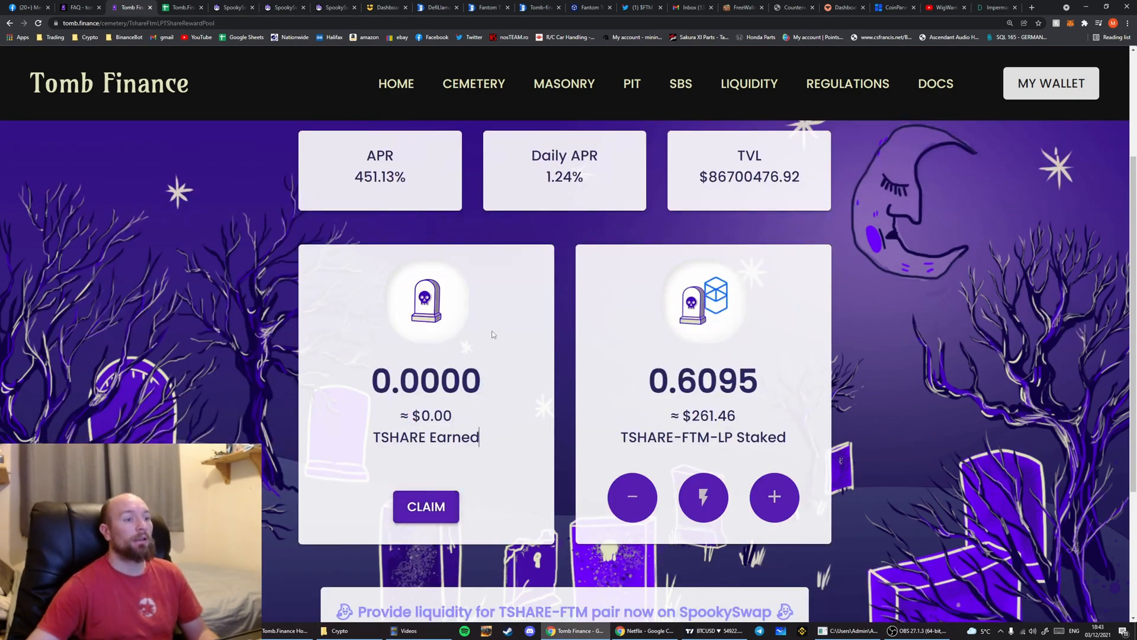
{"action": "mouse_move", "coordinate": [143, 110]}
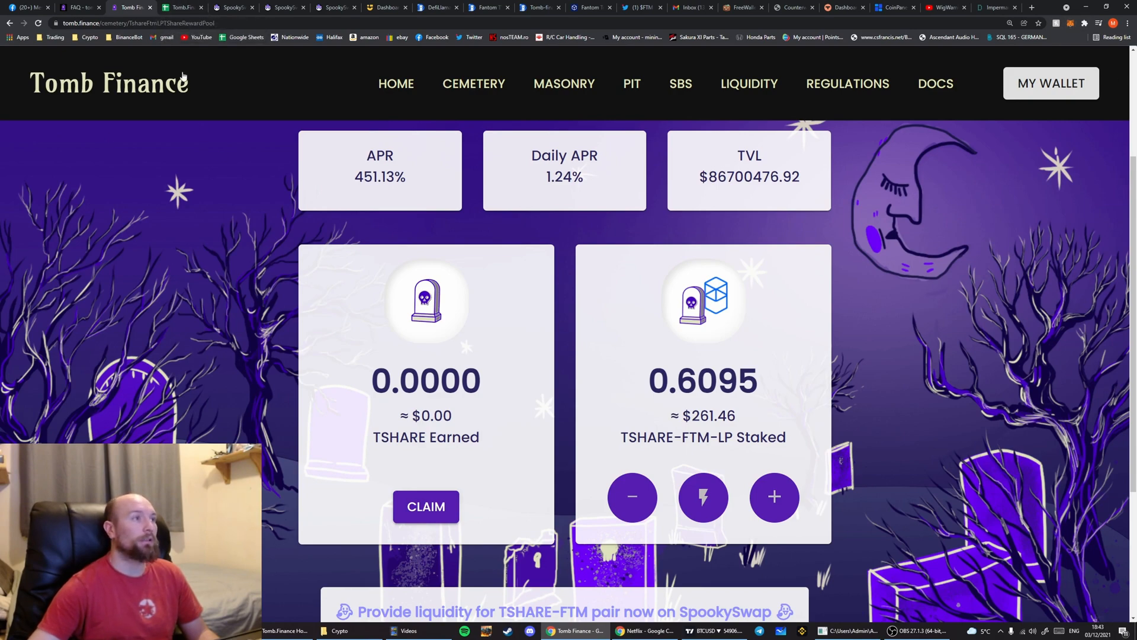
Review the Tomb.Finance calculator's $1,105.38 start, 0.74 rate and day-one earnings formula
{"action": "left_click", "coordinate": [177, 7]}
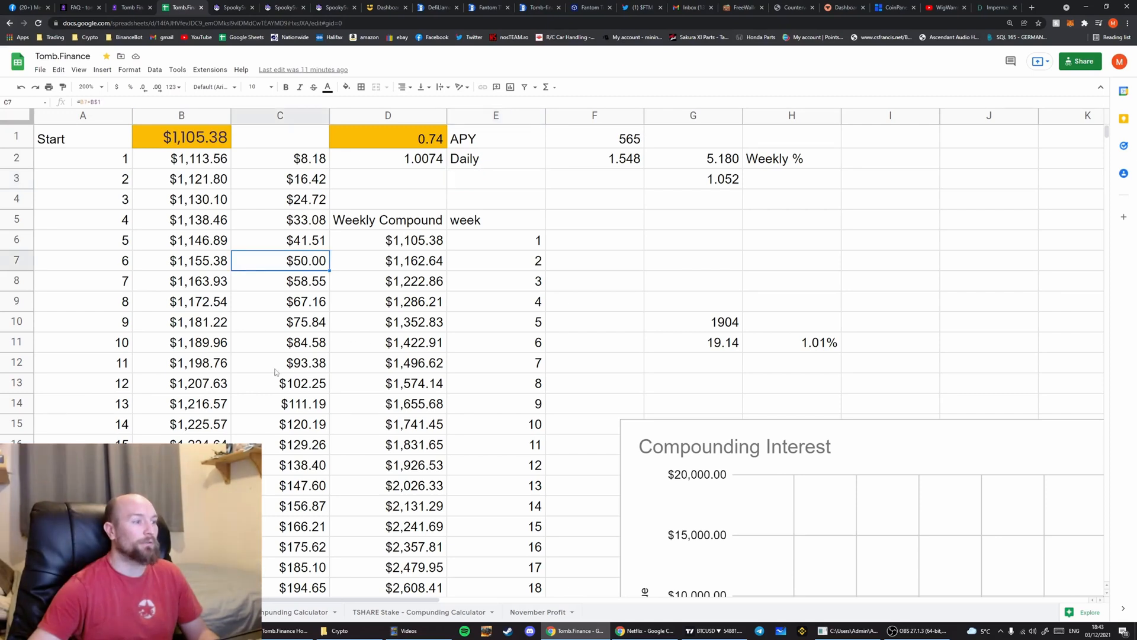
{"action": "left_click", "coordinate": [181, 137]}
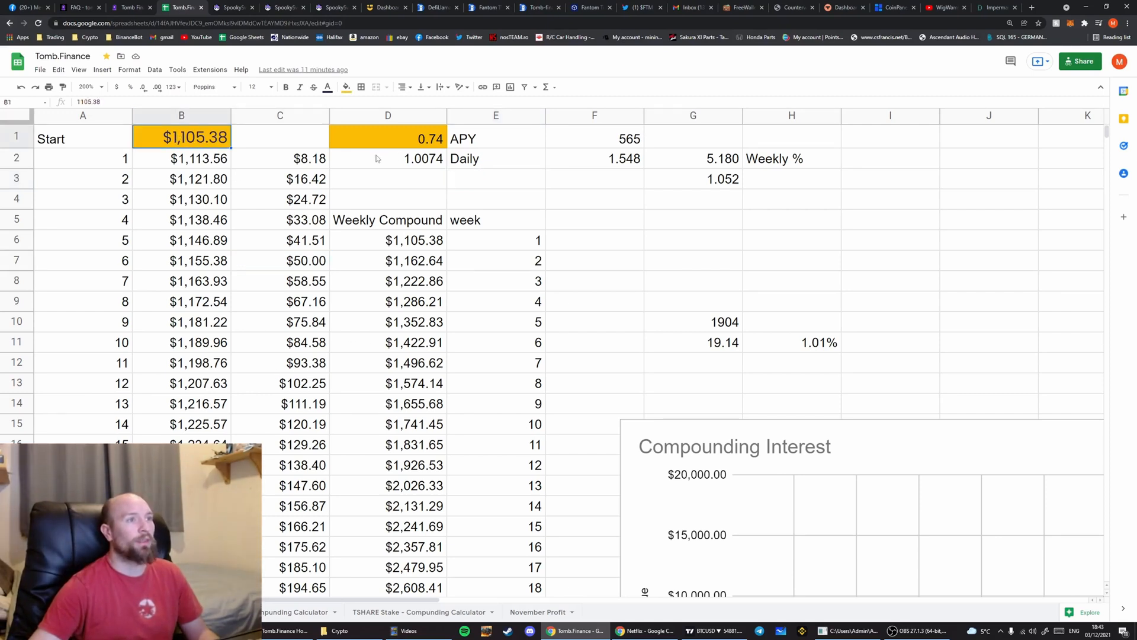
{"action": "left_click", "coordinate": [388, 138]}
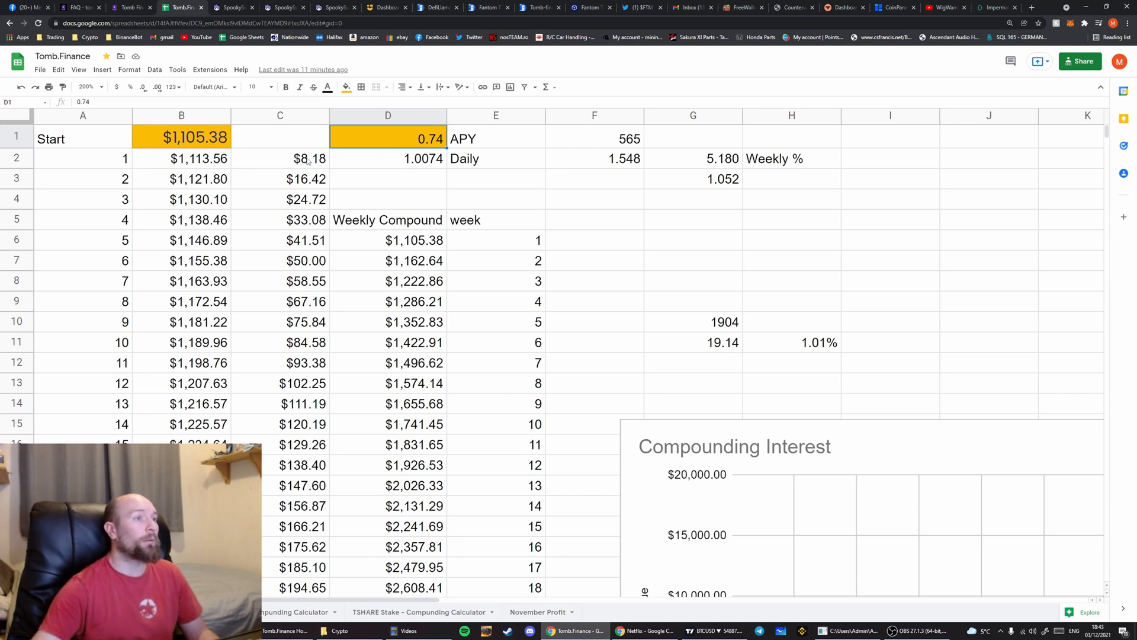
{"action": "left_click", "coordinate": [280, 158]}
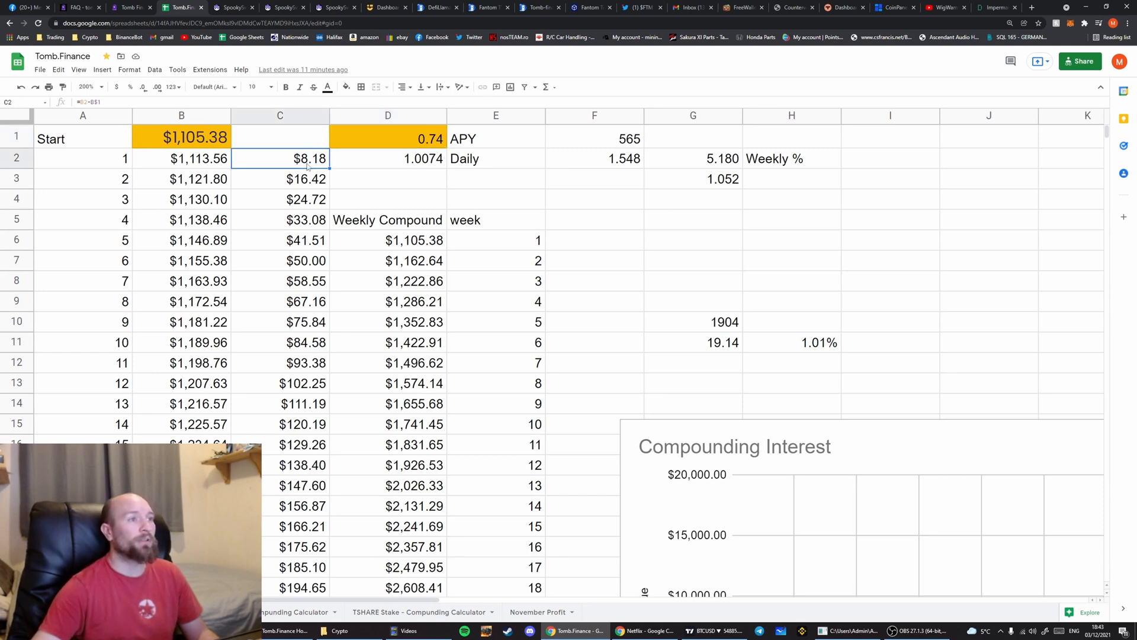
{"action": "mouse_move", "coordinate": [371, 212]}
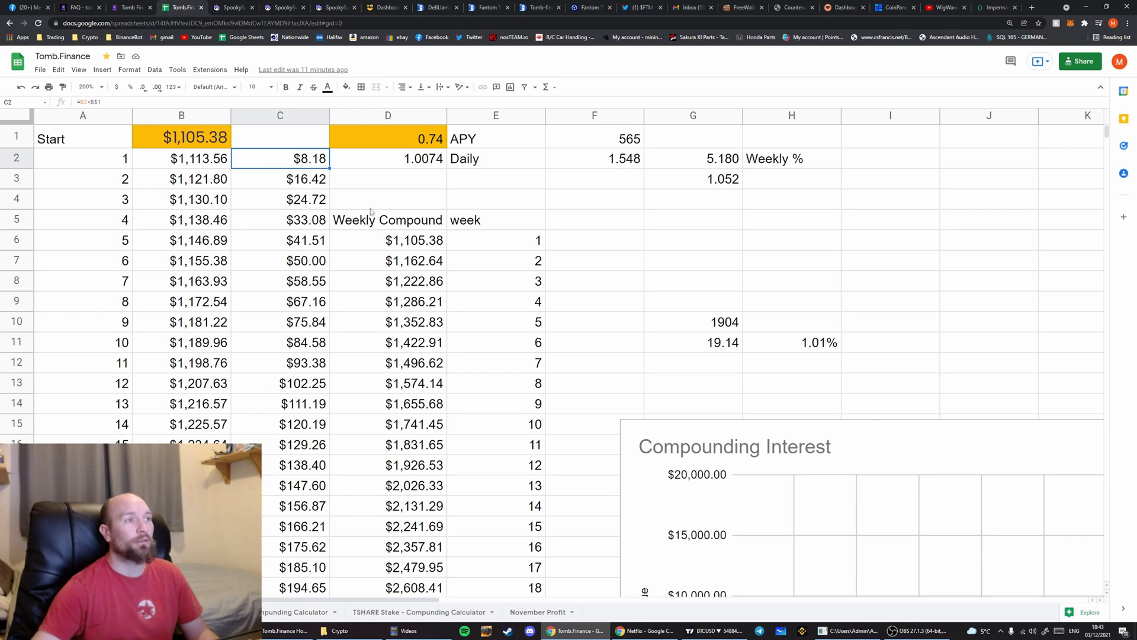
Scroll down to inspect the compounding interest chart
{"action": "scroll", "scroll_direction": "down", "scroll_amount": 3}
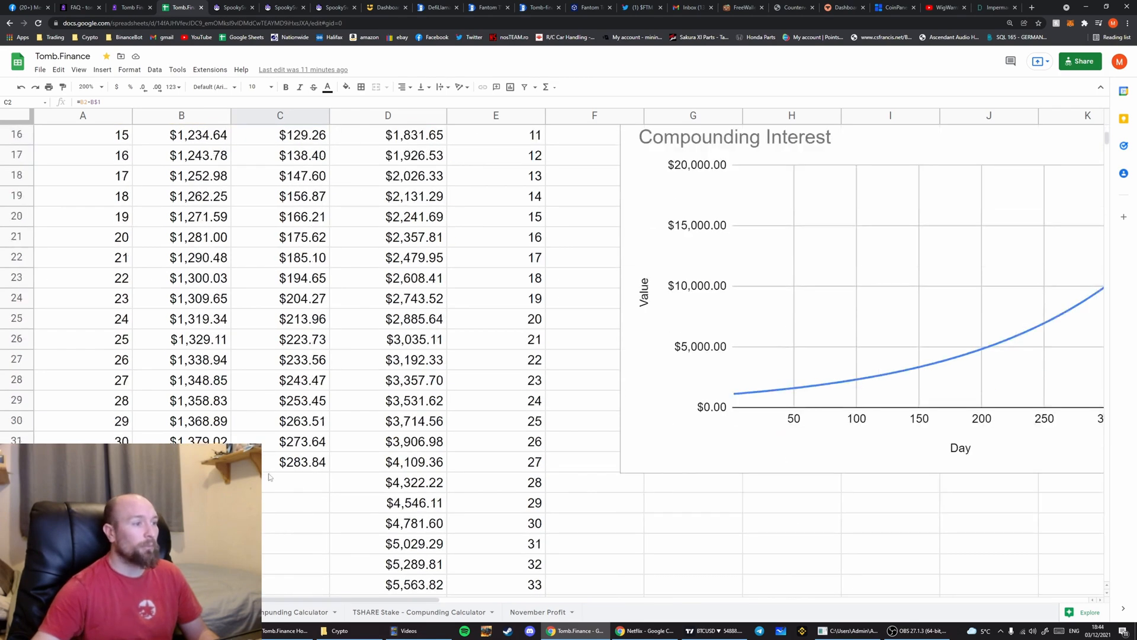
{"action": "left_click", "coordinate": [302, 461]}
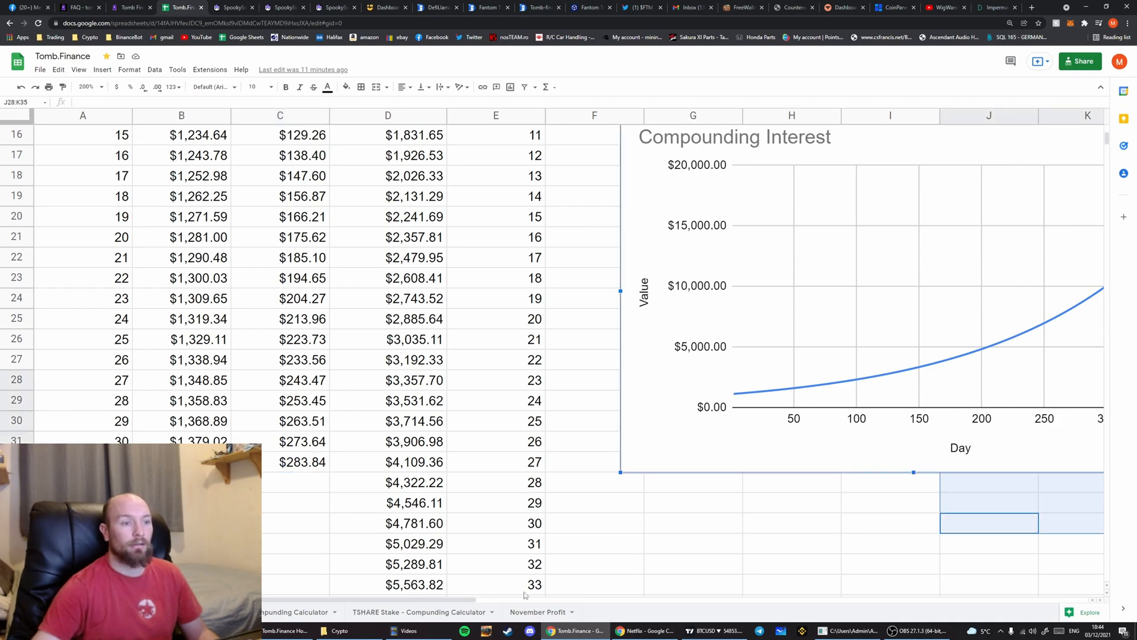
{"action": "scroll", "scroll_direction": "right", "scroll_amount": 3}
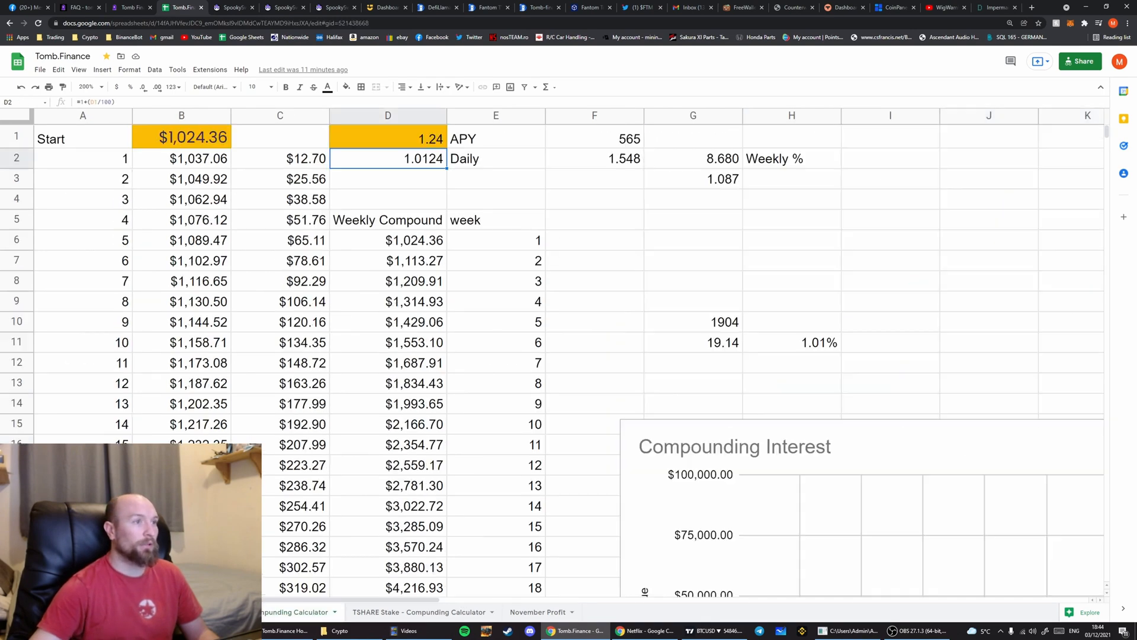
Review the second calculator's $1,024.36 start, 1.24 rate, day-one formula and its chart
{"action": "left_click", "coordinate": [387, 138]}
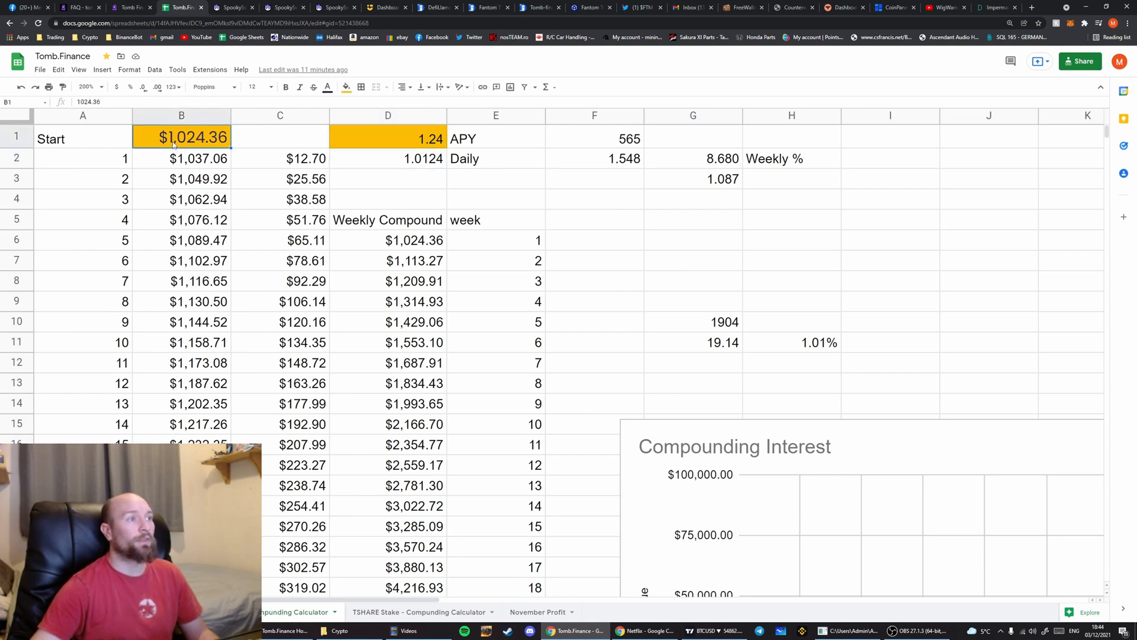
{"action": "left_click", "coordinate": [387, 139]}
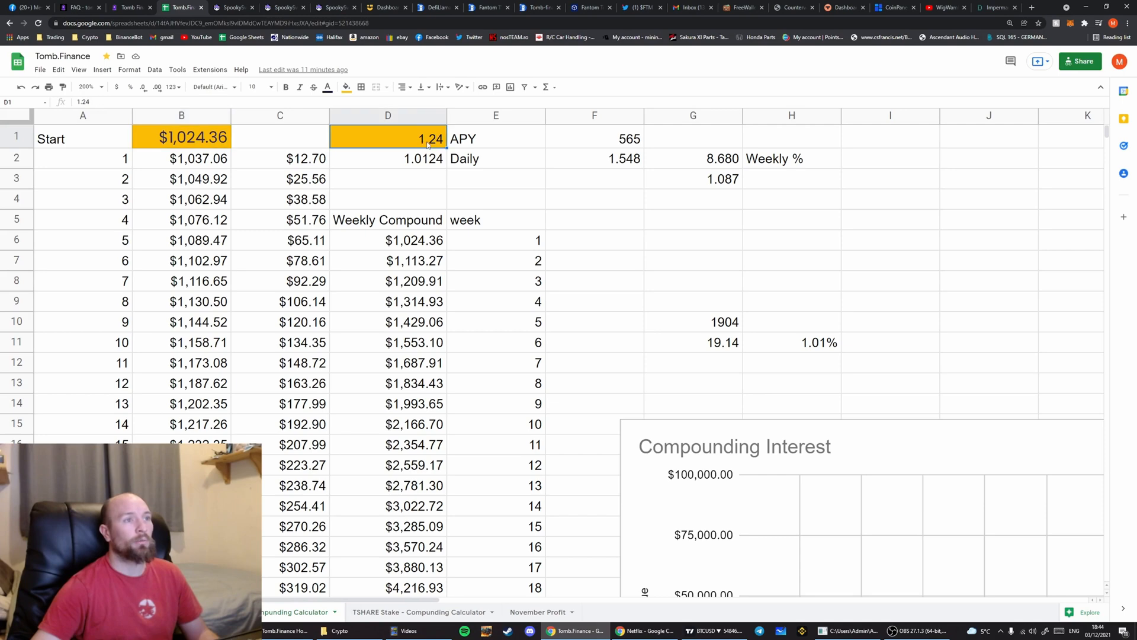
{"action": "left_click", "coordinate": [280, 158]}
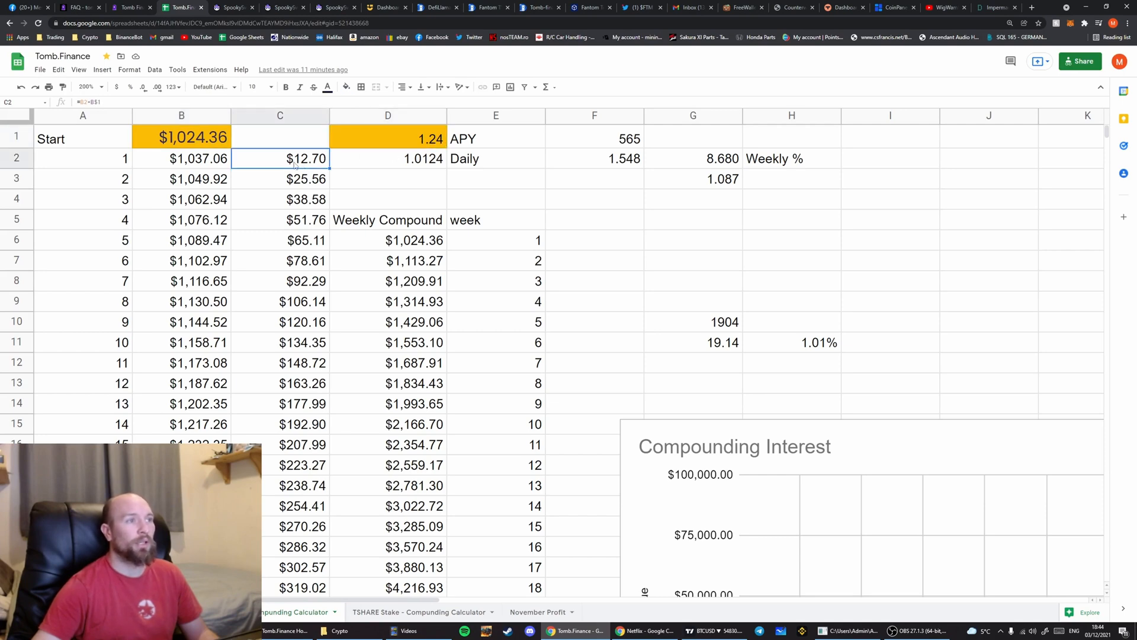
{"action": "scroll", "scroll_direction": "down", "scroll_amount": 3}
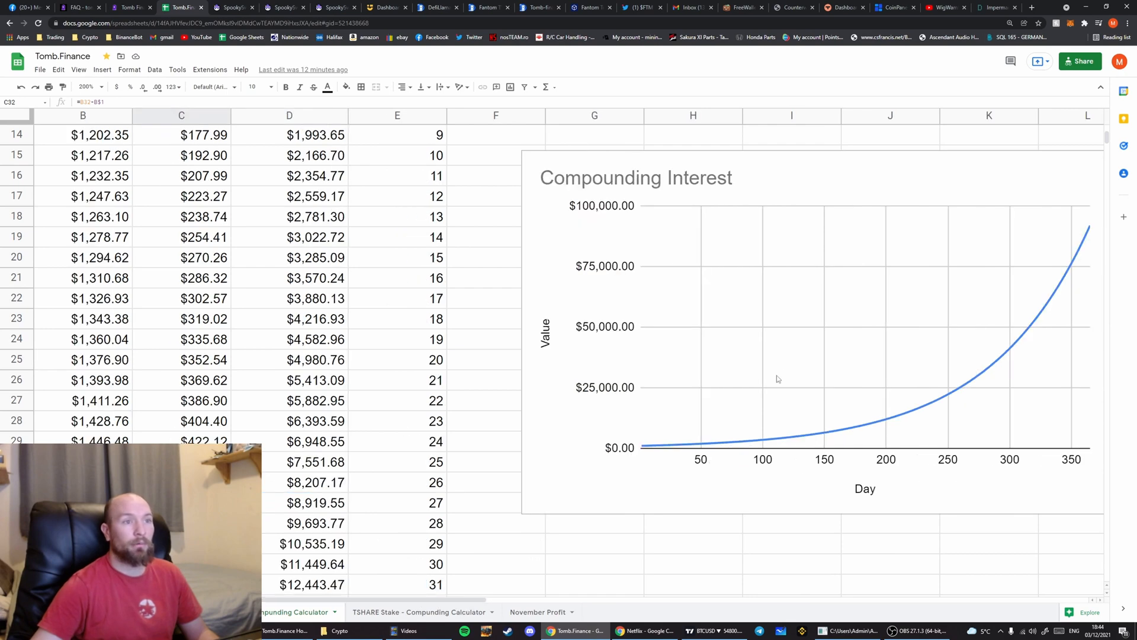
{"action": "left_click", "coordinate": [1085, 231]}
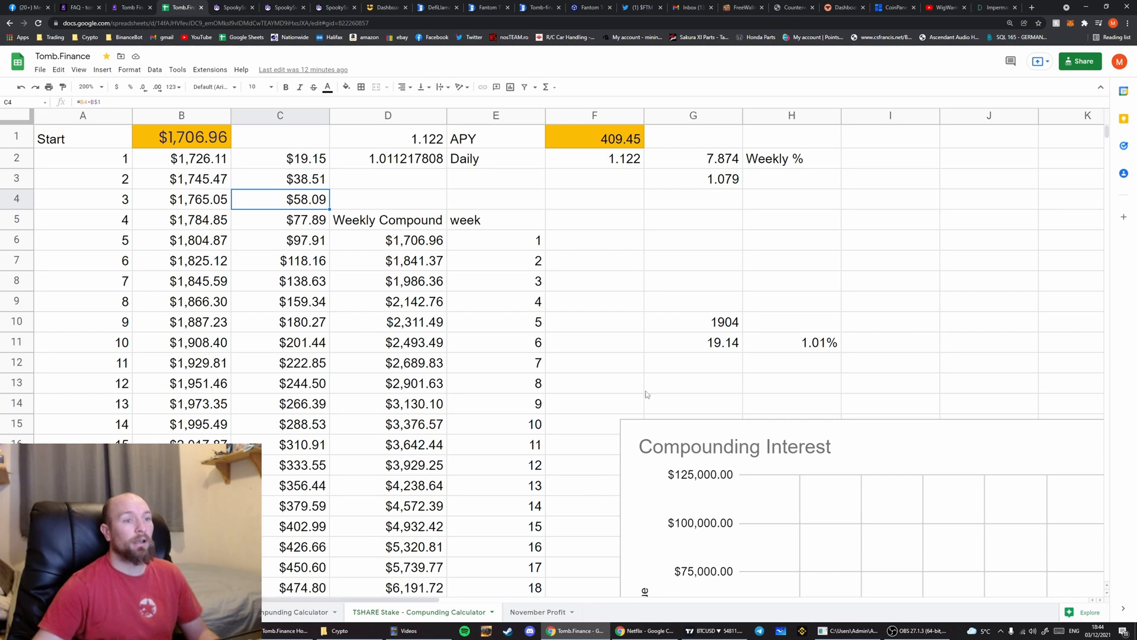
Review the TSHARE Stake calculator's 409.45 yearly figure, $1,706.96 start, day-one formula, rows and chart
{"action": "left_click", "coordinate": [593, 139]}
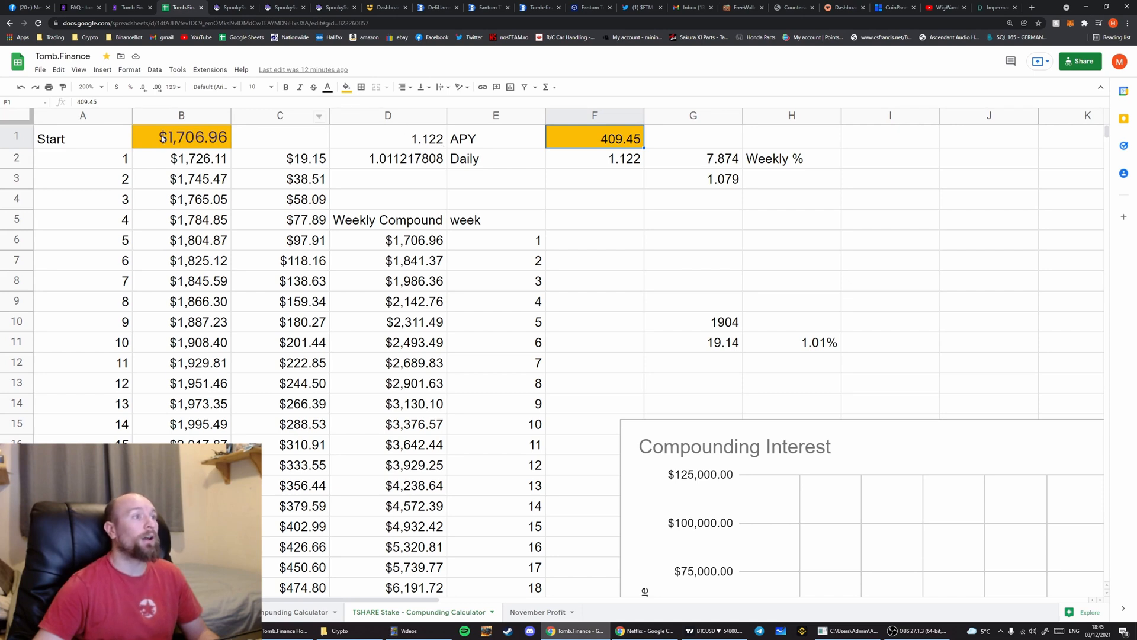
{"action": "left_click", "coordinate": [182, 138]}
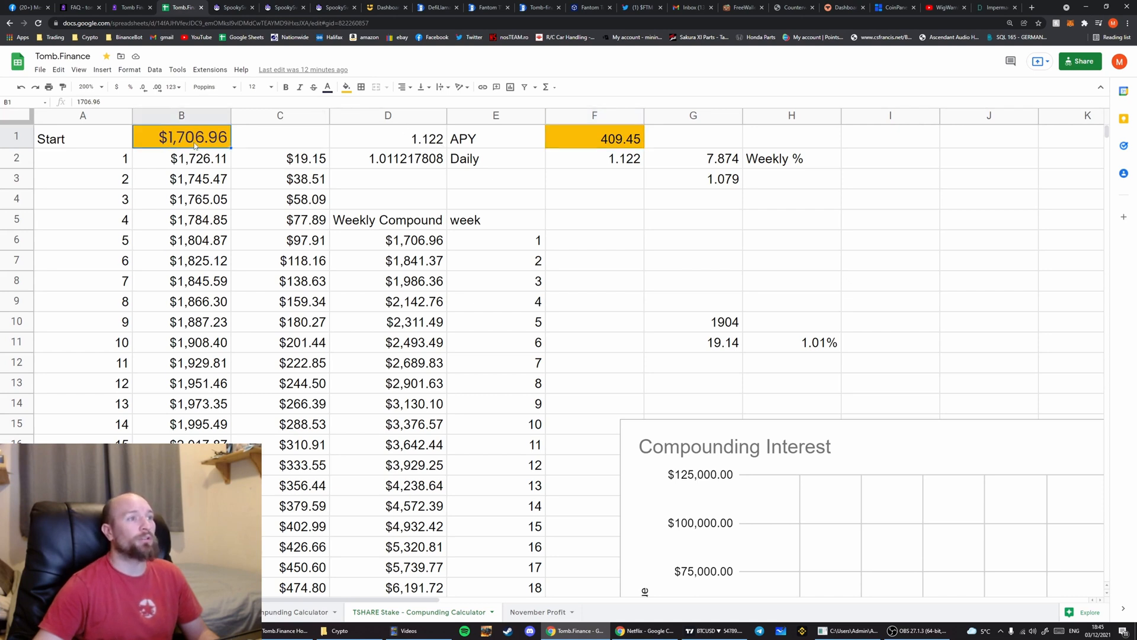
{"action": "left_click", "coordinate": [280, 158]}
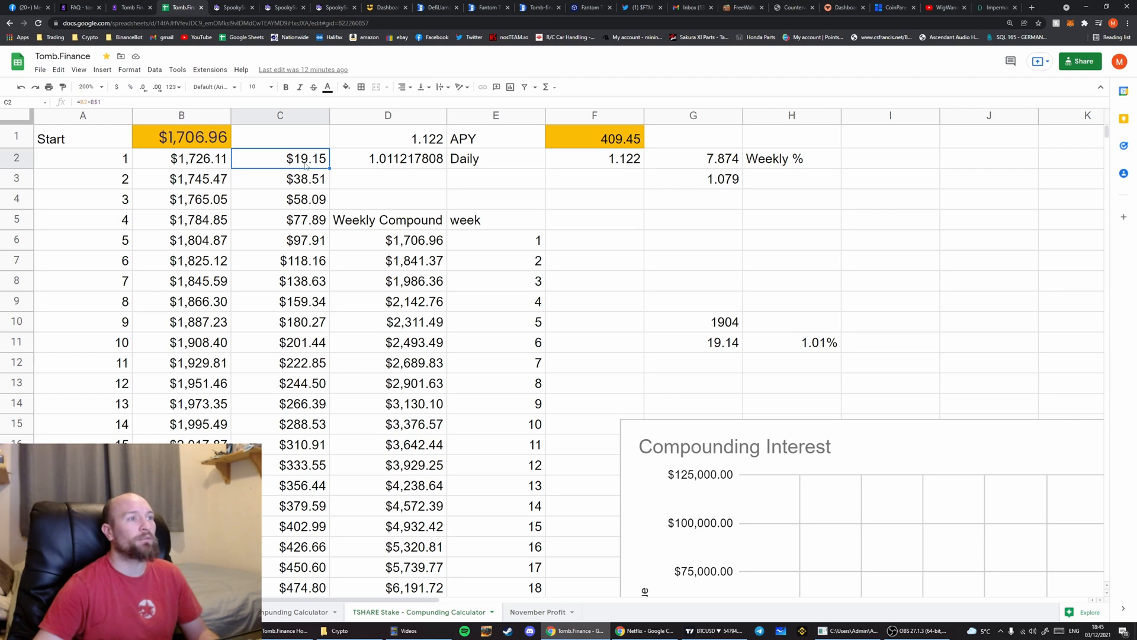
{"action": "scroll", "scroll_direction": "down", "scroll_amount": 3}
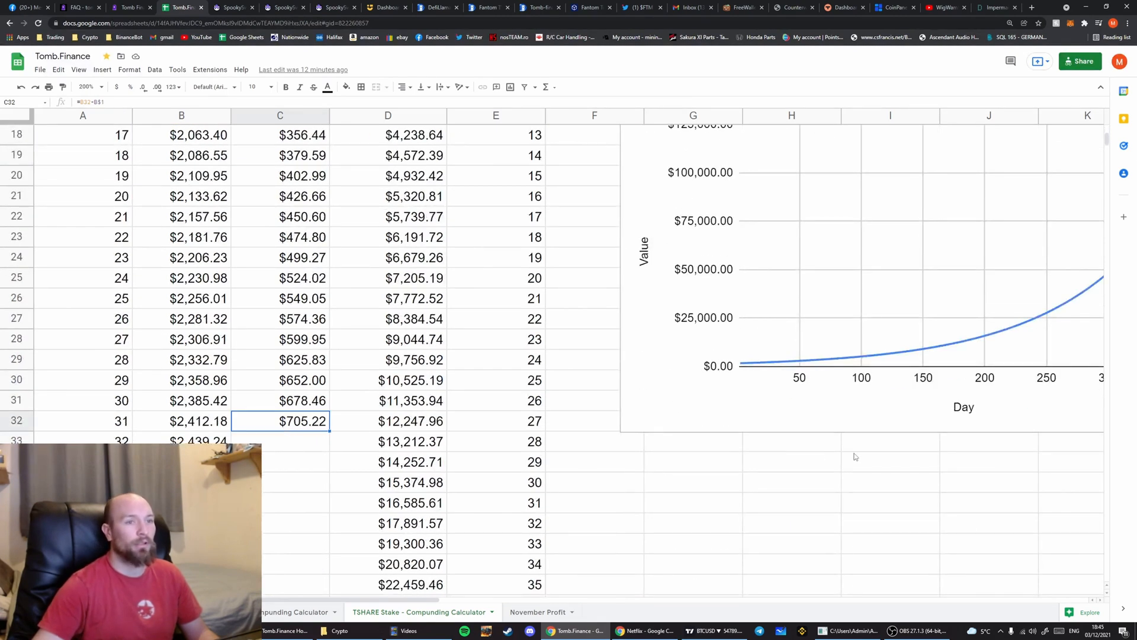
{"action": "scroll", "scroll_direction": "right", "scroll_amount": 3}
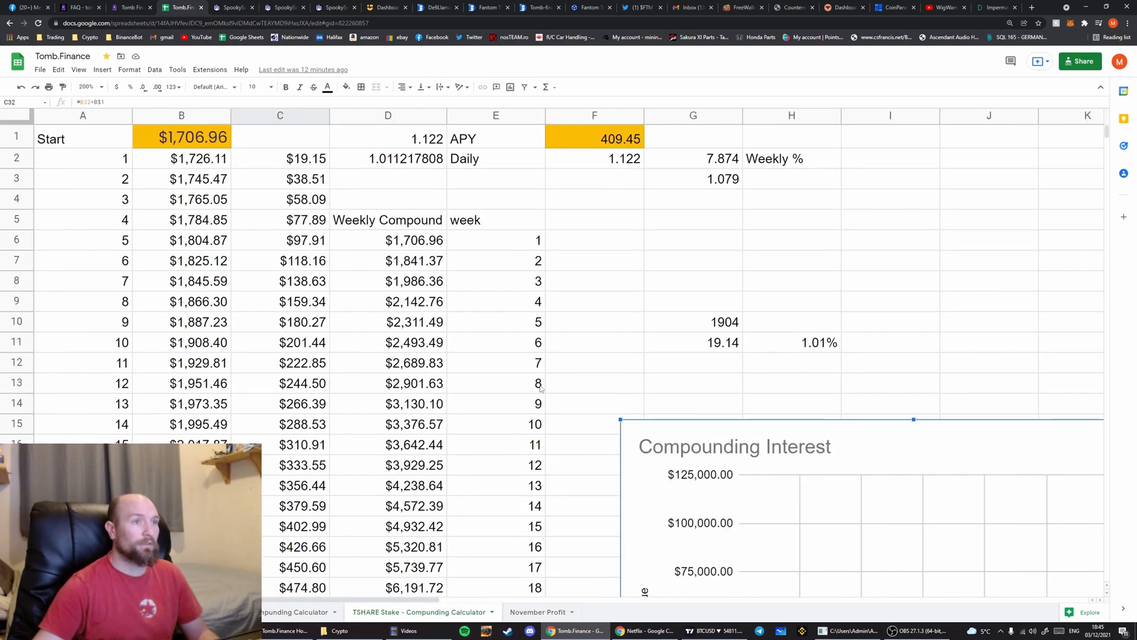
Change the label beside the 409.45 yearly figure from APY to APR
{"action": "left_click", "coordinate": [594, 139]}
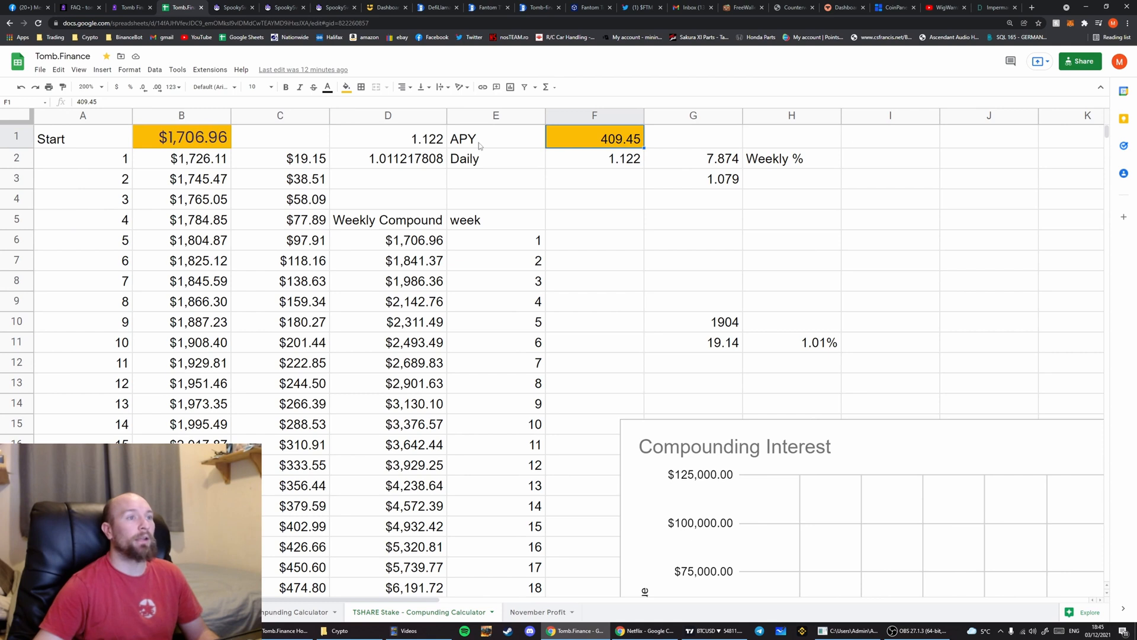
{"action": "left_click", "coordinate": [495, 137]}
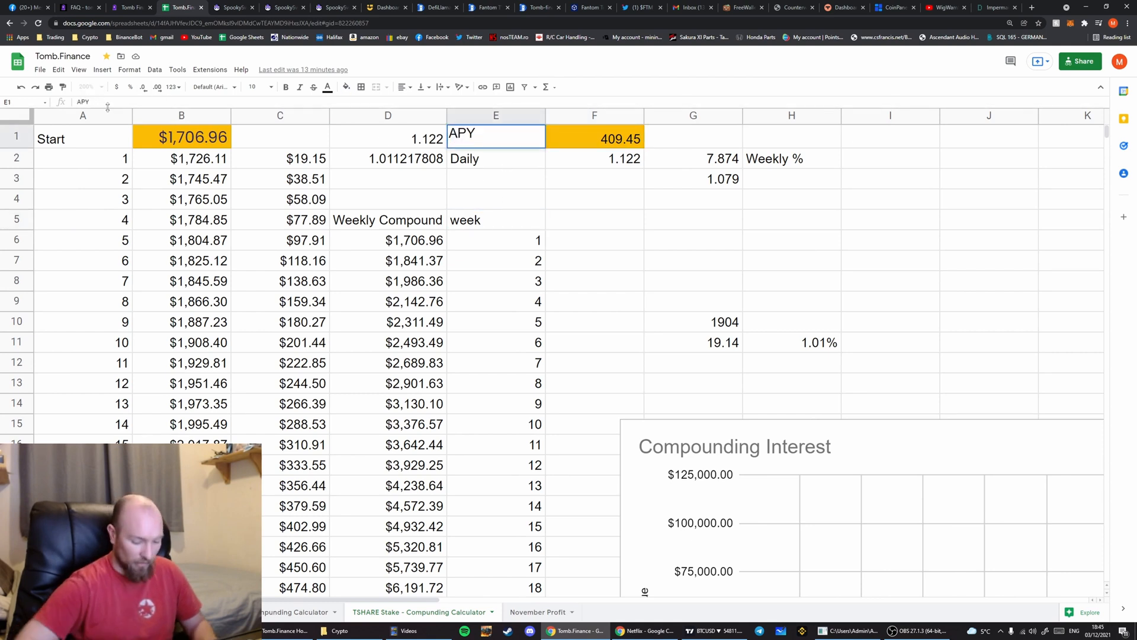
{"action": "type", "text": "APR"}
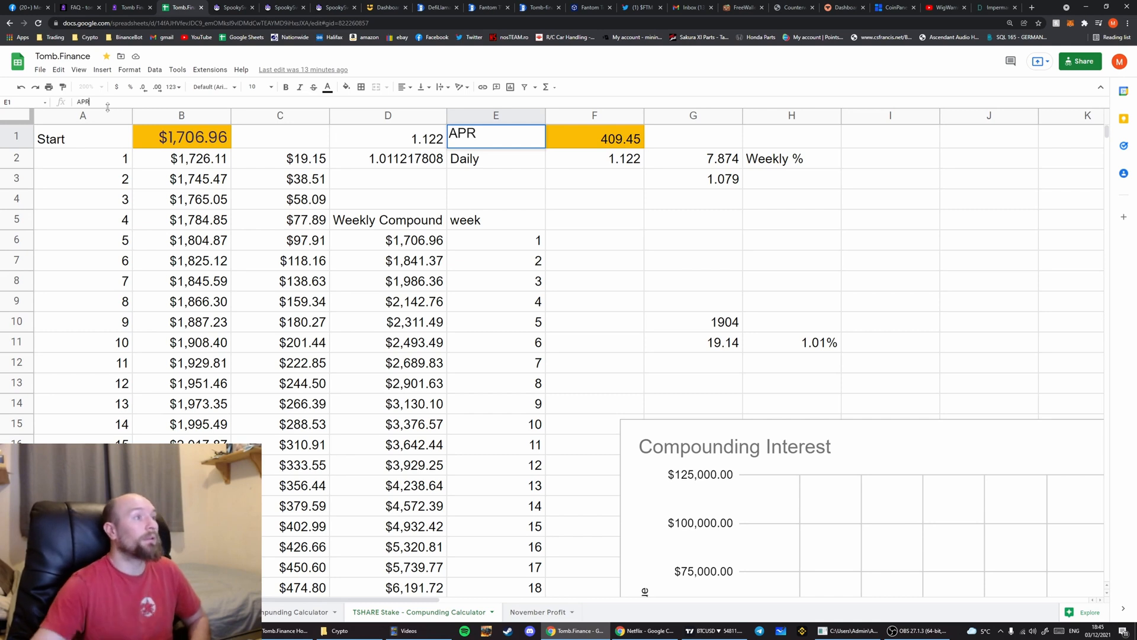
{"action": "left_click", "coordinate": [594, 139]}
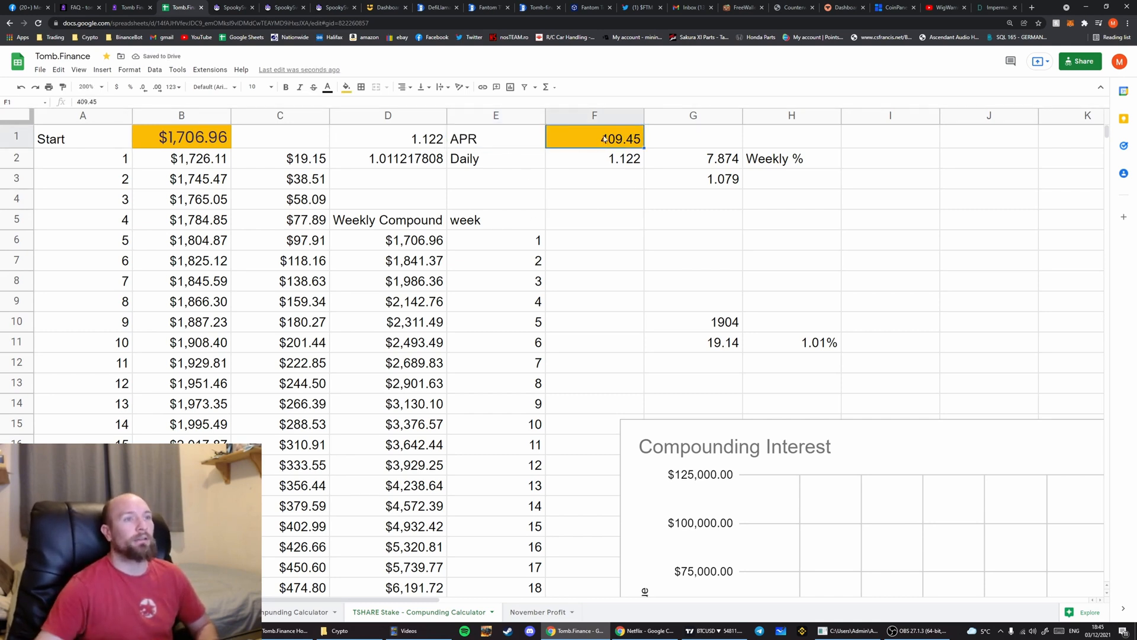
Recheck the 1.122 daily rate and the $1,706.96 starting balance
{"action": "left_click", "coordinate": [387, 139]}
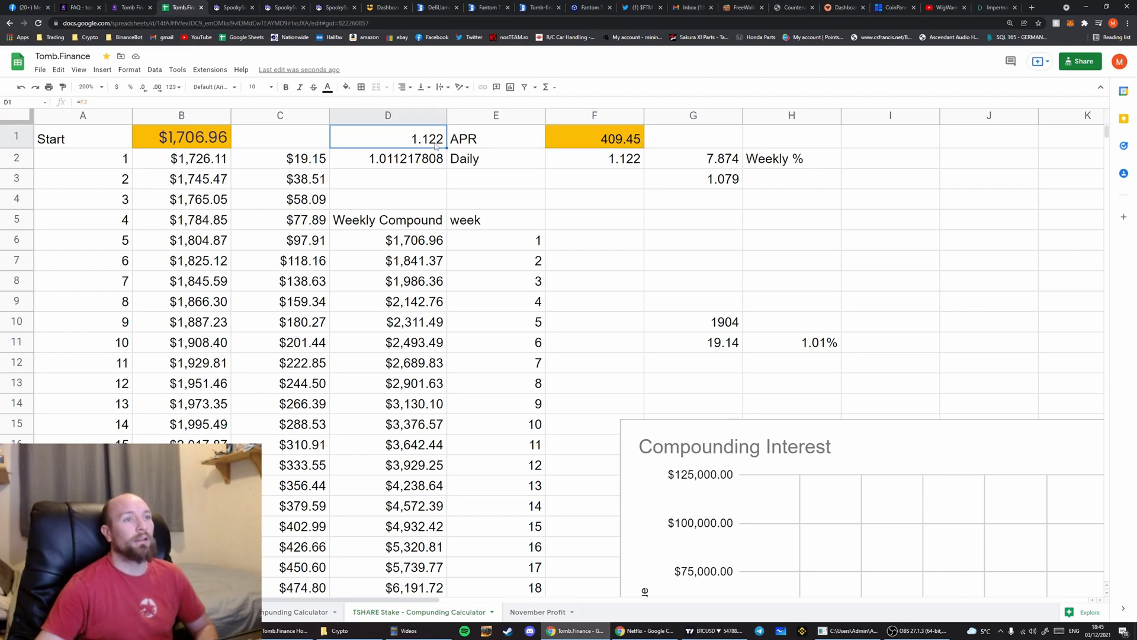
{"action": "left_click", "coordinate": [594, 260]}
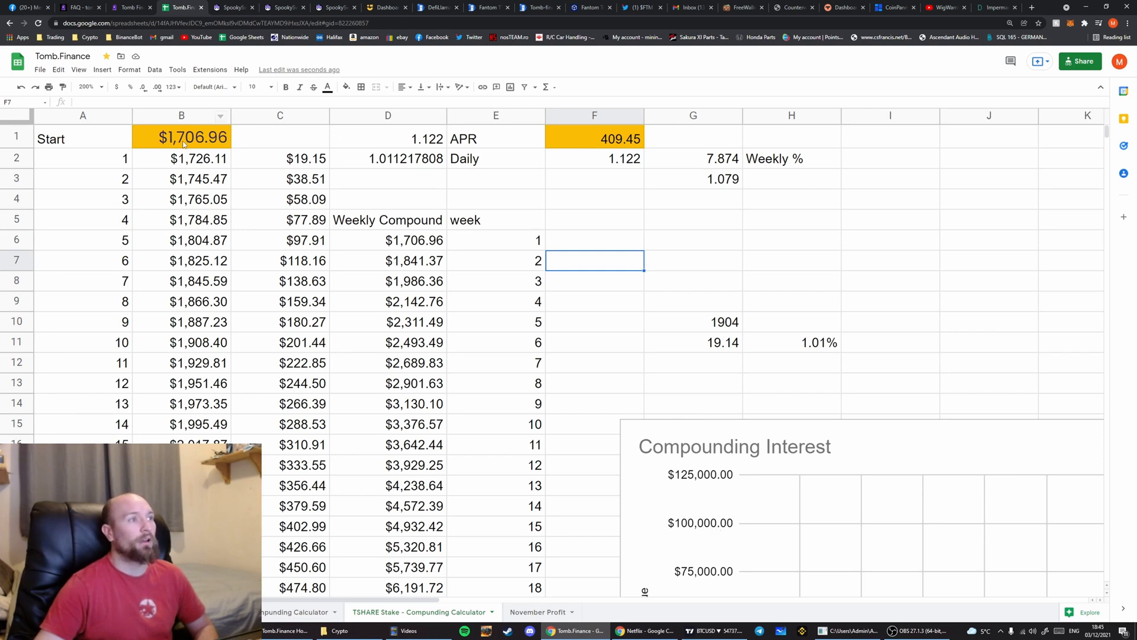
{"action": "left_click", "coordinate": [182, 139]}
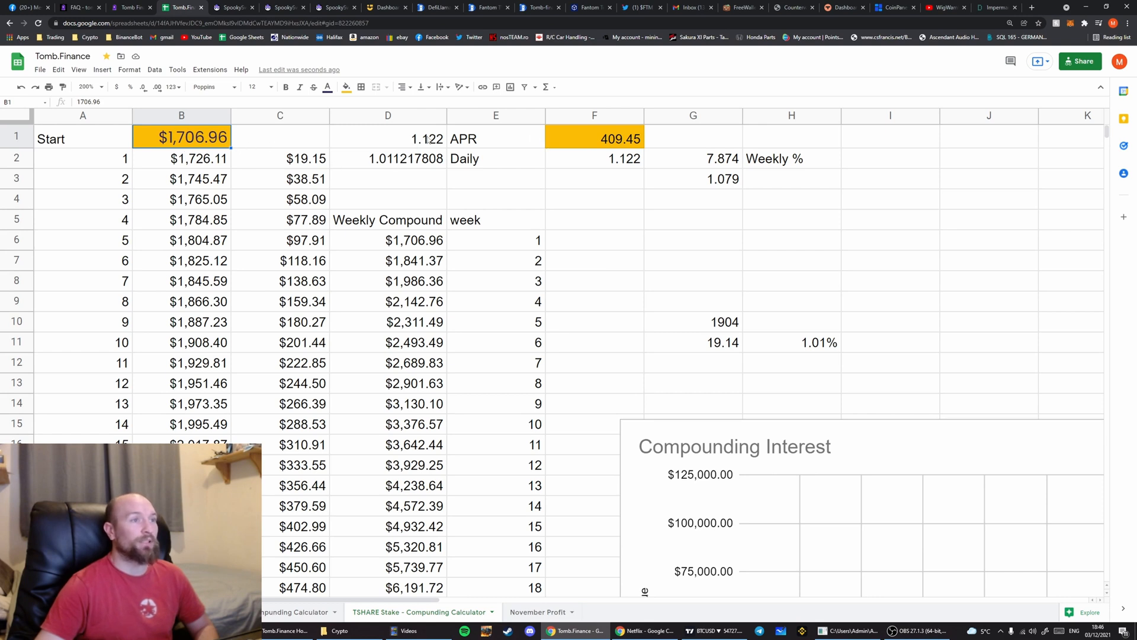
{"action": "left_click", "coordinate": [387, 138]}
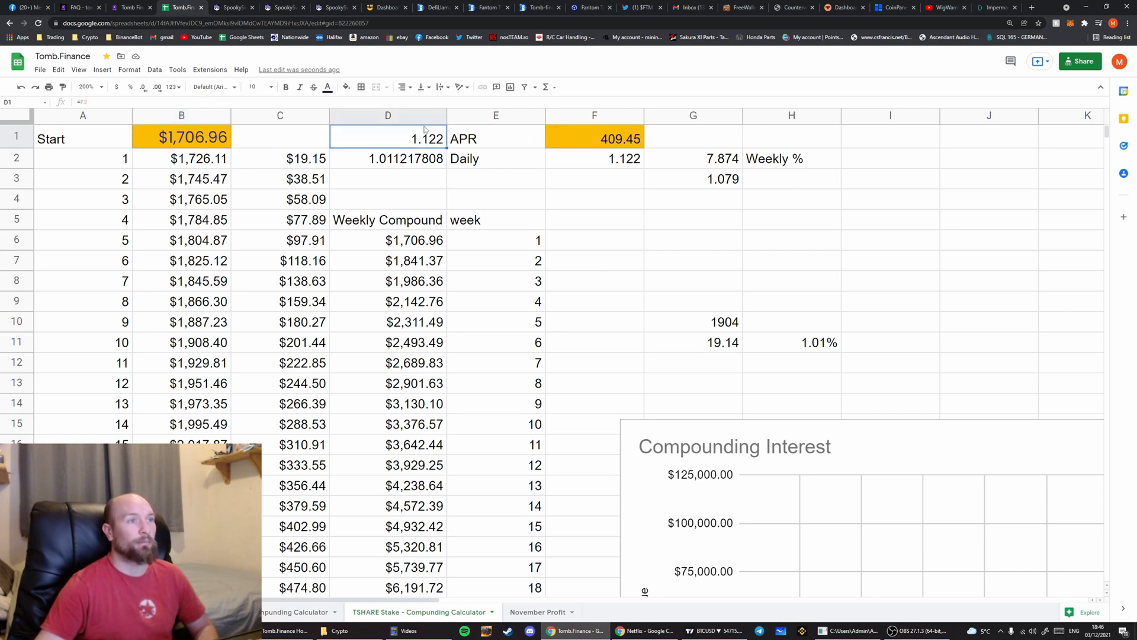